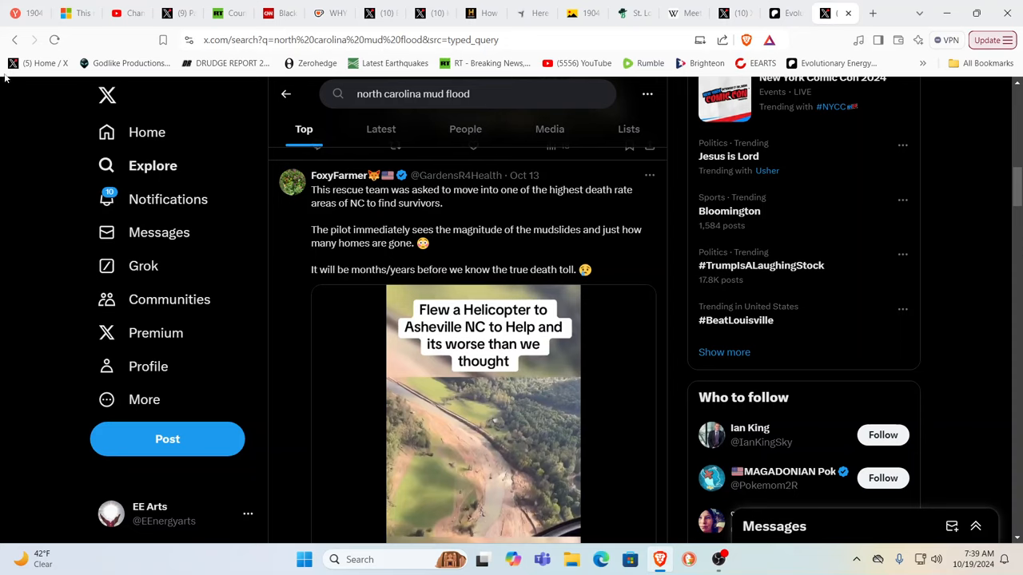
mouse_move(595, 263)
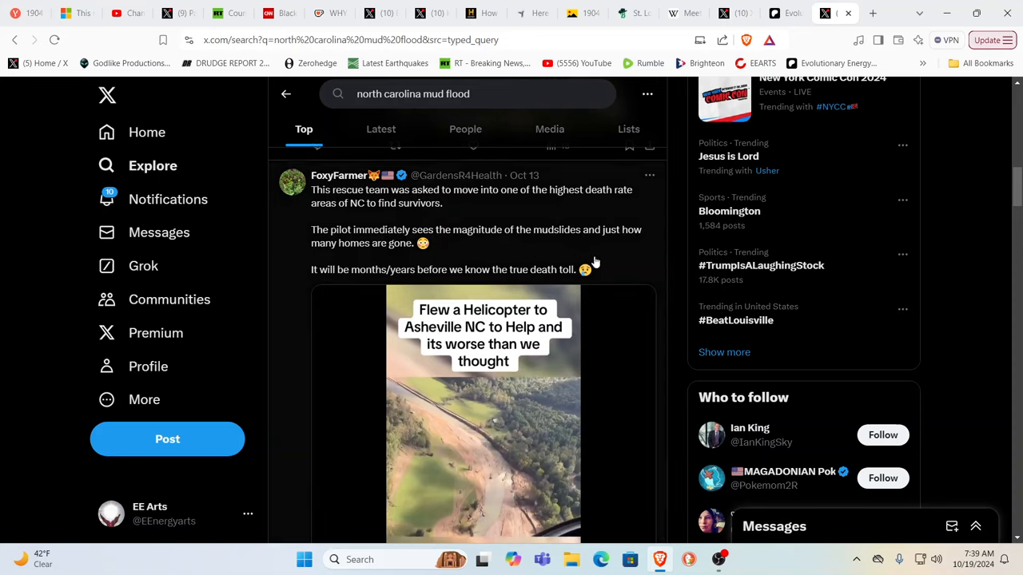
mouse_move(627, 269)
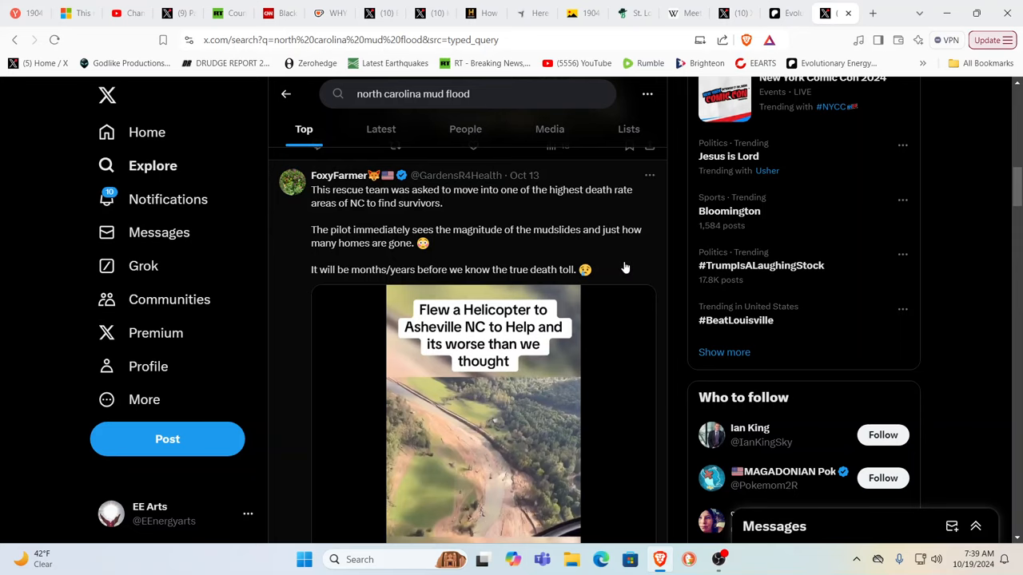
Scroll the mud flood search results to the FoxyFarmer helicopter post about Asheville and watch it
scroll("down", 3)
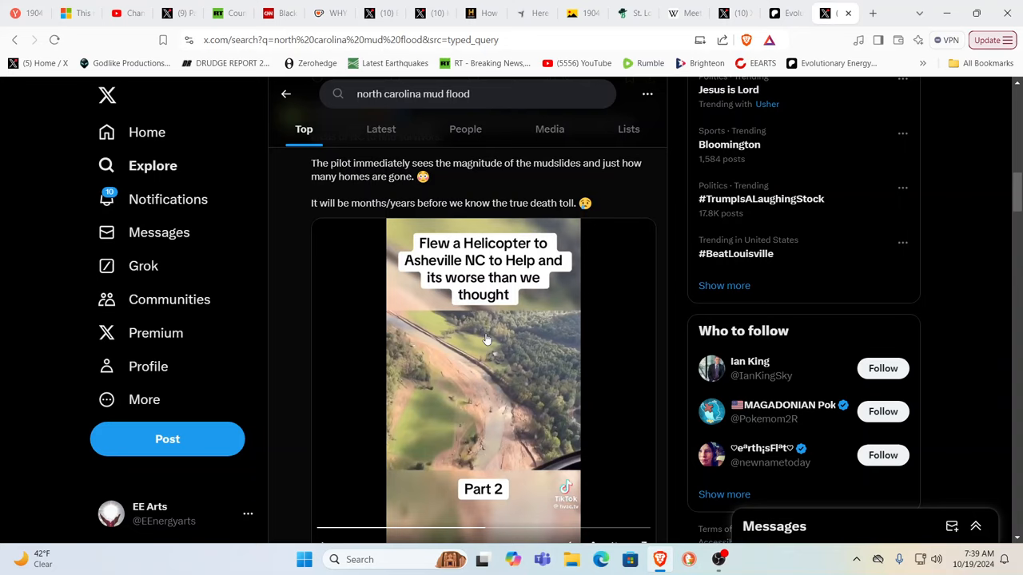
mouse_move(516, 393)
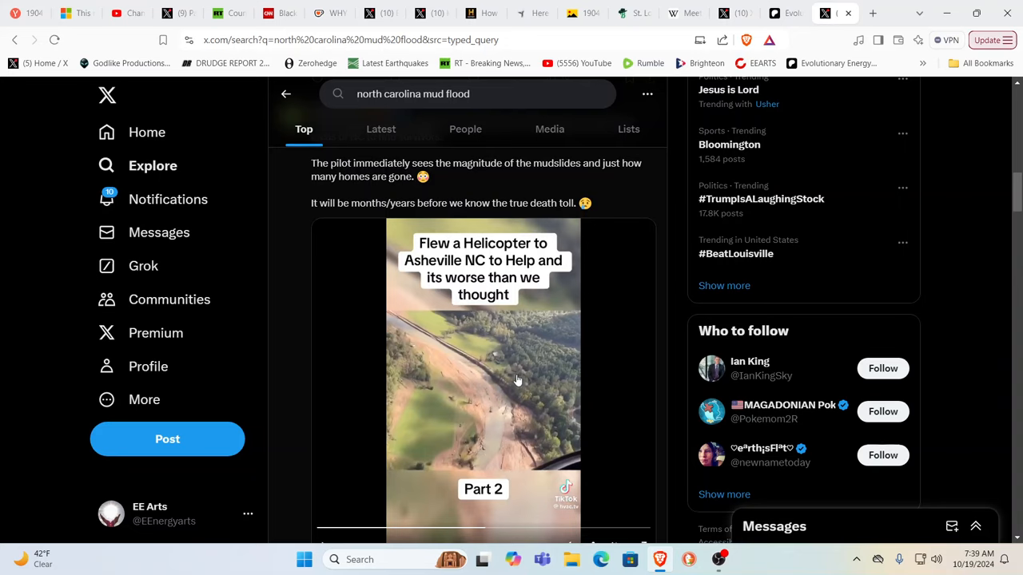
mouse_move(488, 531)
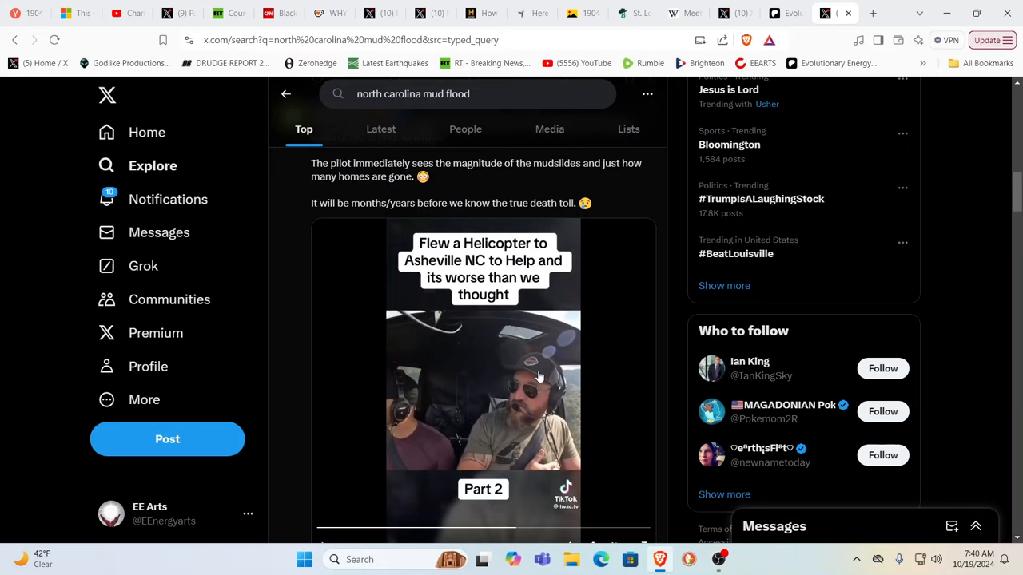
mouse_move(669, 285)
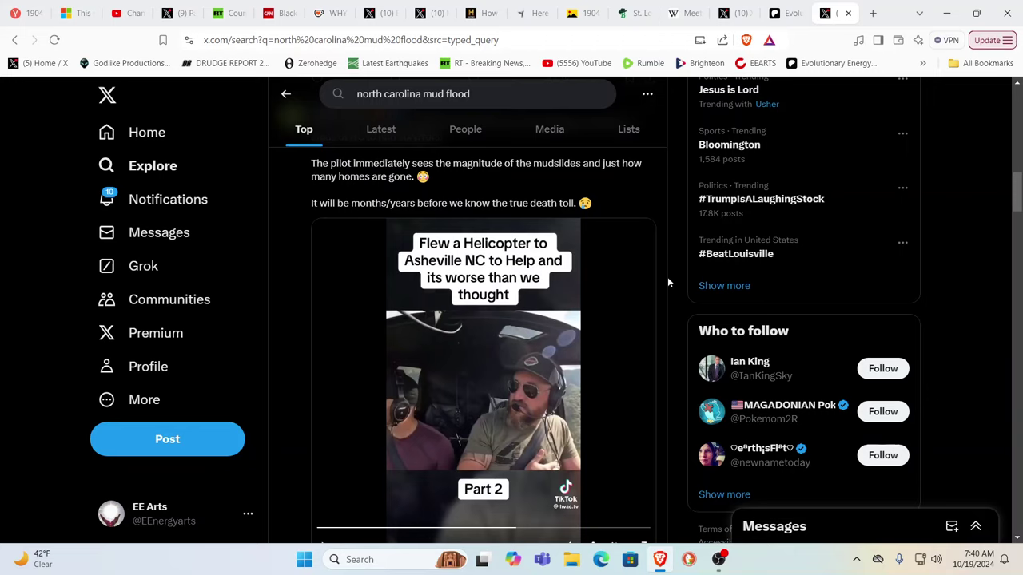
mouse_move(956, 144)
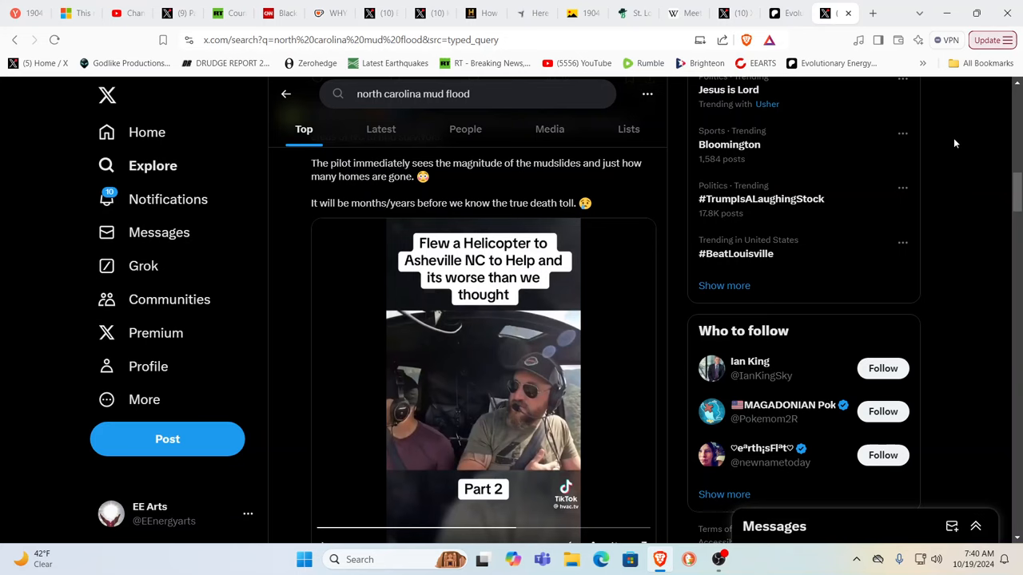
mouse_move(610, 210)
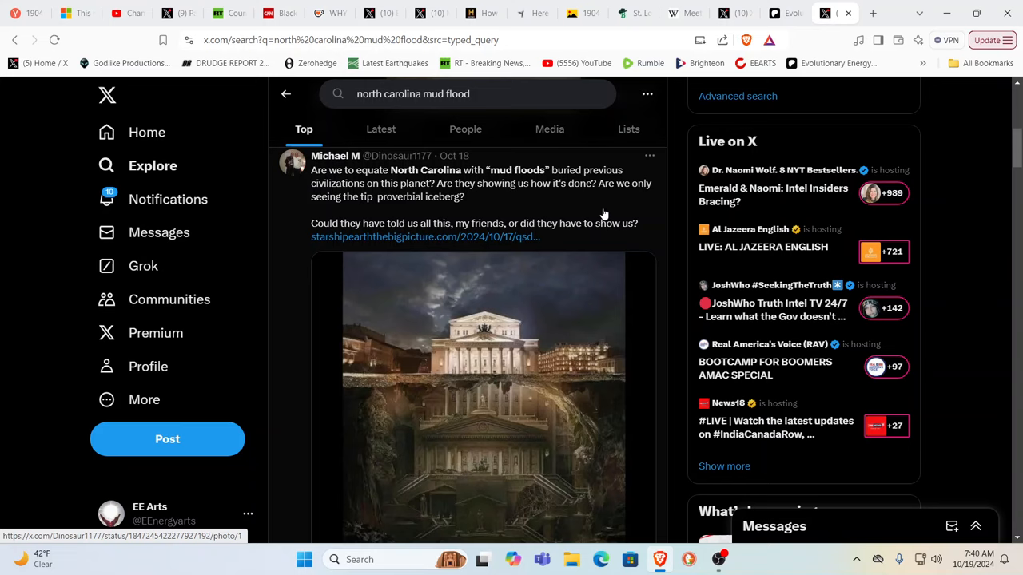
mouse_move(615, 203)
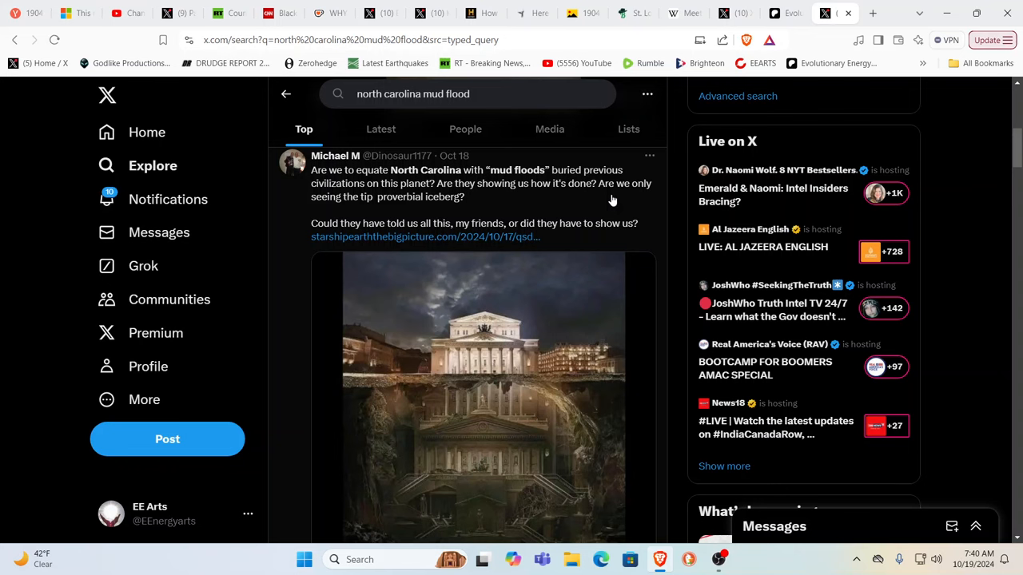
scroll("down", 3)
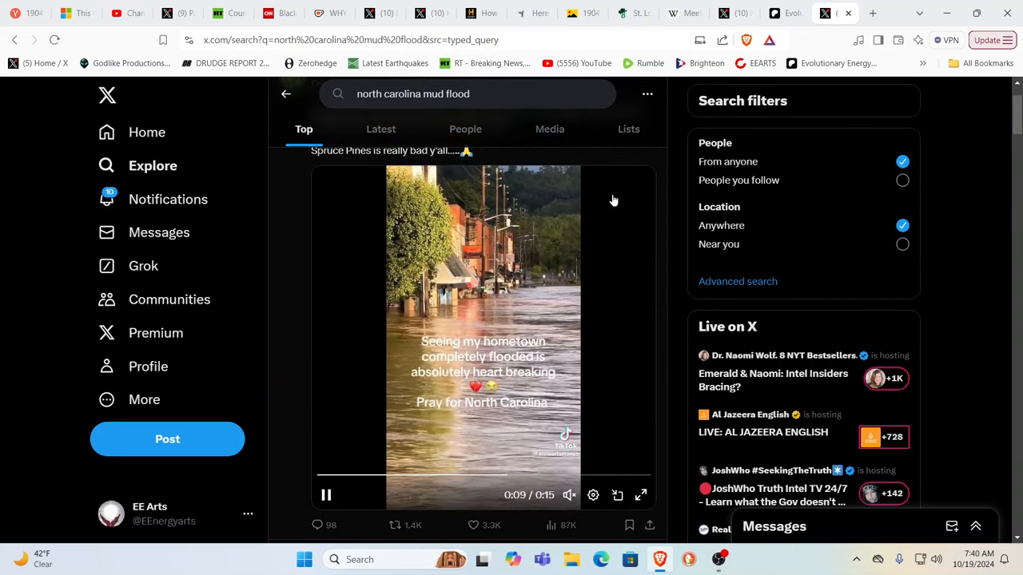
scroll("up", 3)
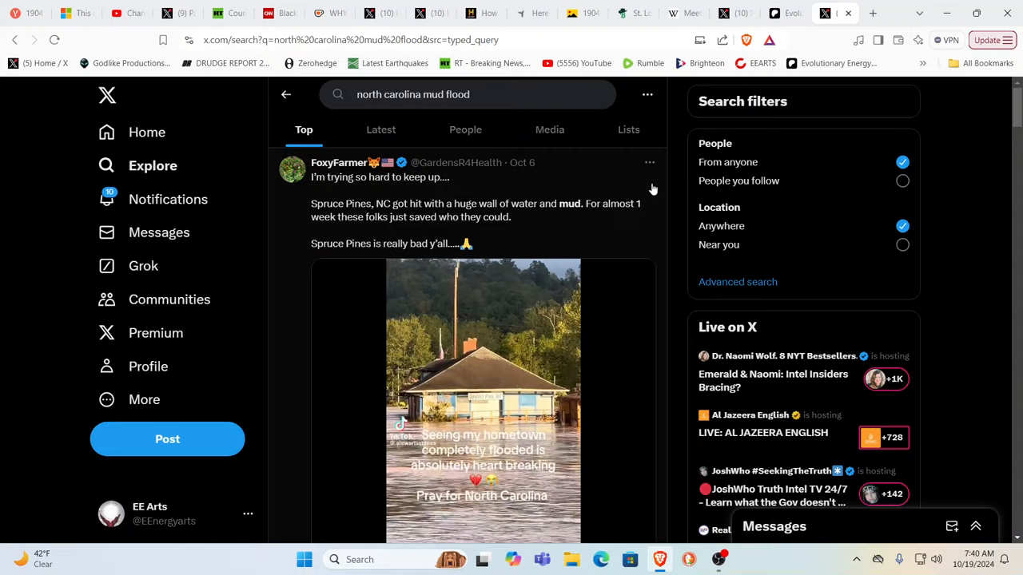
scroll("down", 3)
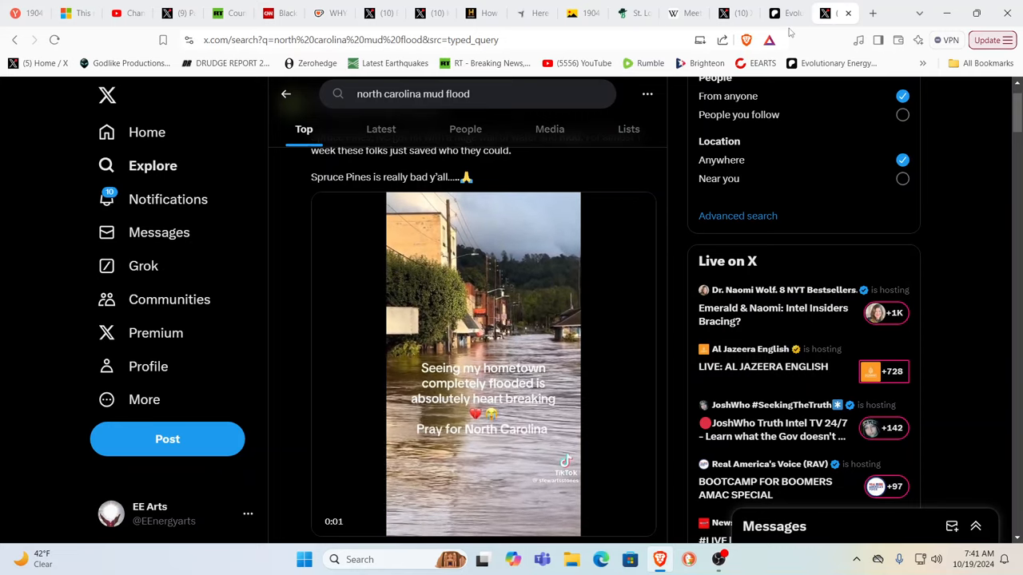
mouse_move(791, 13)
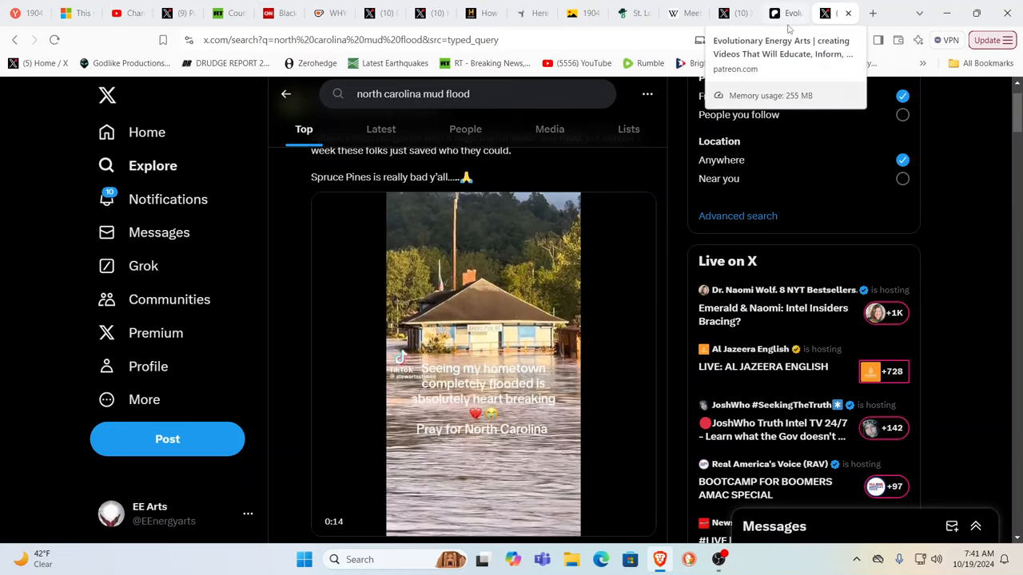
Switch to the Evolutionary Energy Arts Patreon page with the NC/TN Land Grab post
left_click(807, 12)
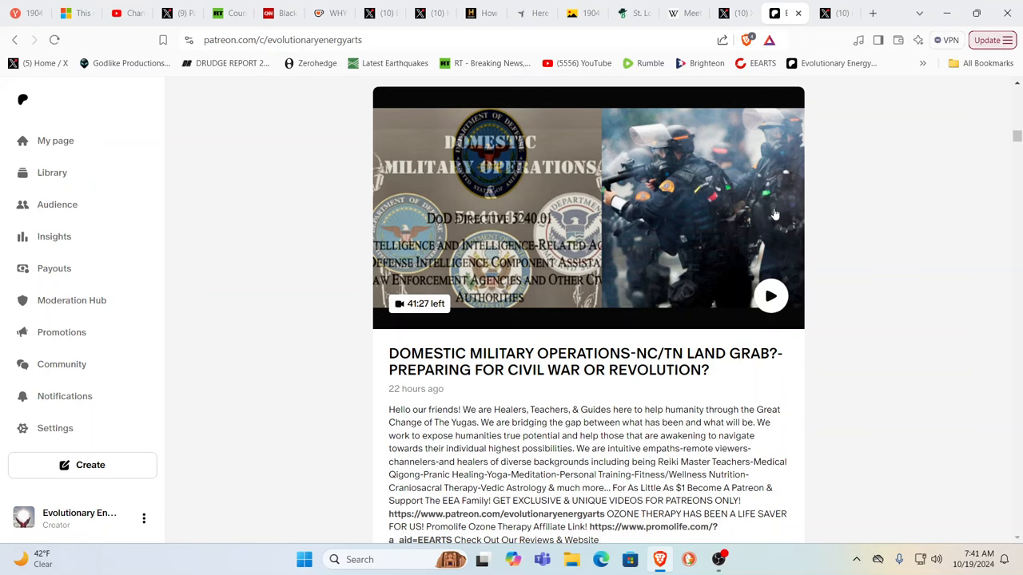
mouse_move(639, 361)
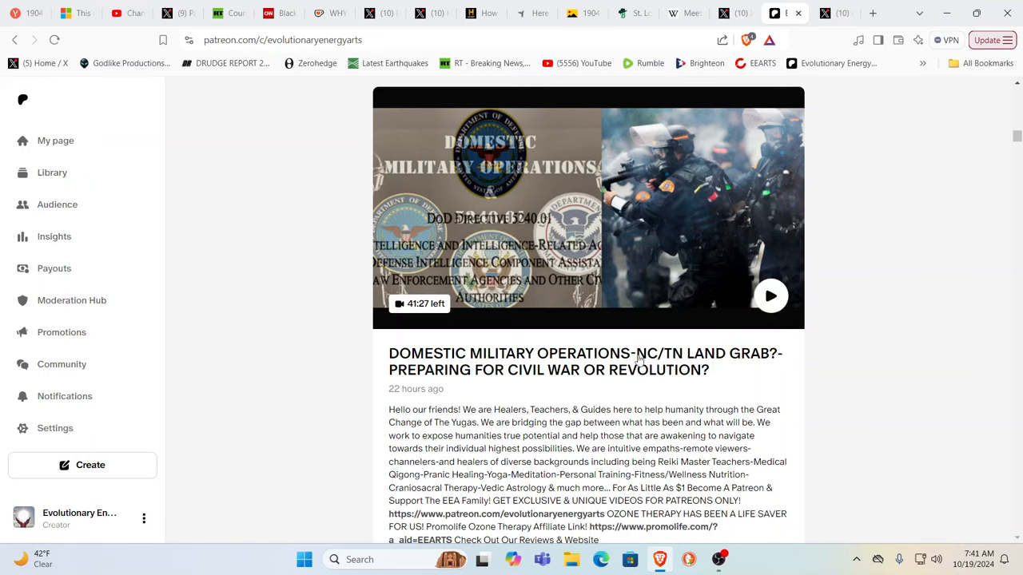
mouse_move(770, 388)
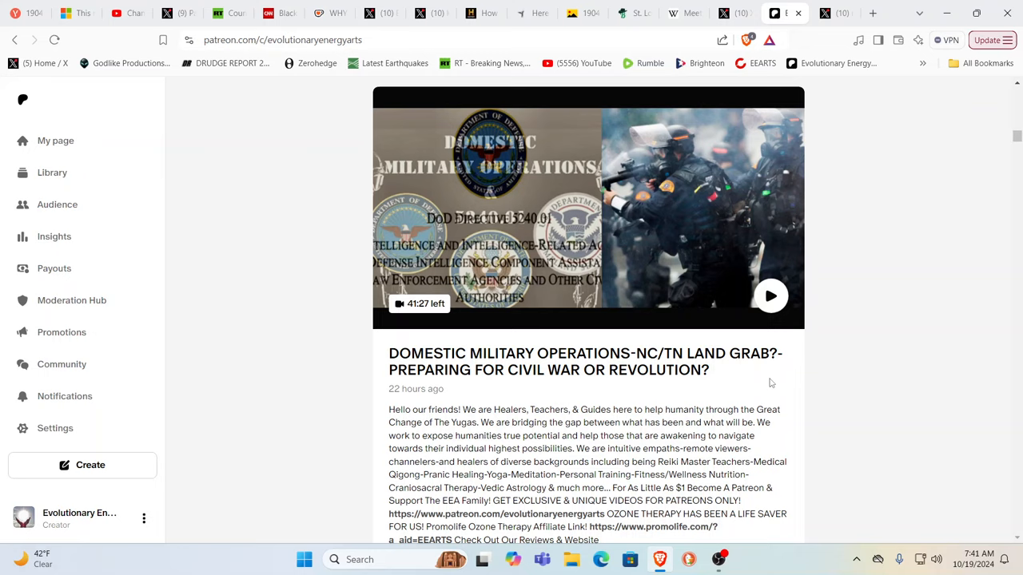
mouse_move(857, 221)
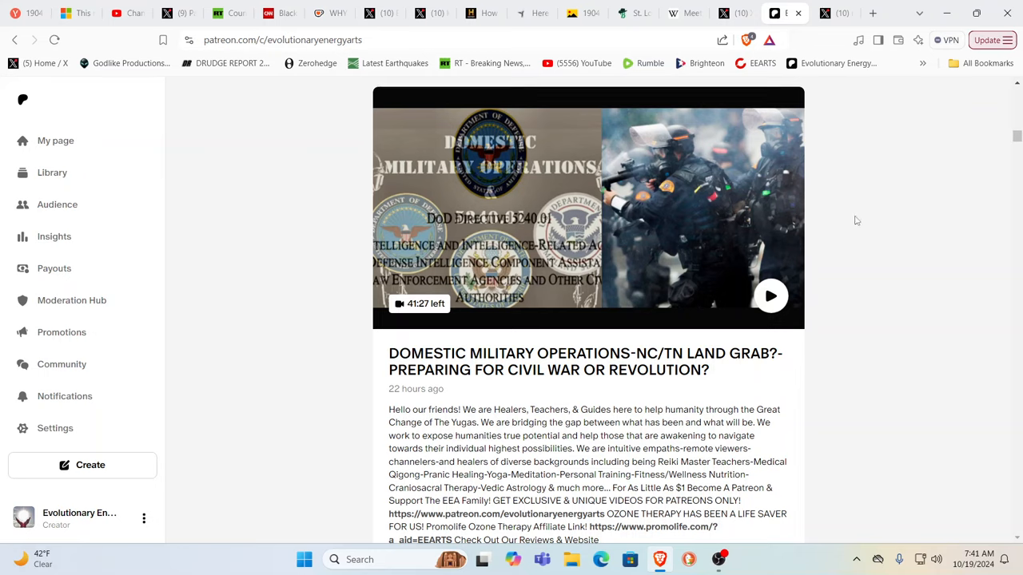
mouse_move(870, 128)
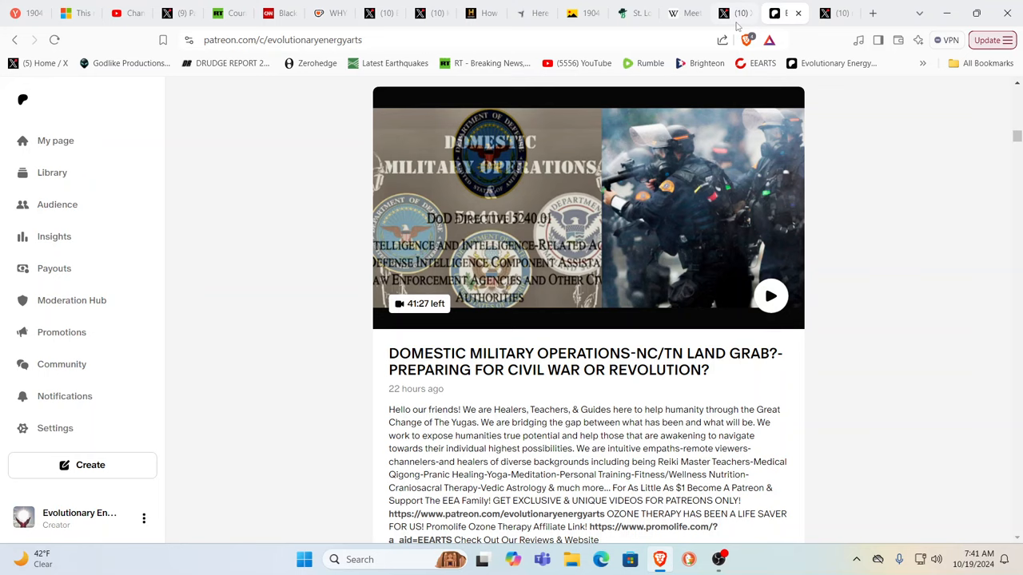
mouse_move(735, 12)
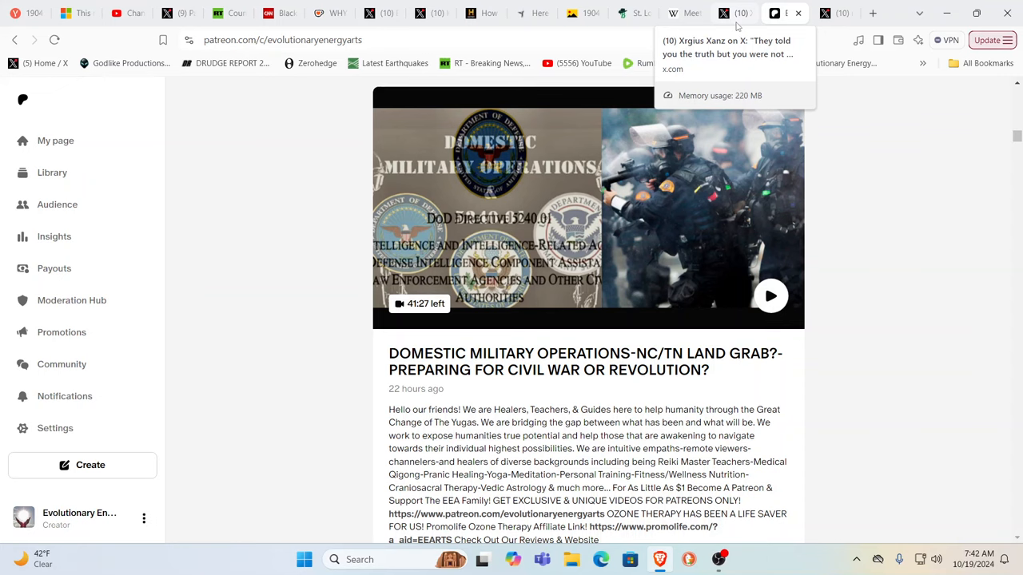
Switch back to the X 'Fin!' post with the TikTok hidden-truth video
left_click(732, 12)
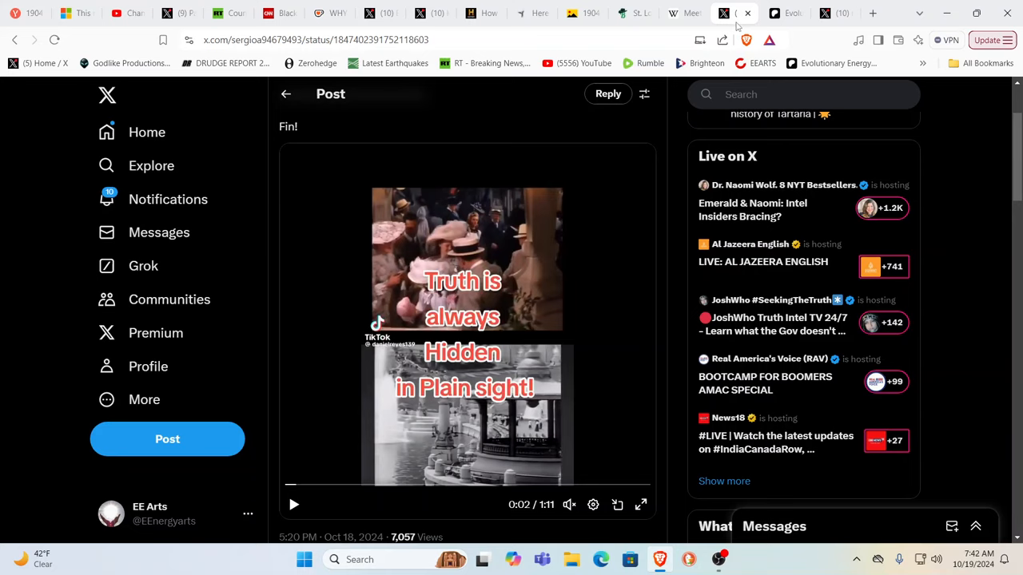
mouse_move(617, 246)
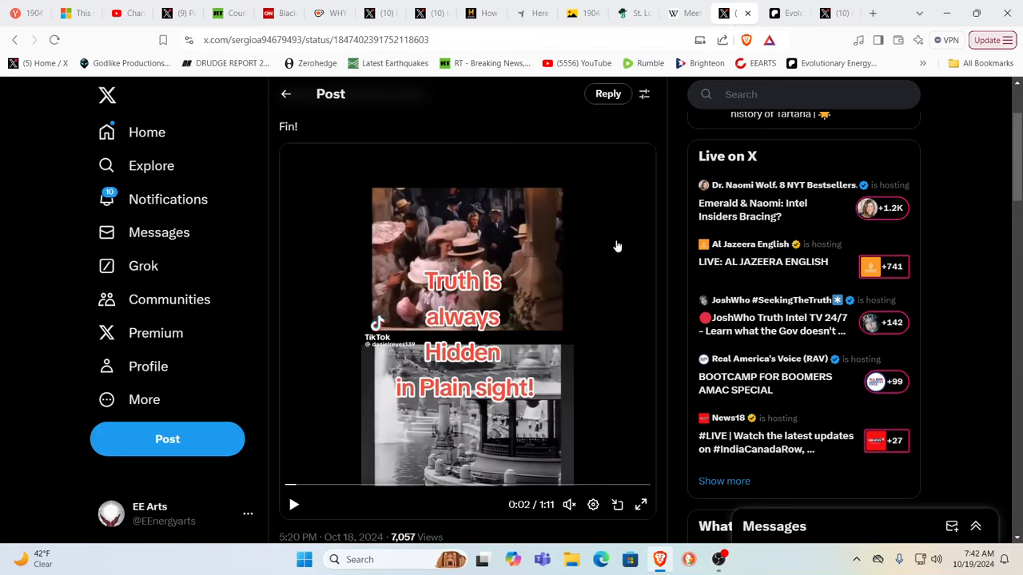
mouse_move(574, 259)
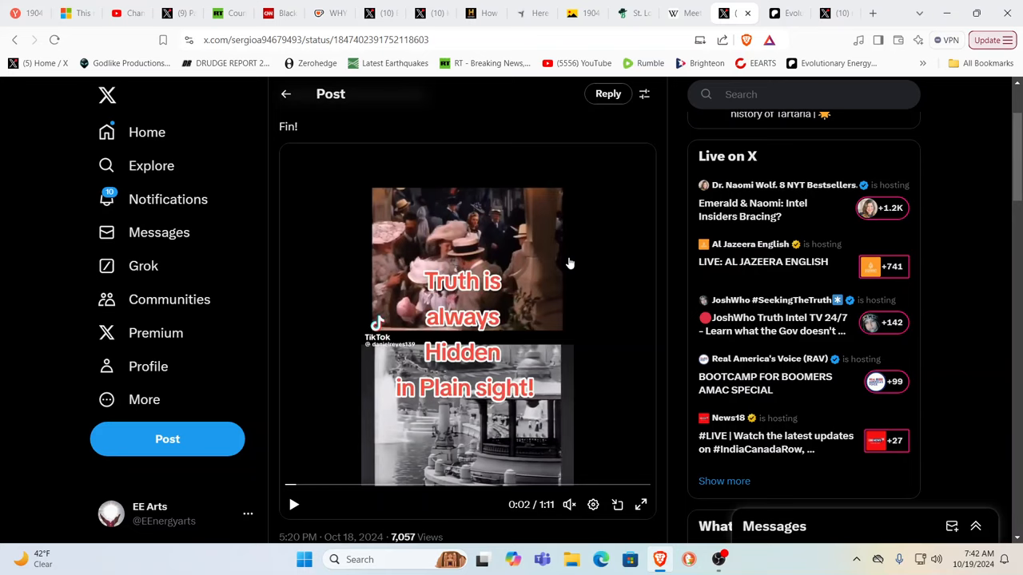
mouse_move(545, 287)
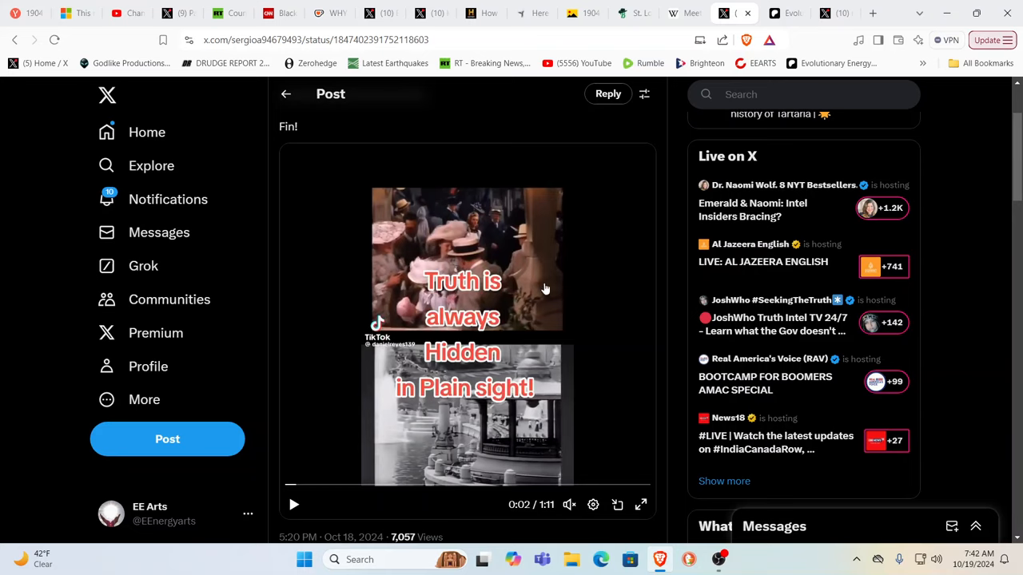
mouse_move(313, 483)
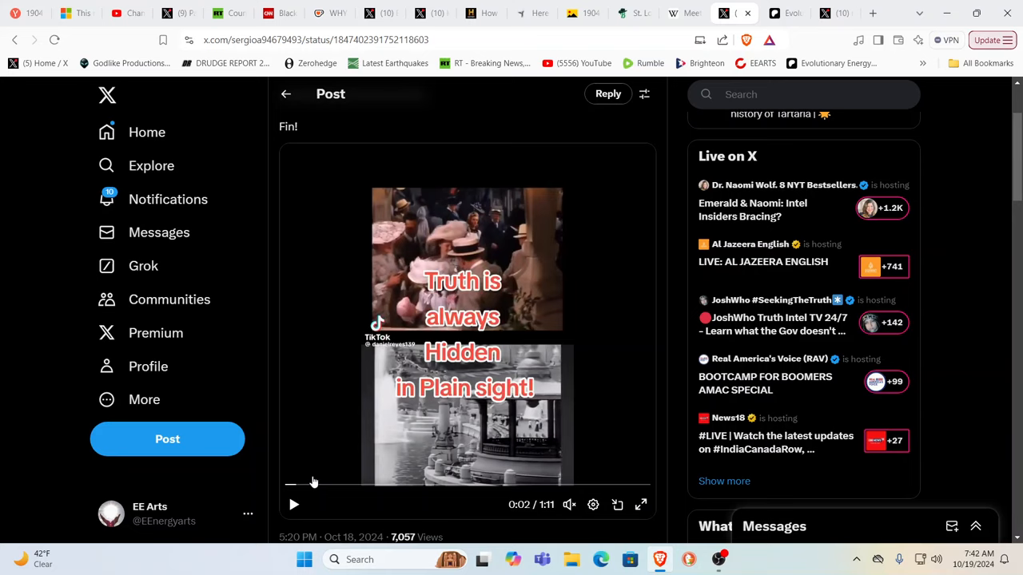
mouse_move(427, 275)
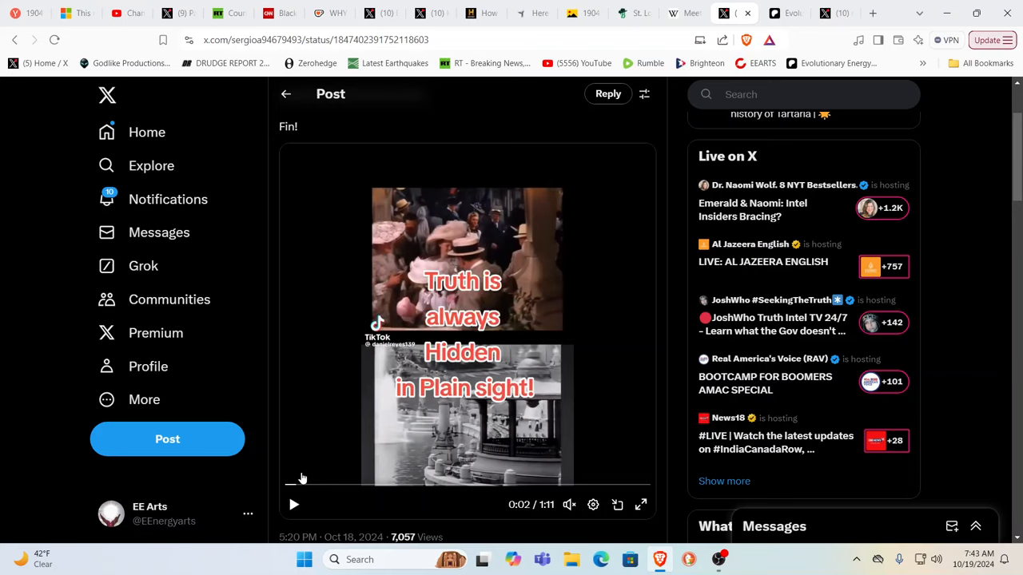
mouse_move(322, 445)
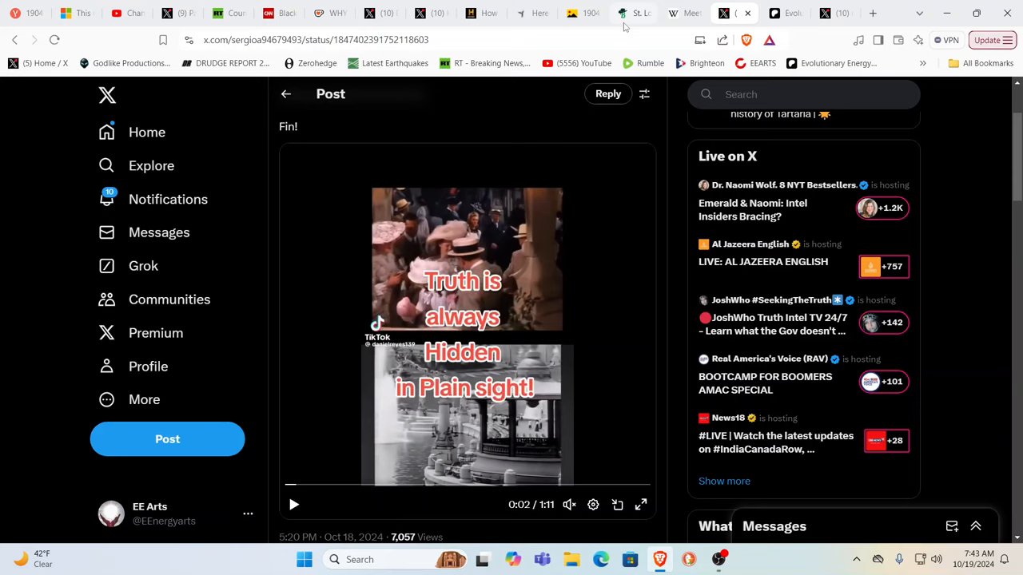
Read down the 1904 World's Fair article from the Grand Basin photo #1 through the first several photos
left_click(633, 13)
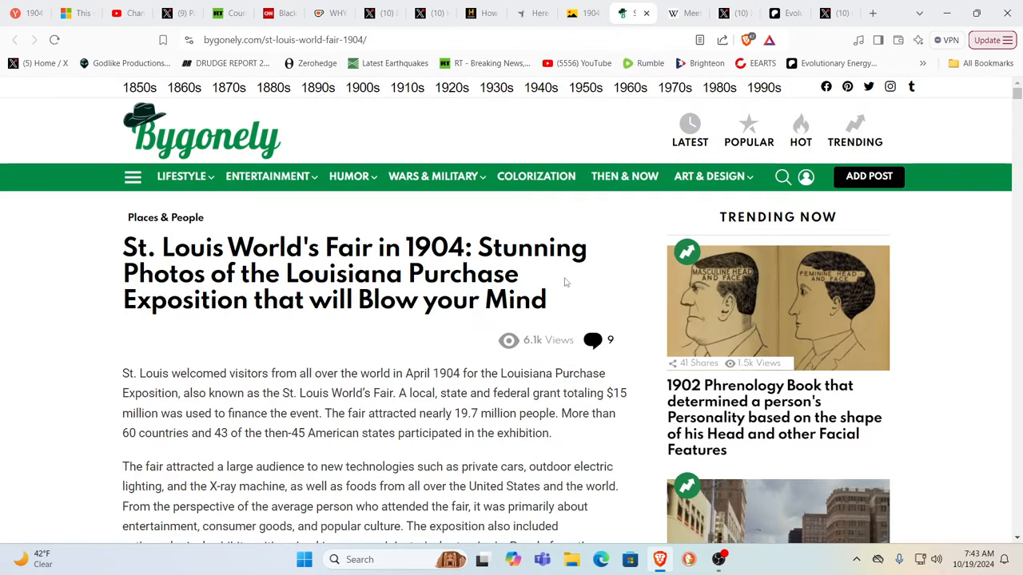
scroll("down", 3)
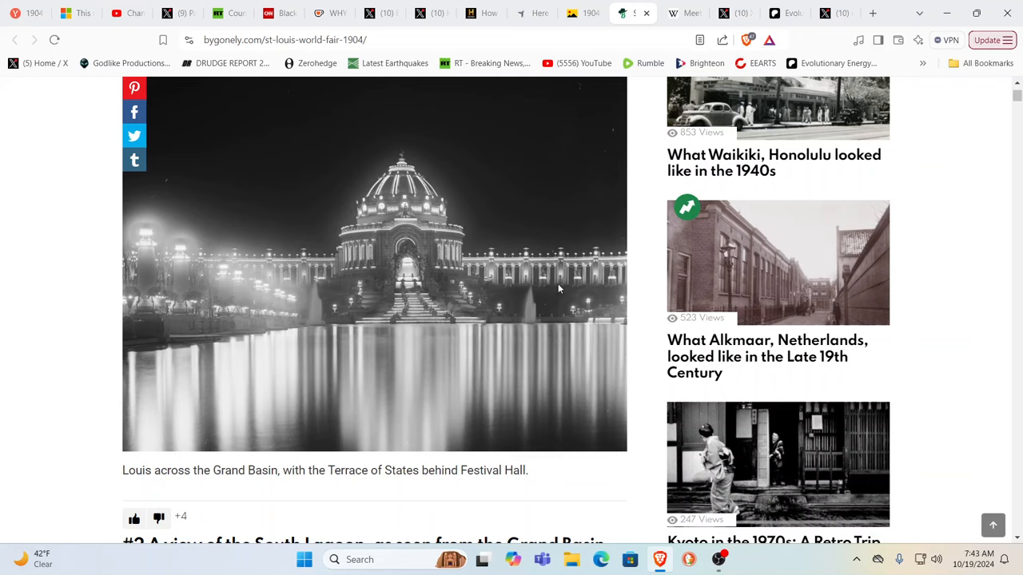
scroll("down", 3)
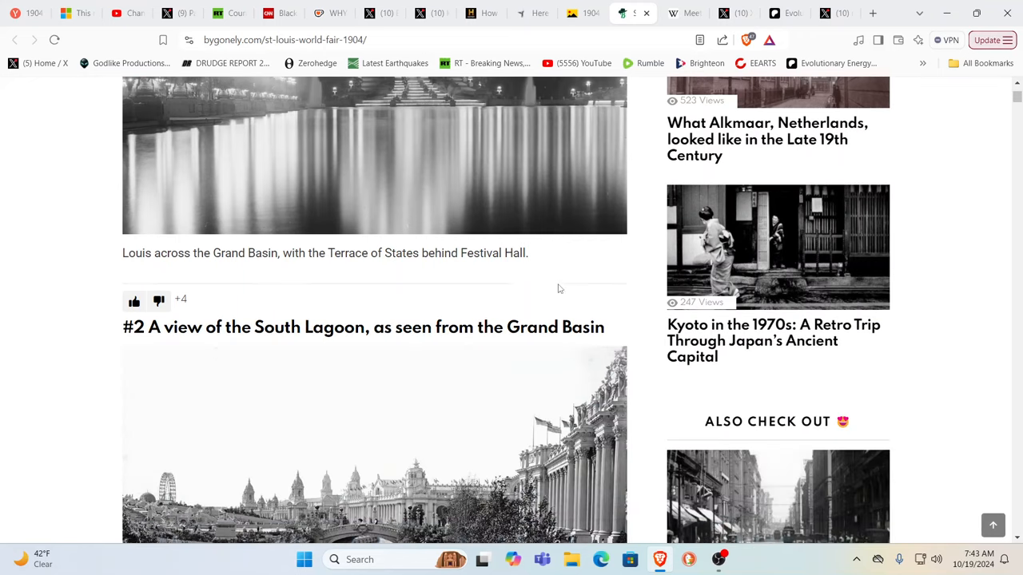
scroll("down", 3)
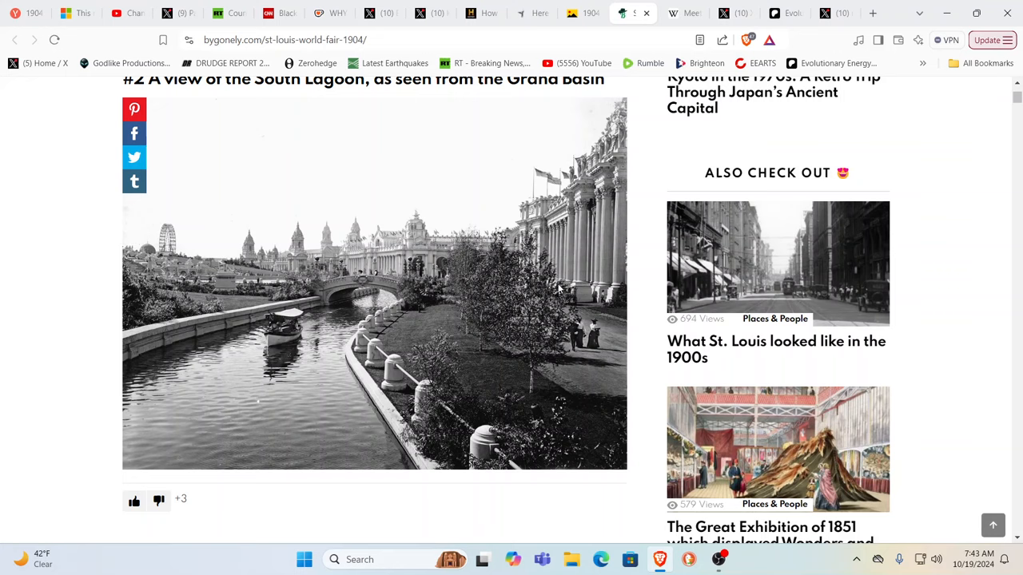
scroll("down", 3)
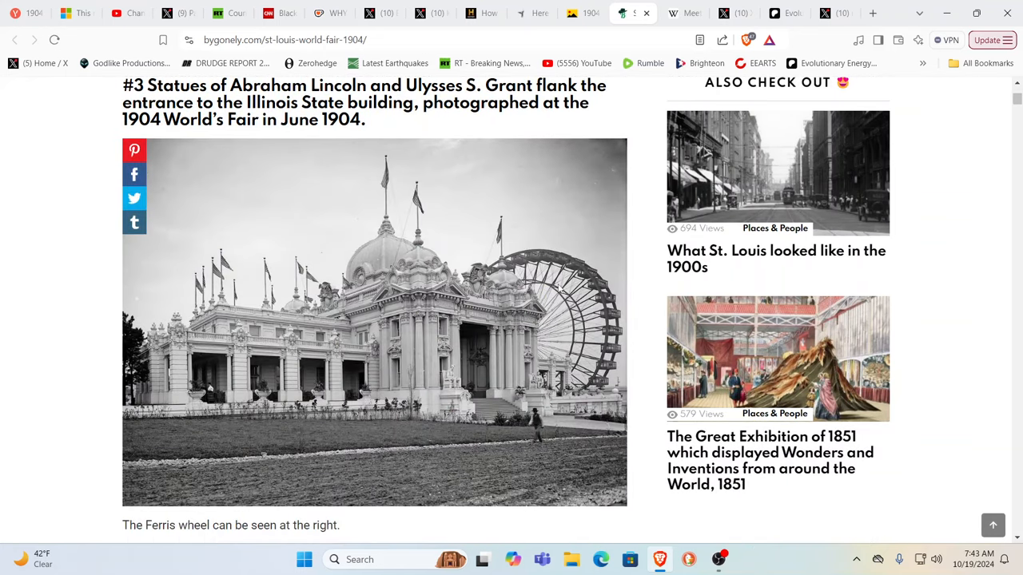
scroll("down", 3)
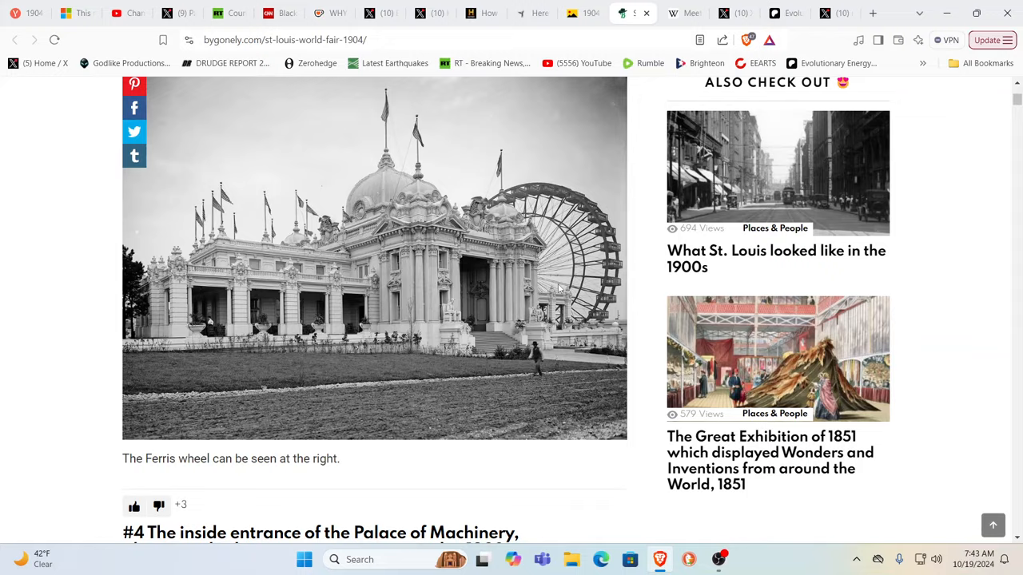
scroll("down", 3)
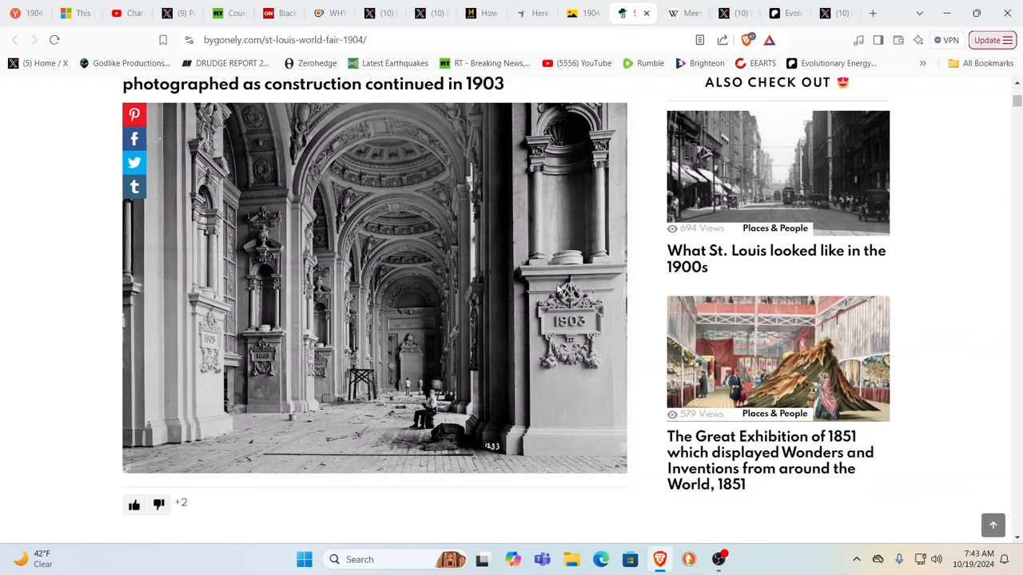
scroll("down", 3)
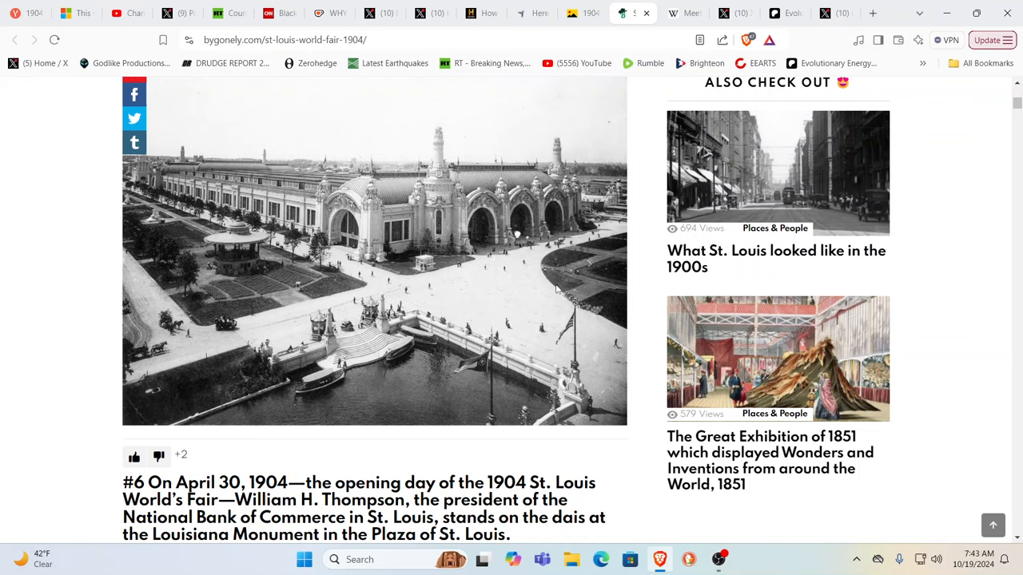
scroll("down", 3)
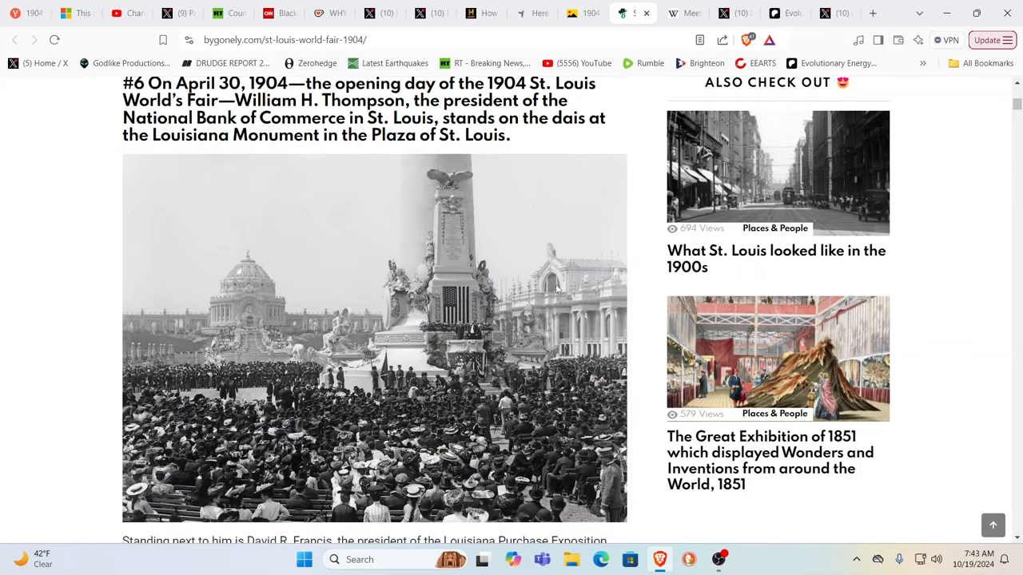
scroll("down", 3)
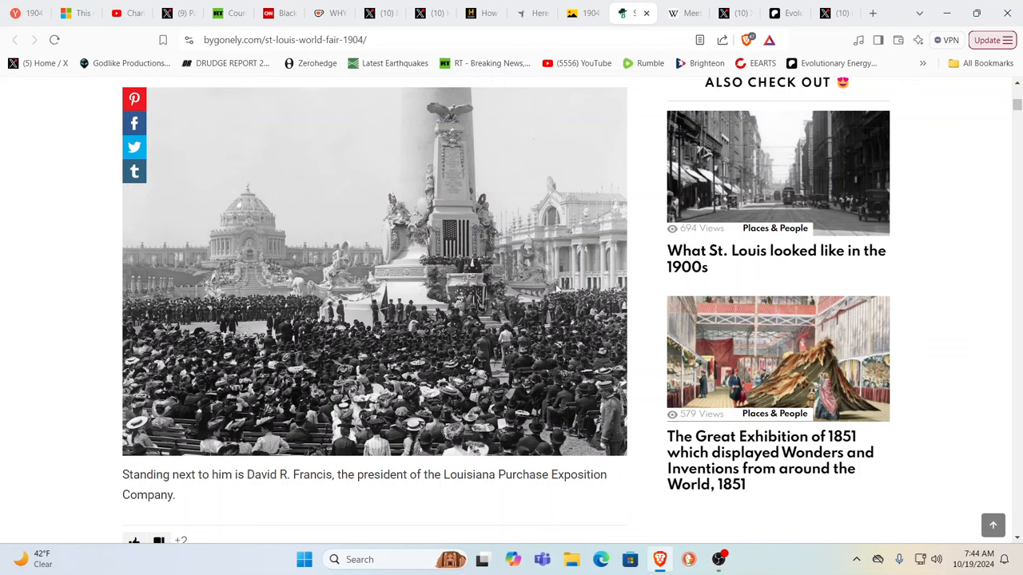
scroll("down", 3)
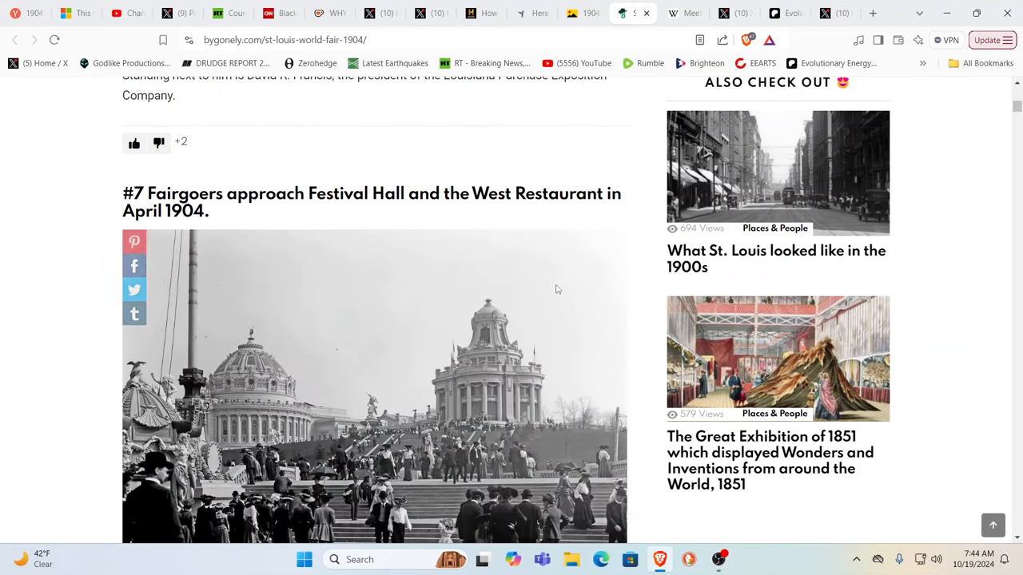
Continue down the article to photo #10 of opening-day crowds with William Howard Taft
scroll("down", 3)
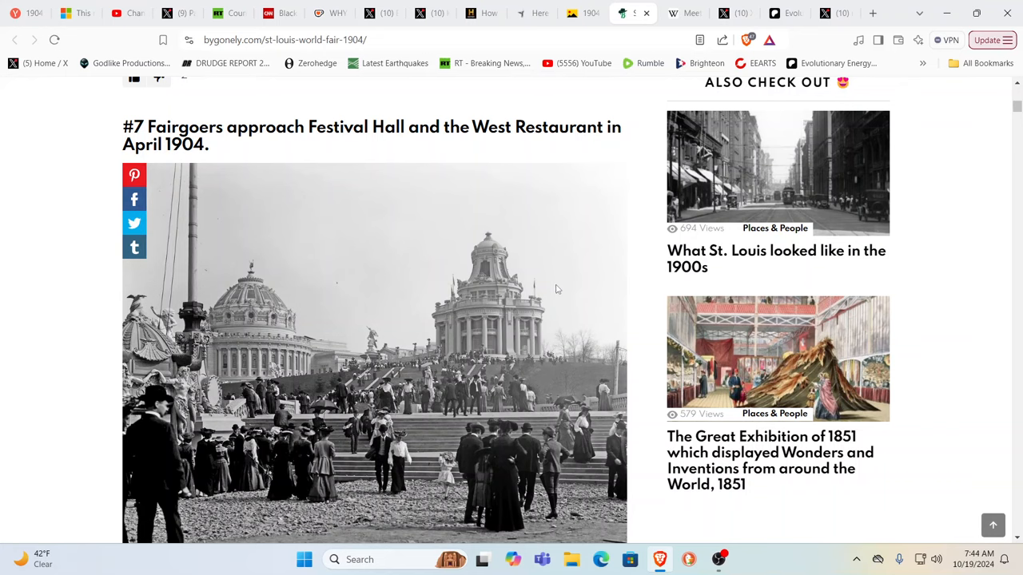
scroll("down", 3)
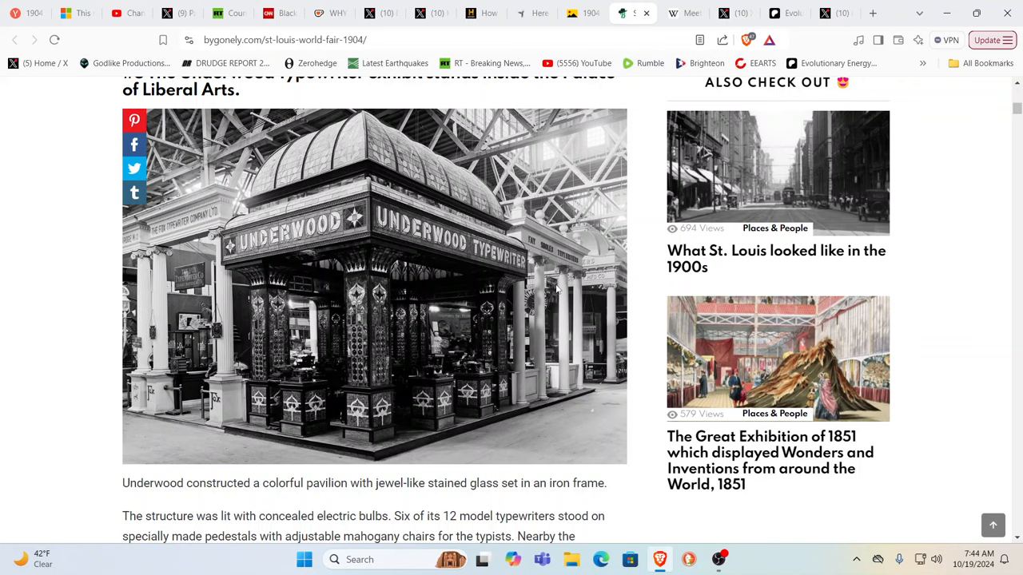
scroll("down", 3)
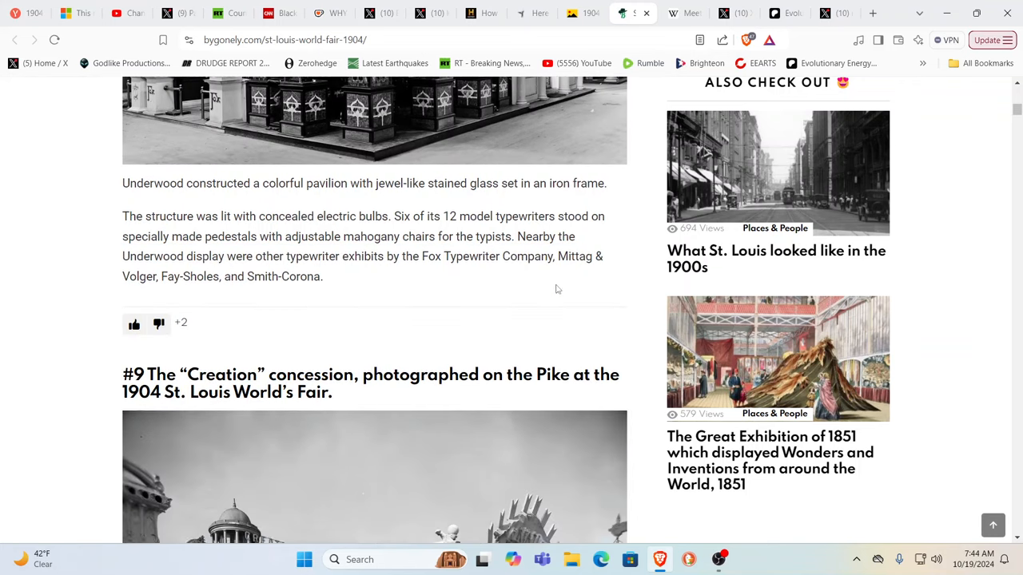
scroll("down", 3)
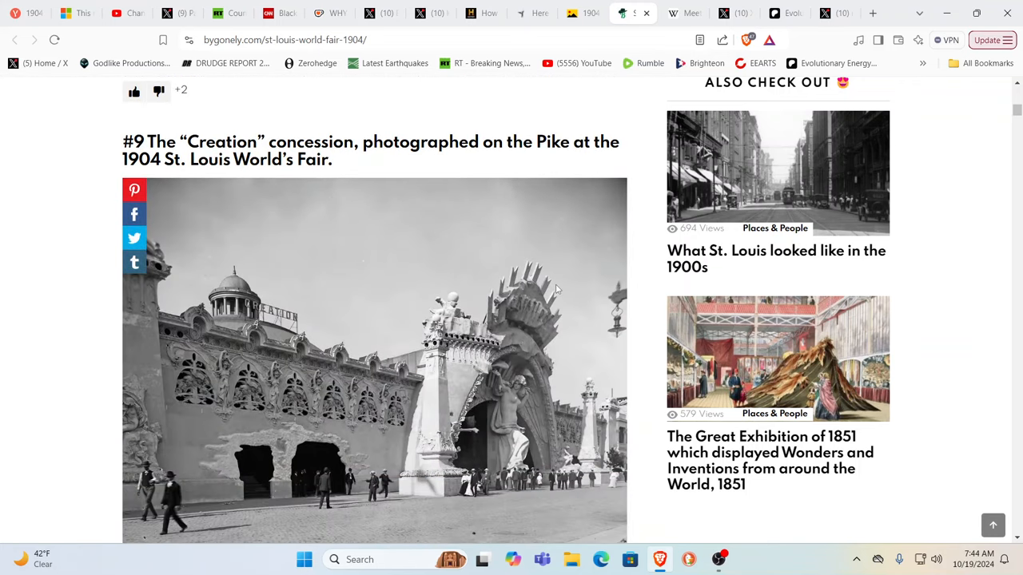
scroll("down", 3)
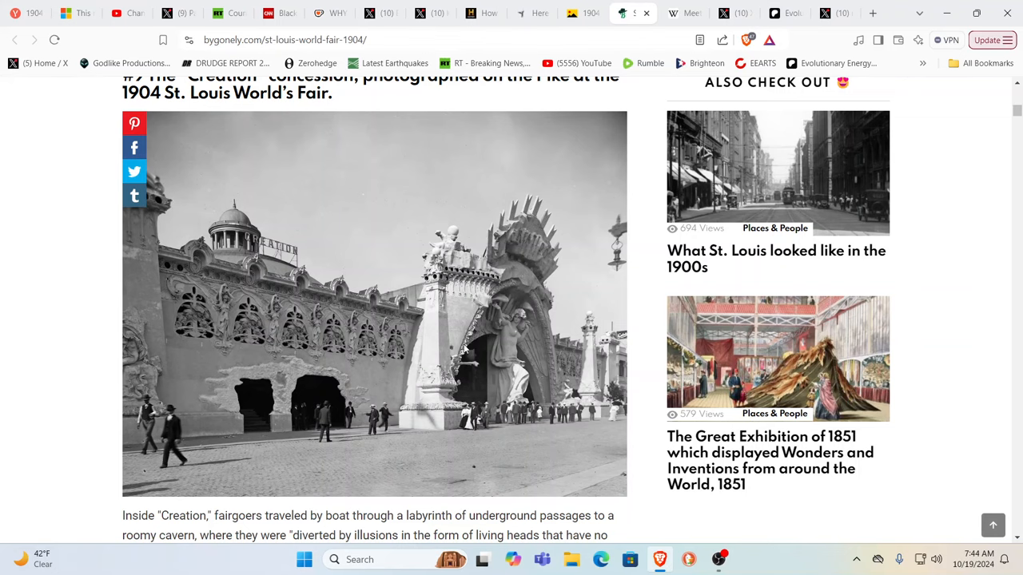
scroll("down", 3)
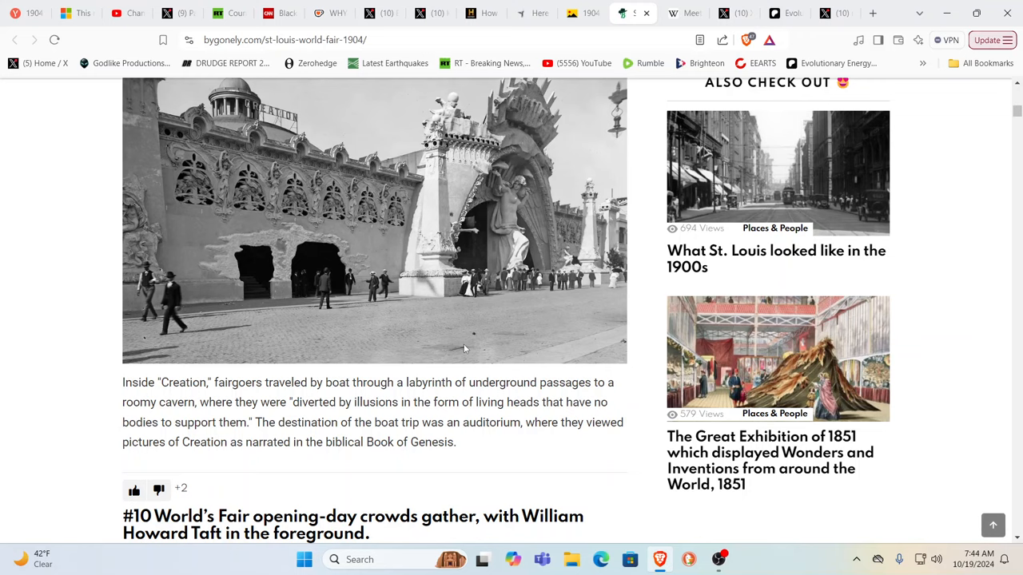
scroll("down", 3)
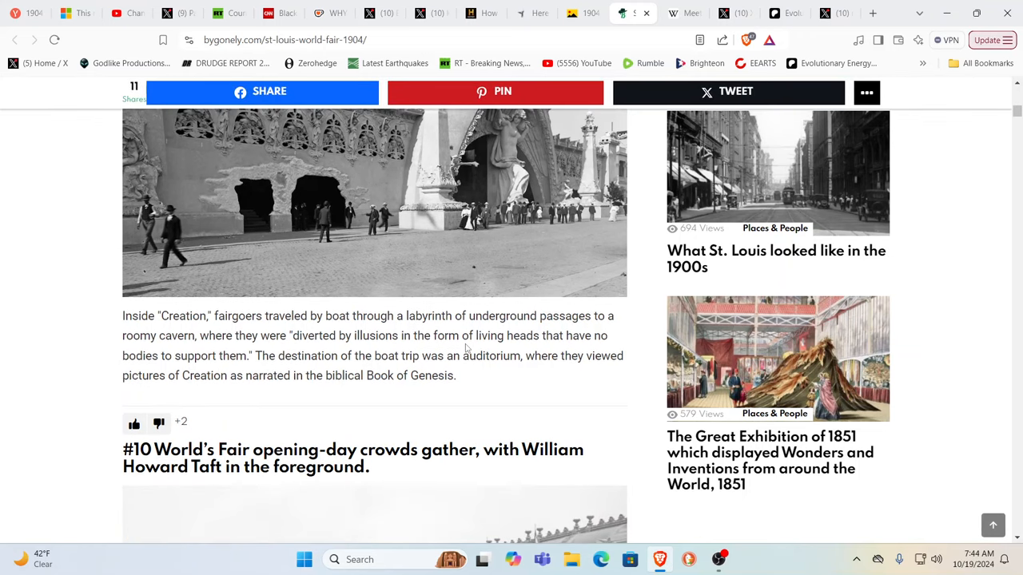
scroll("up", 3)
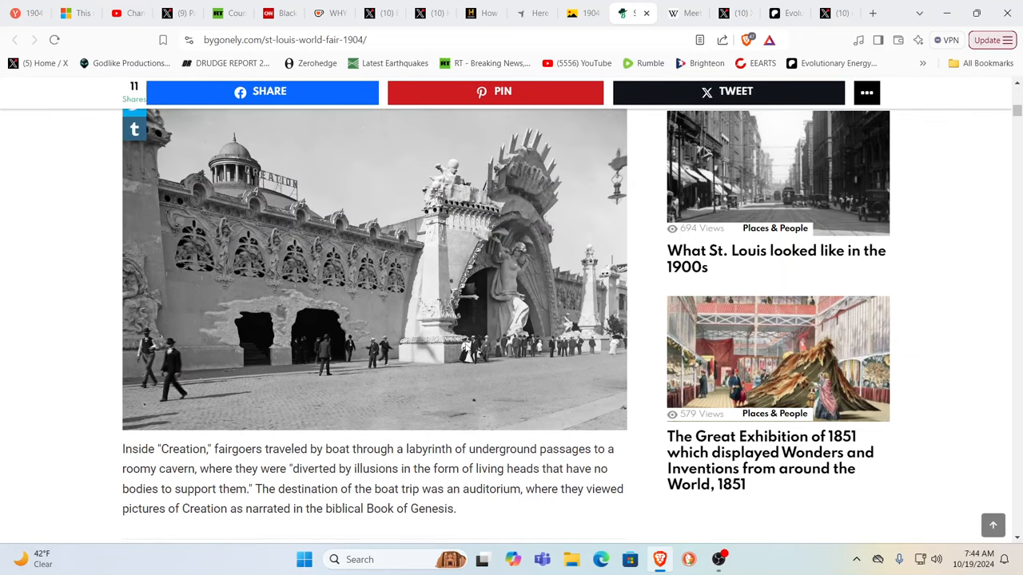
scroll("down", 3)
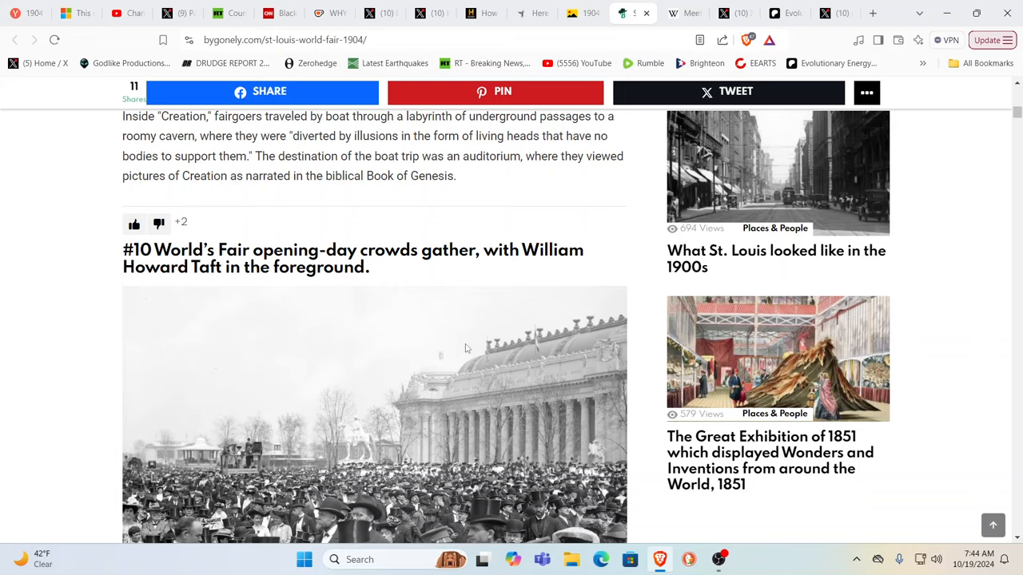
scroll("down", 3)
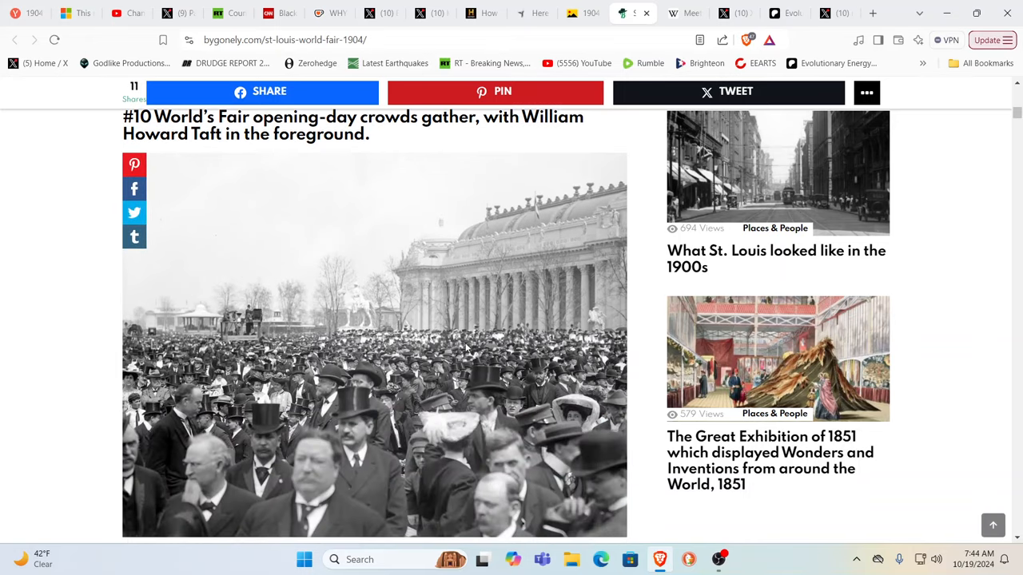
scroll("down", 3)
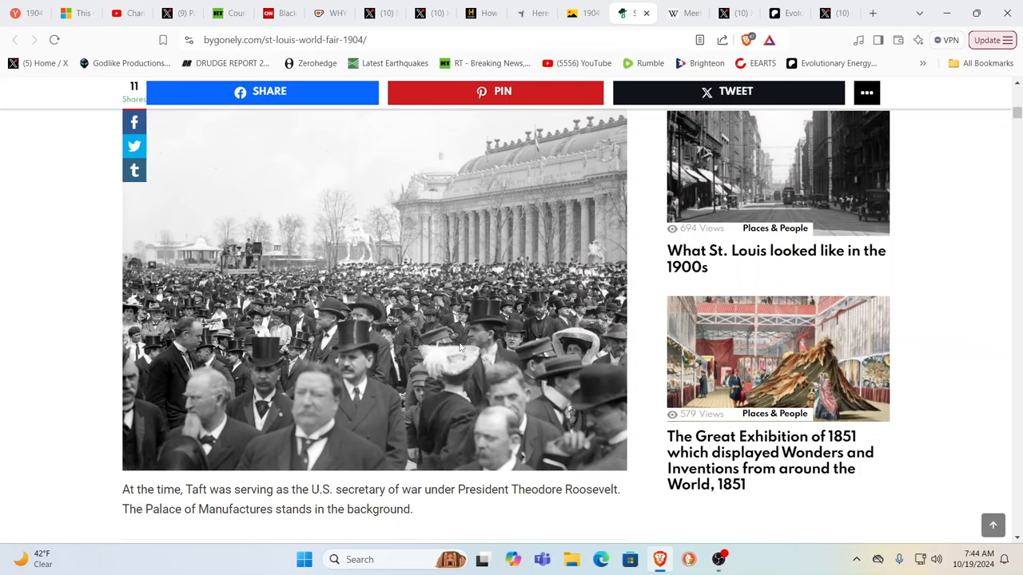
mouse_move(291, 342)
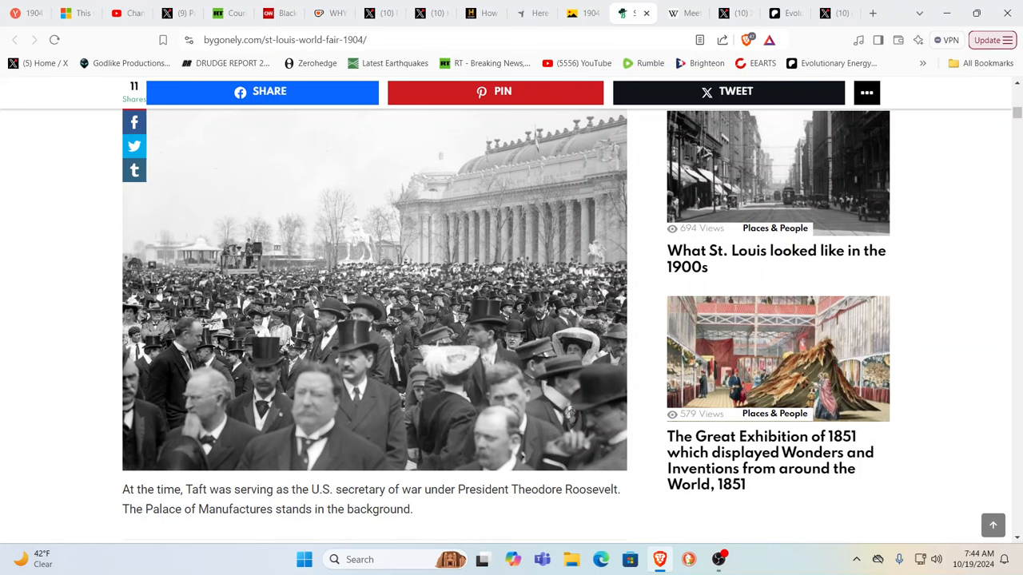
mouse_move(348, 353)
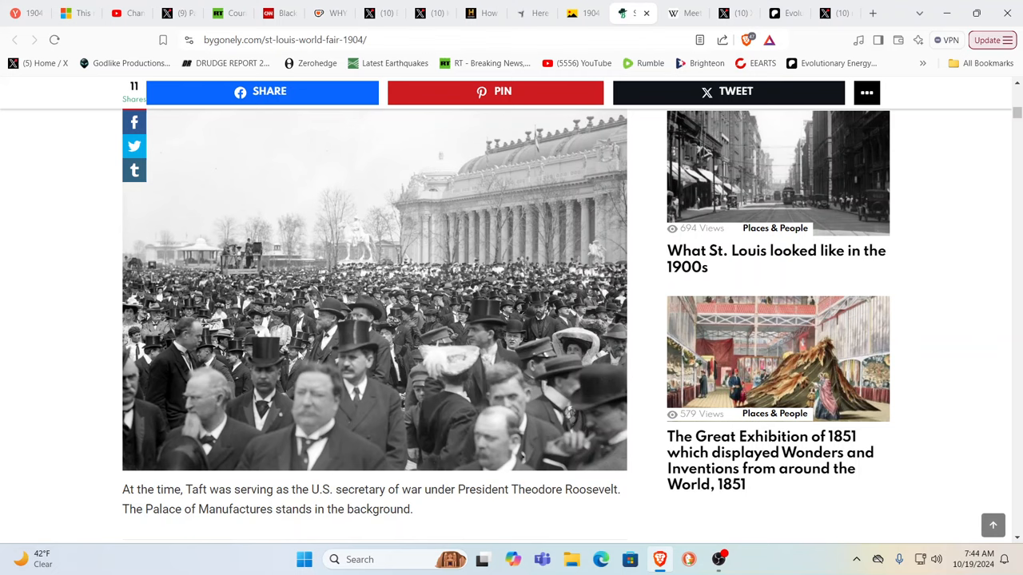
mouse_move(361, 343)
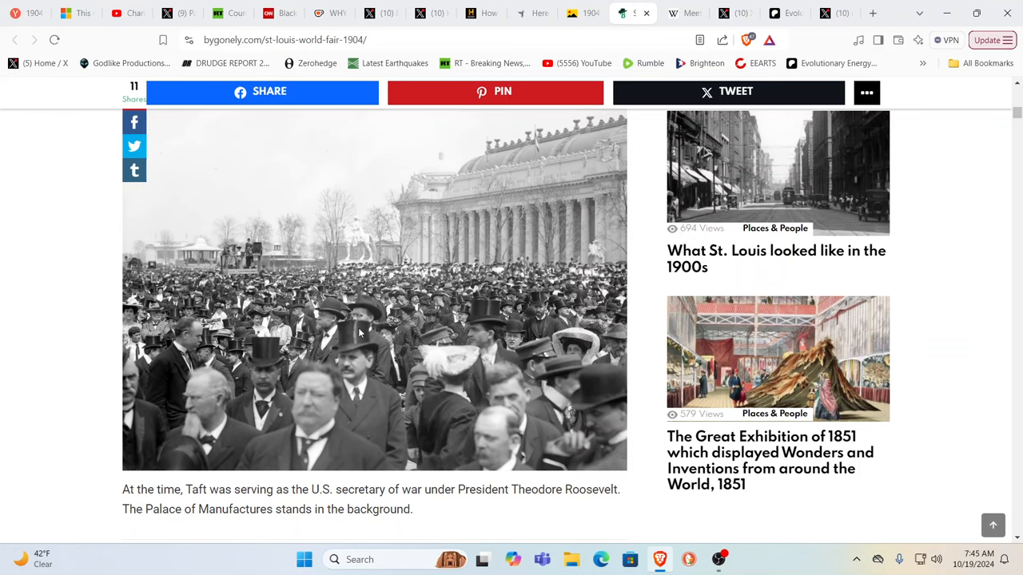
Read on past #14 Sunken Garden and #15 Indian Girl Archers to #16, the 1904 Olympics 100-yard heat
scroll("down", 3)
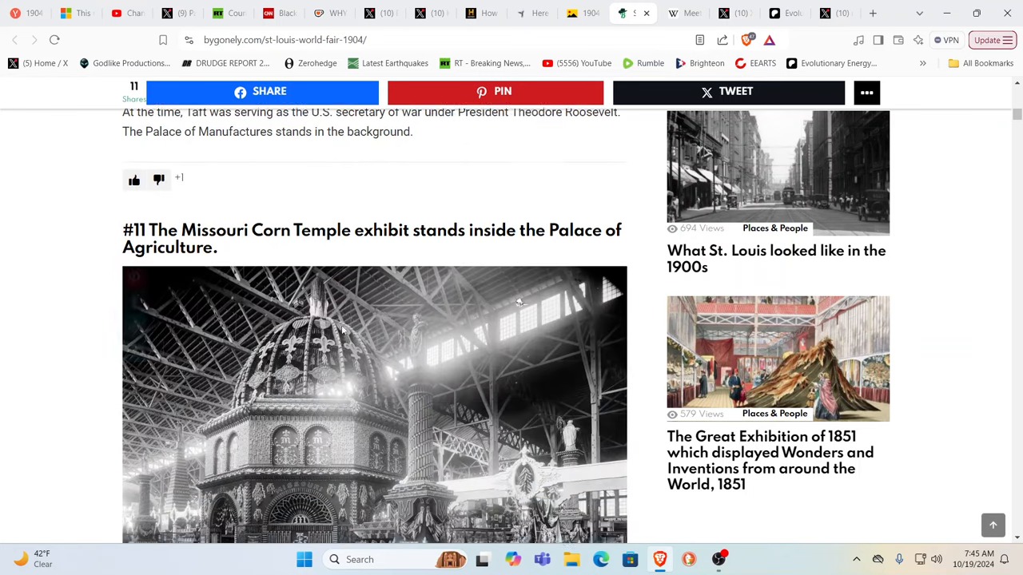
scroll("down", 3)
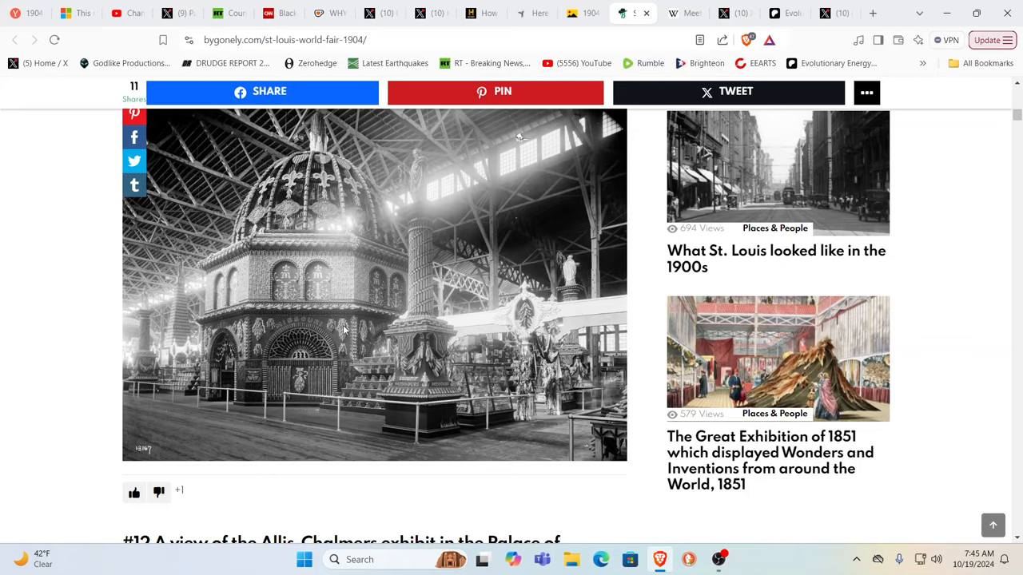
scroll("down", 3)
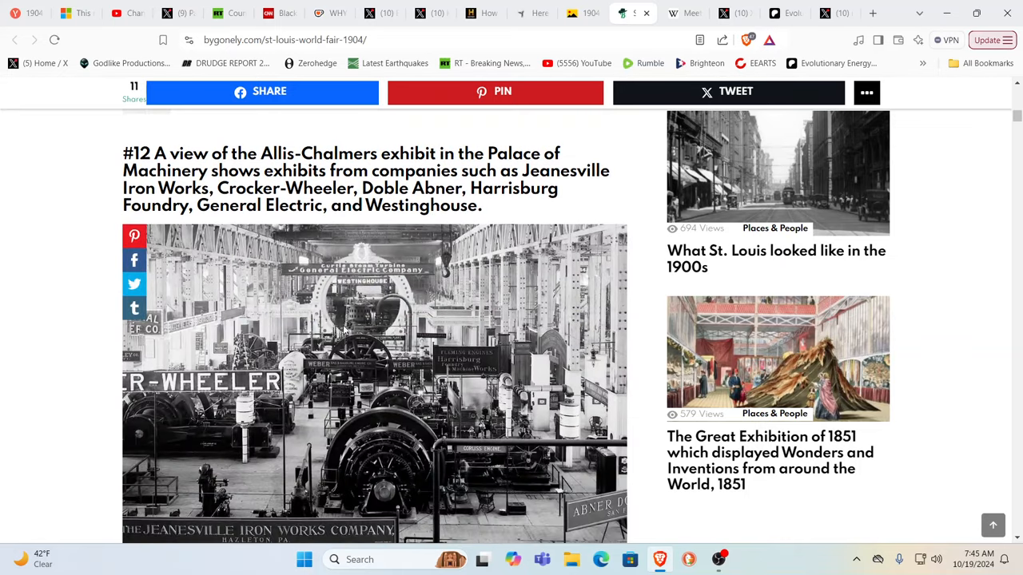
scroll("down", 3)
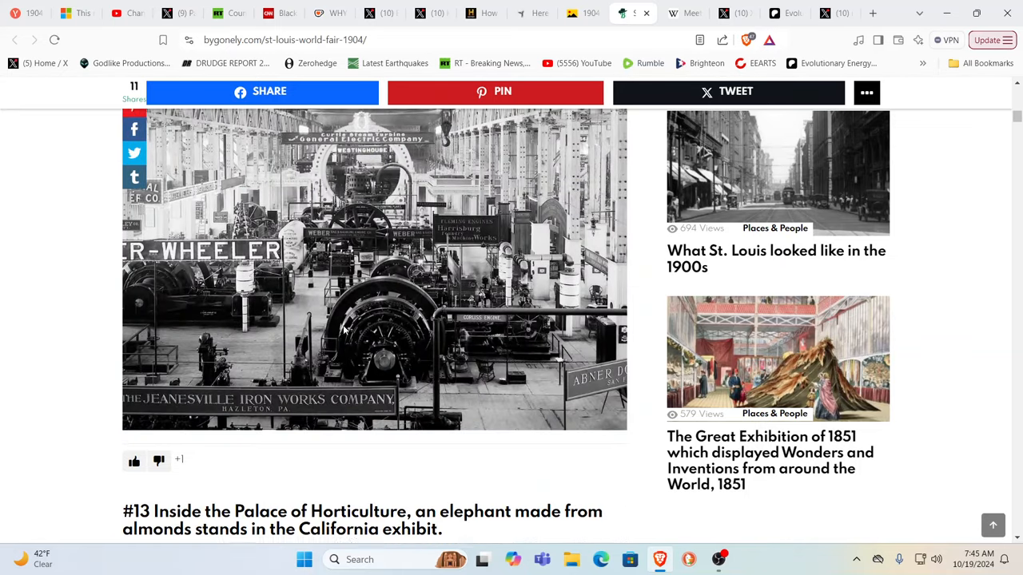
scroll("down", 3)
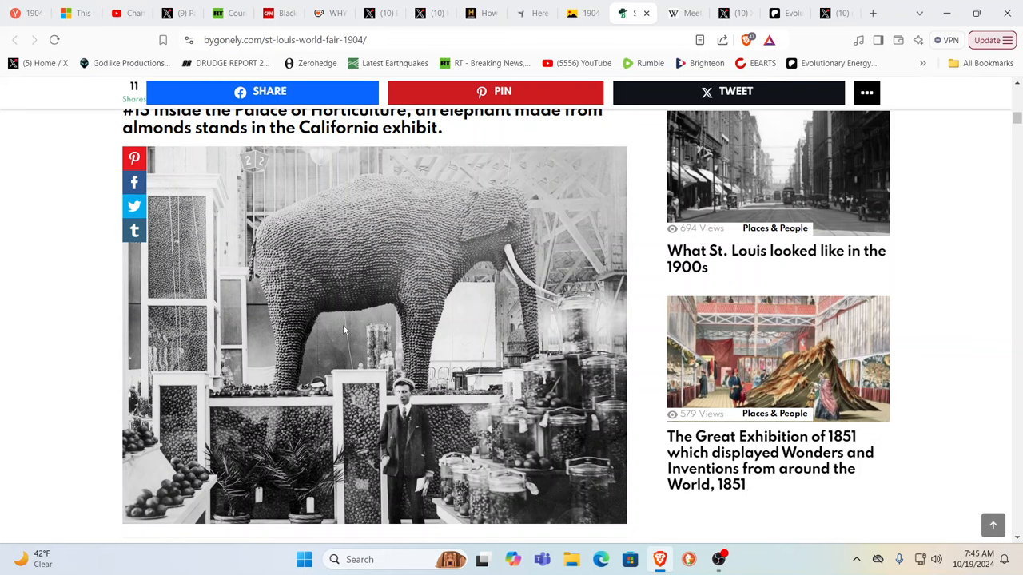
scroll("up", 3)
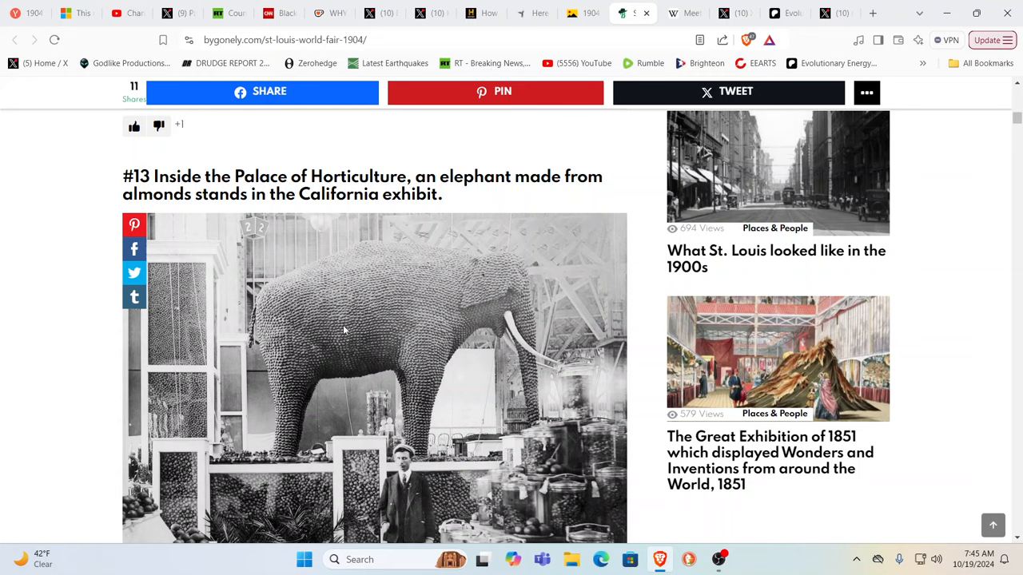
scroll("down", 3)
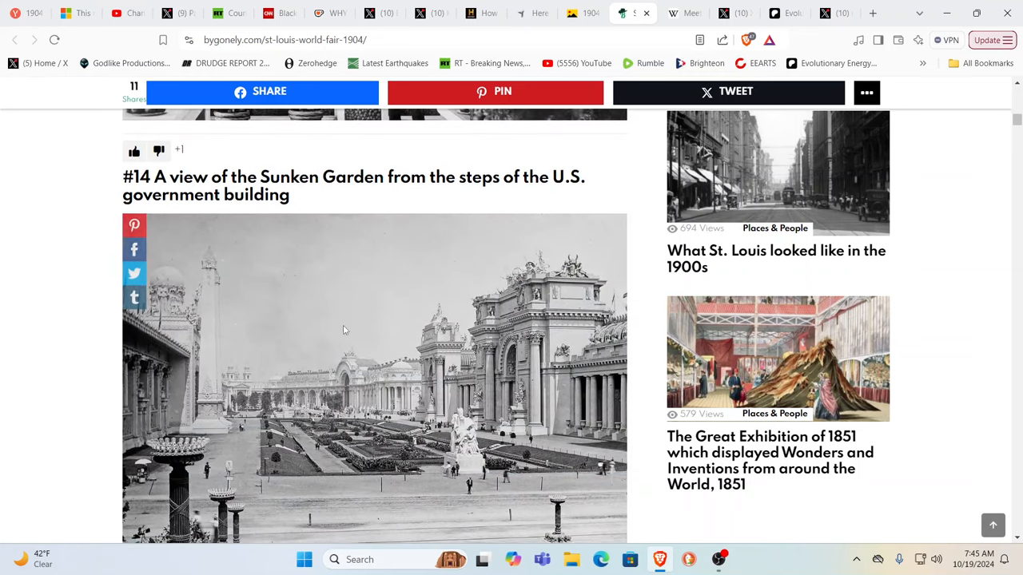
scroll("down", 3)
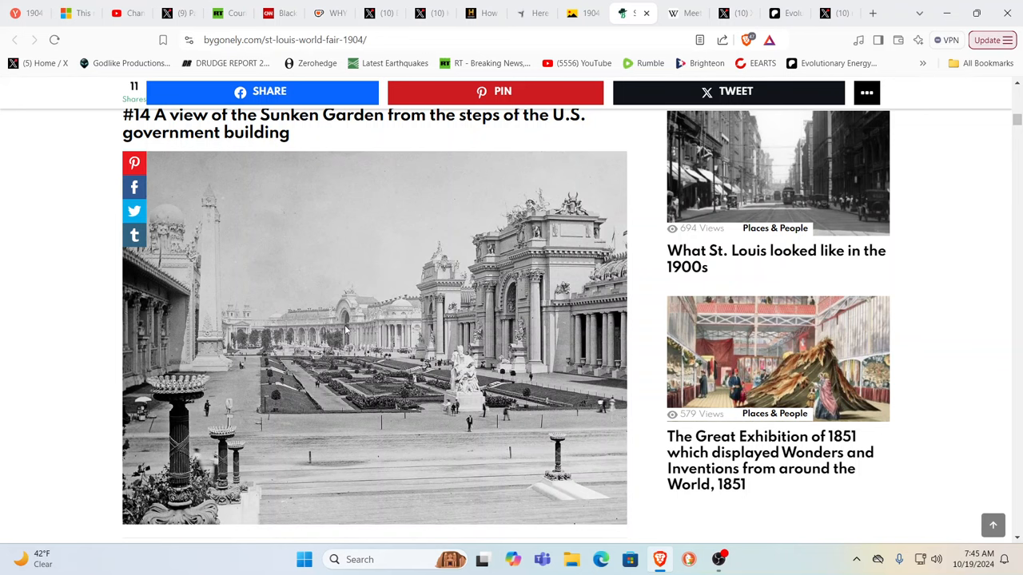
scroll("down", 3)
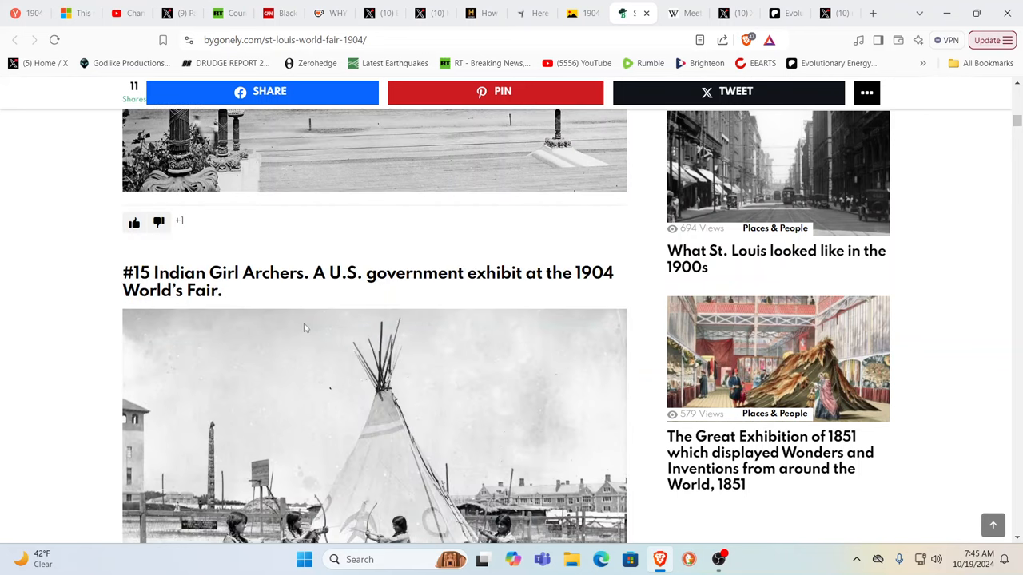
scroll("down", 3)
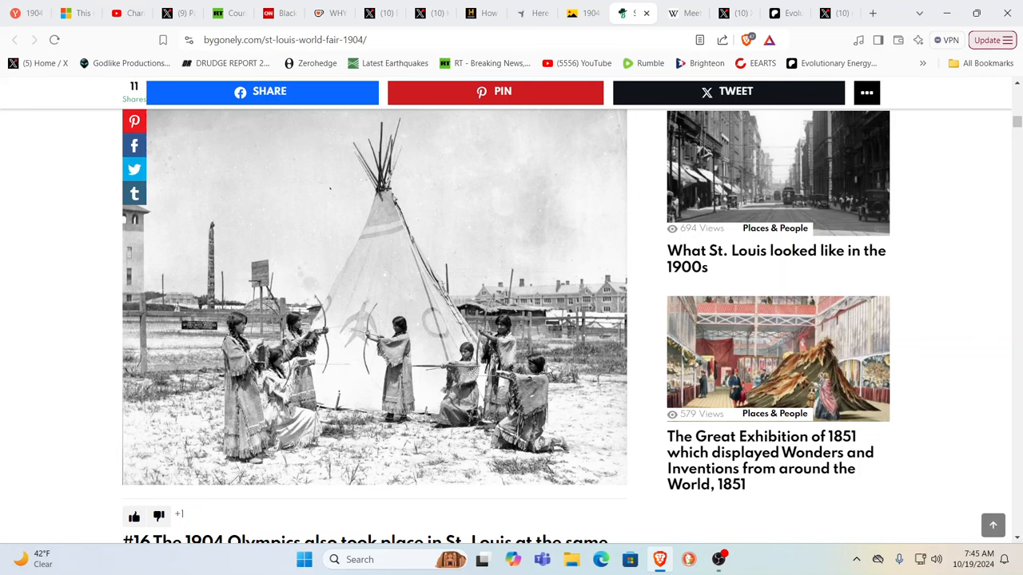
mouse_move(469, 377)
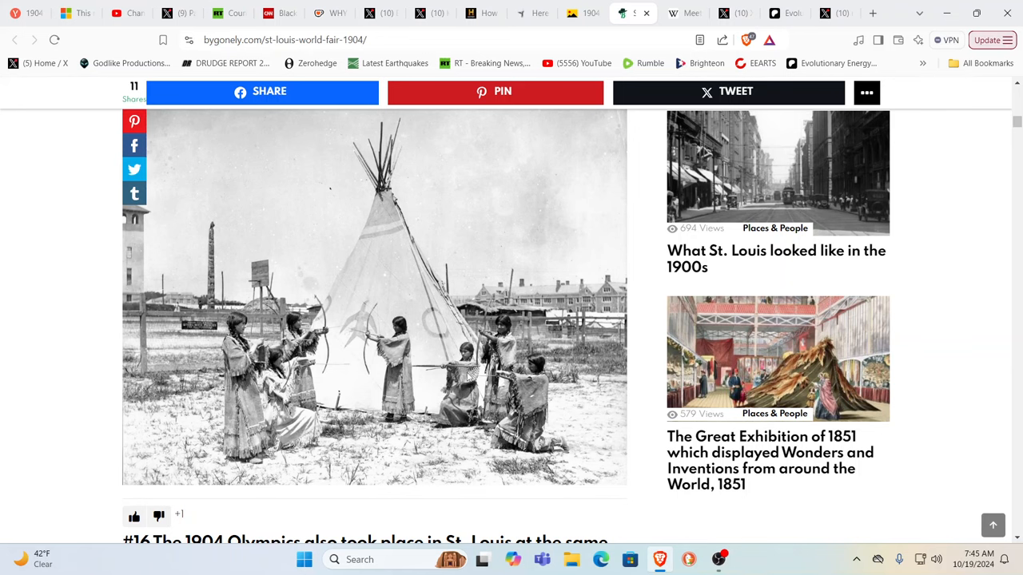
scroll("down", 3)
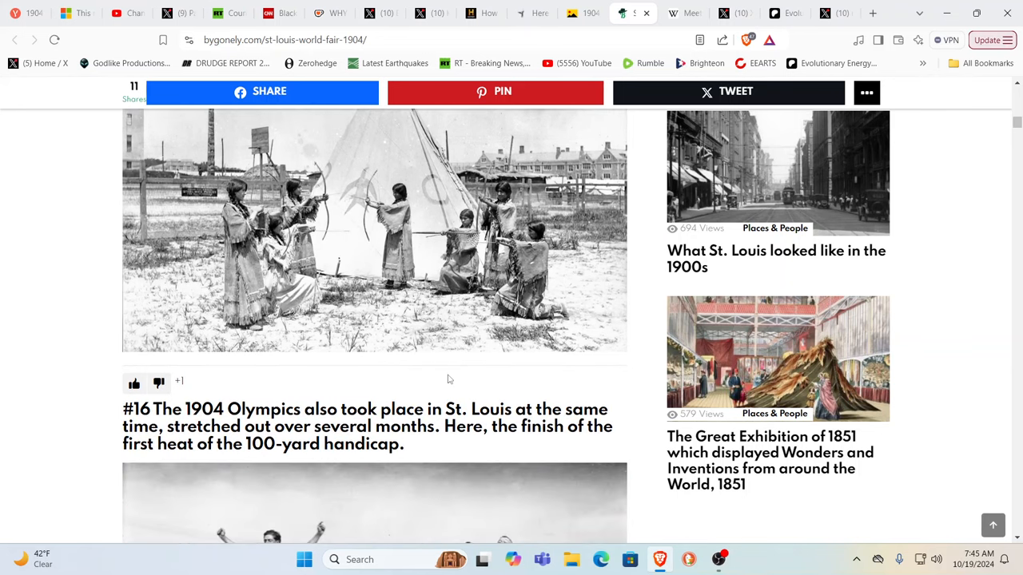
scroll("down", 3)
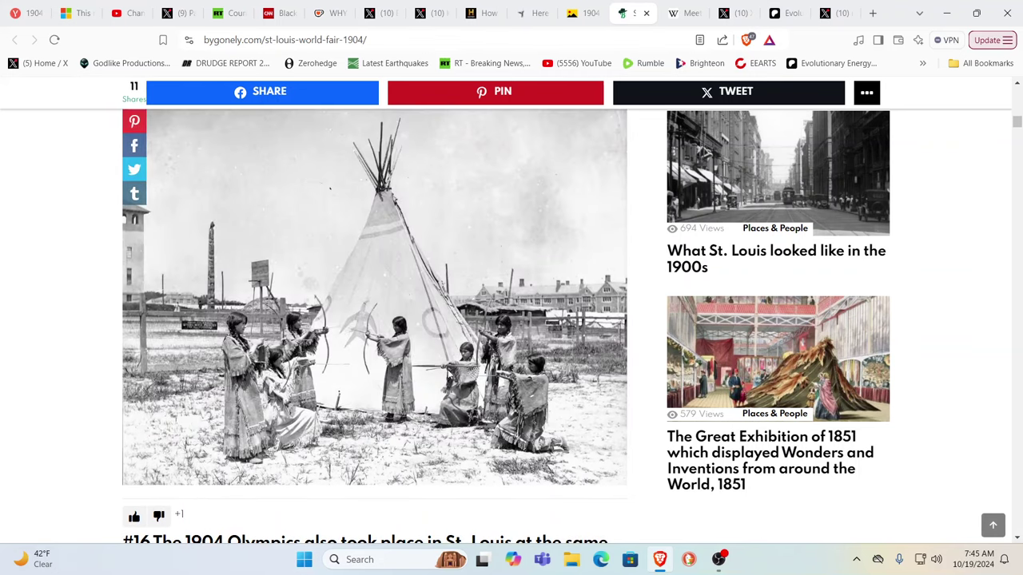
scroll("down", 3)
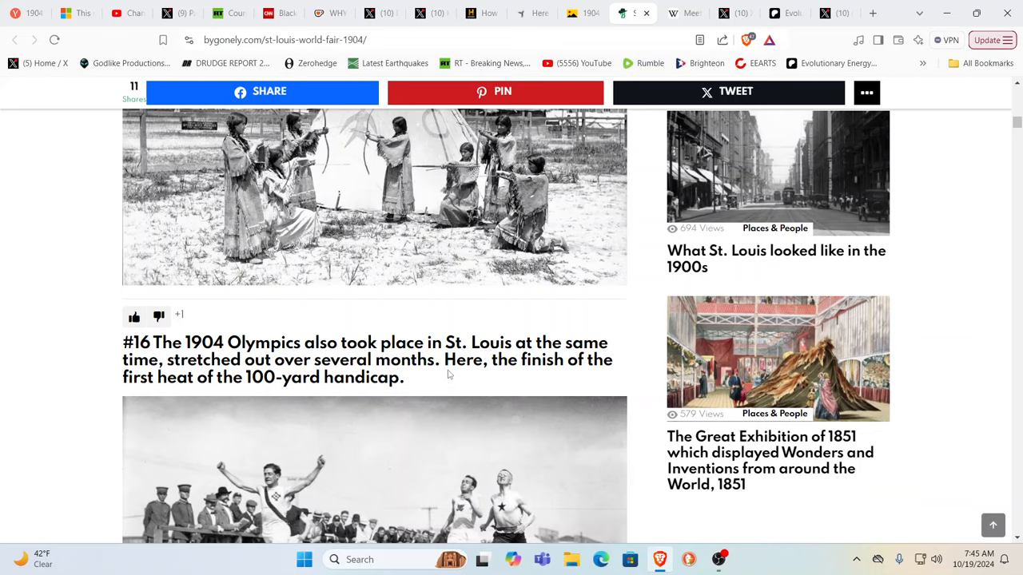
Read down the article from the tower wedding photo #25 through the following photos
scroll("down", 3)
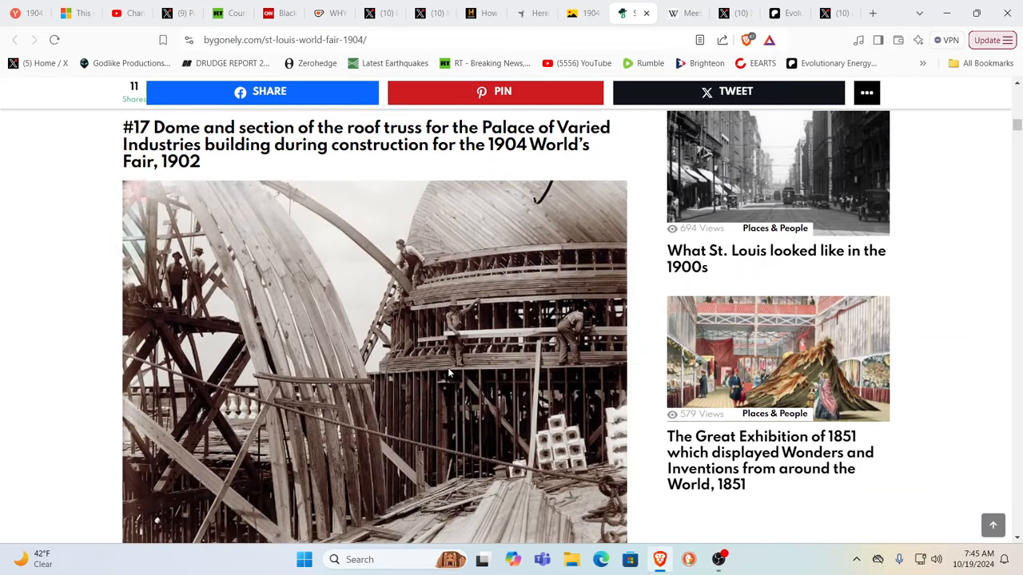
scroll("down", 3)
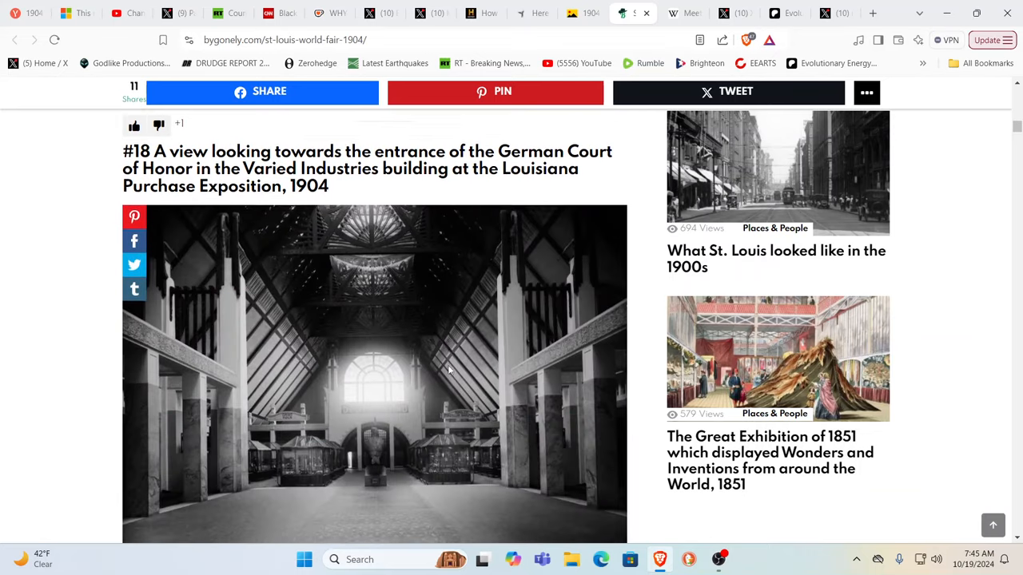
scroll("down", 3)
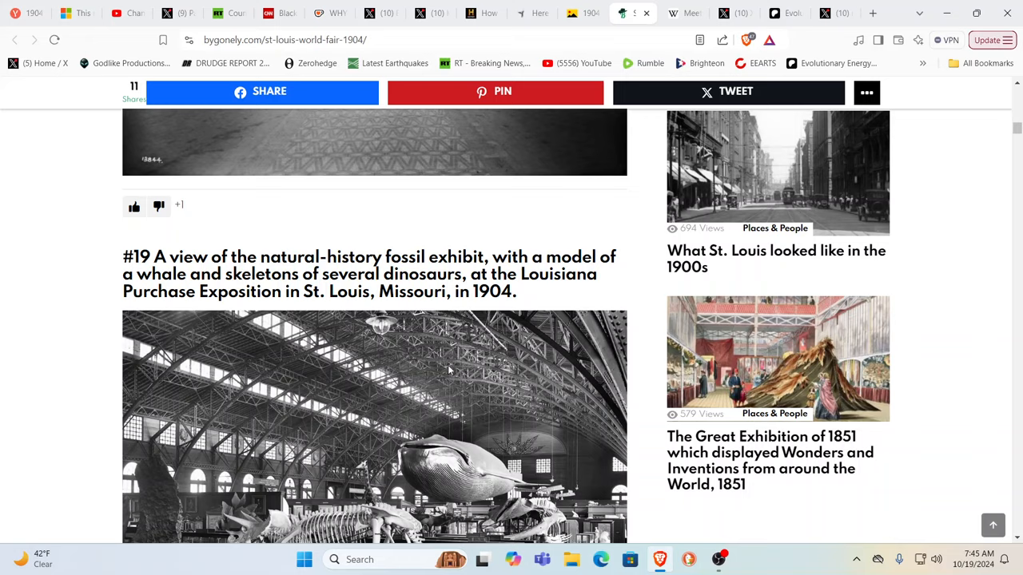
scroll("down", 3)
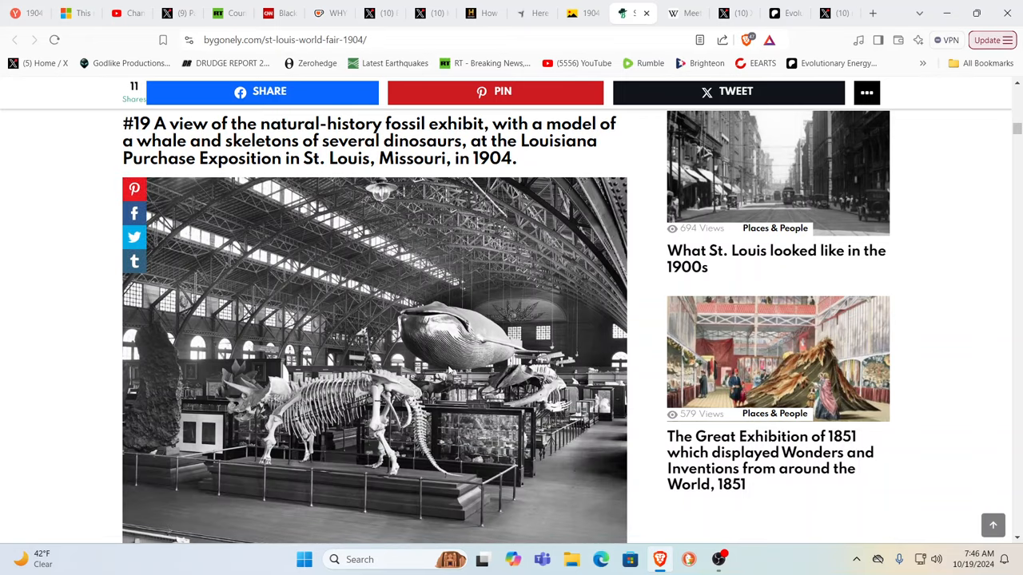
mouse_move(390, 317)
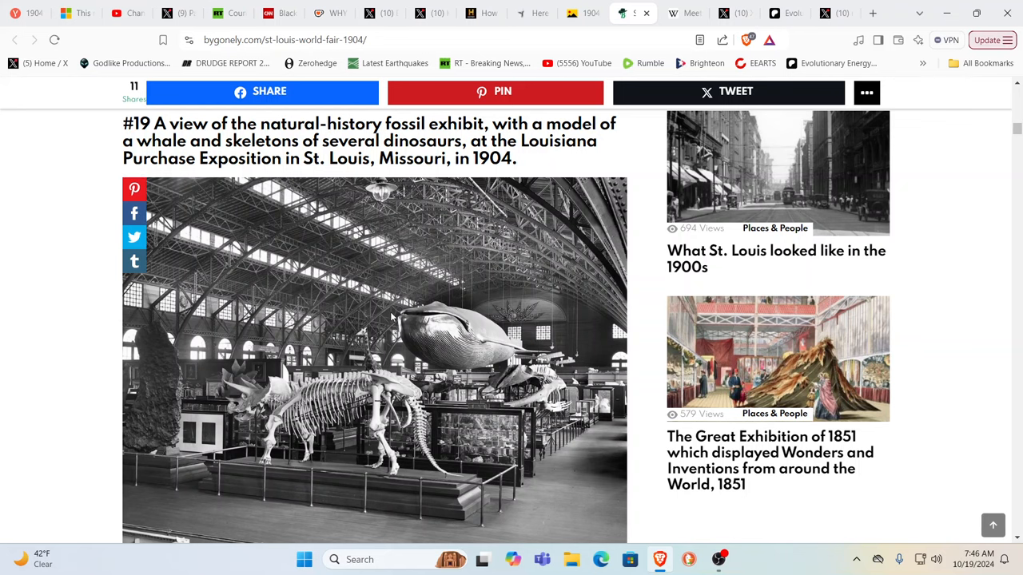
scroll("down", 3)
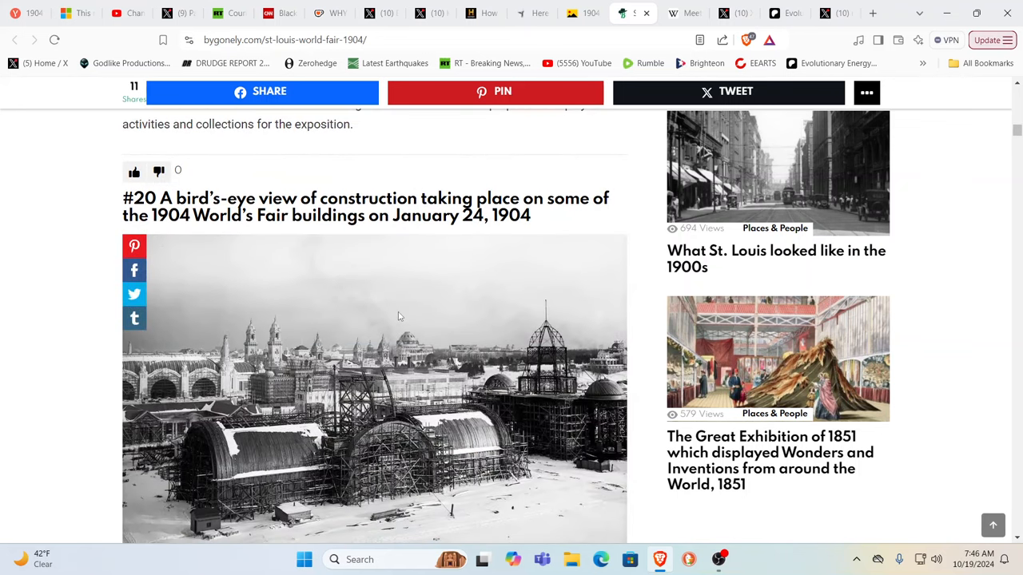
scroll("down", 3)
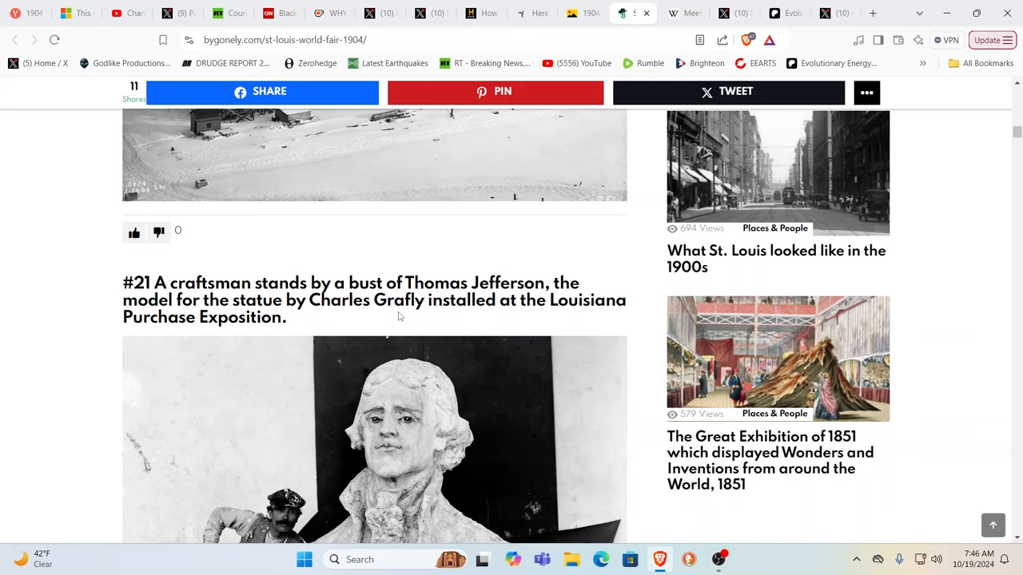
scroll("down", 3)
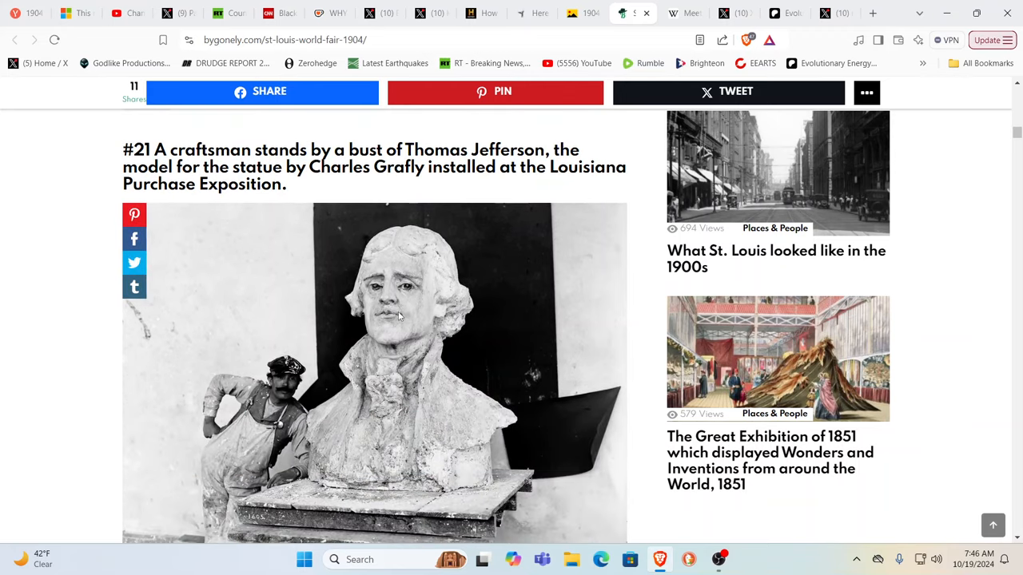
scroll("down", 3)
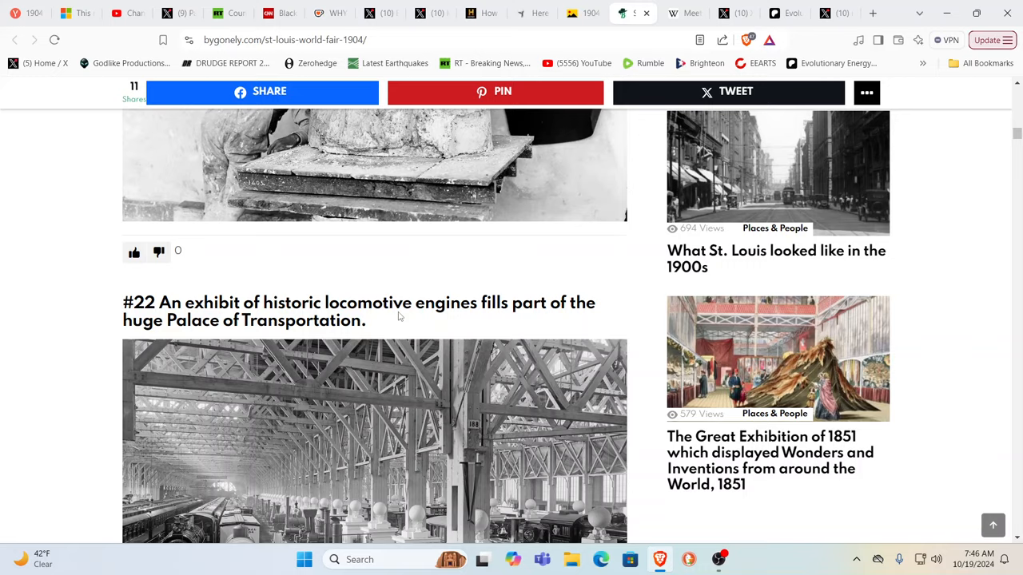
scroll("down", 3)
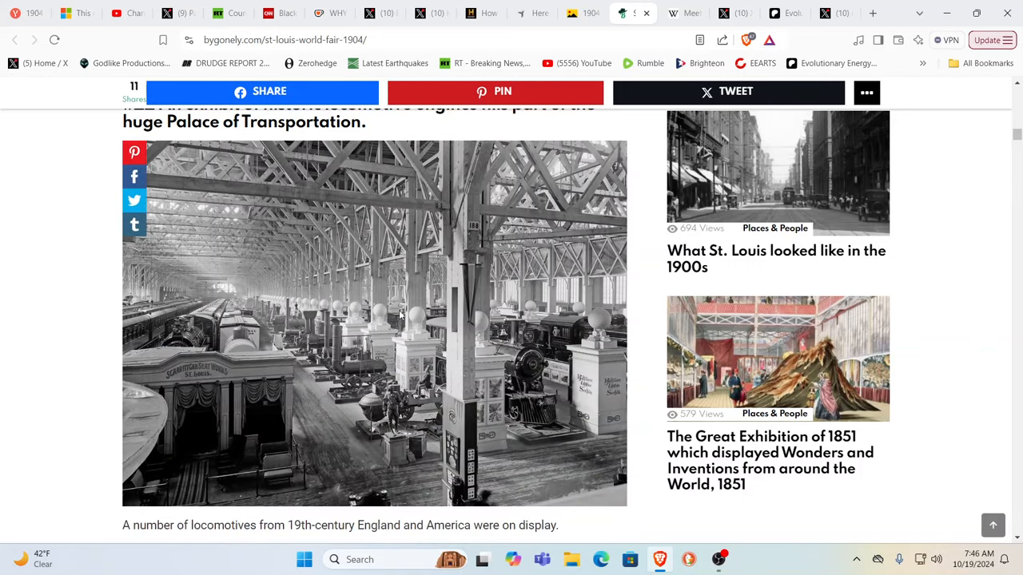
scroll("down", 3)
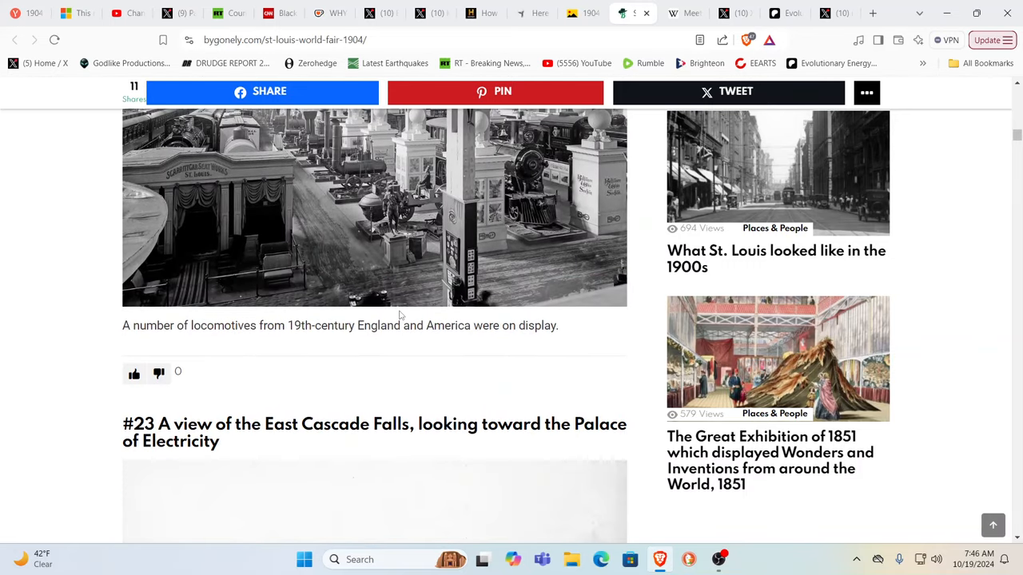
scroll("down", 3)
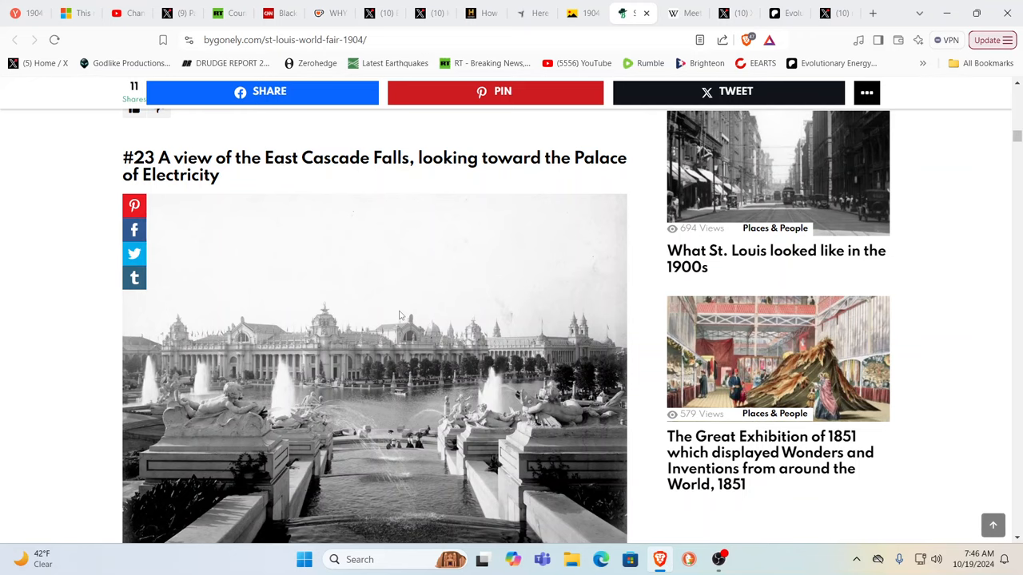
scroll("down", 3)
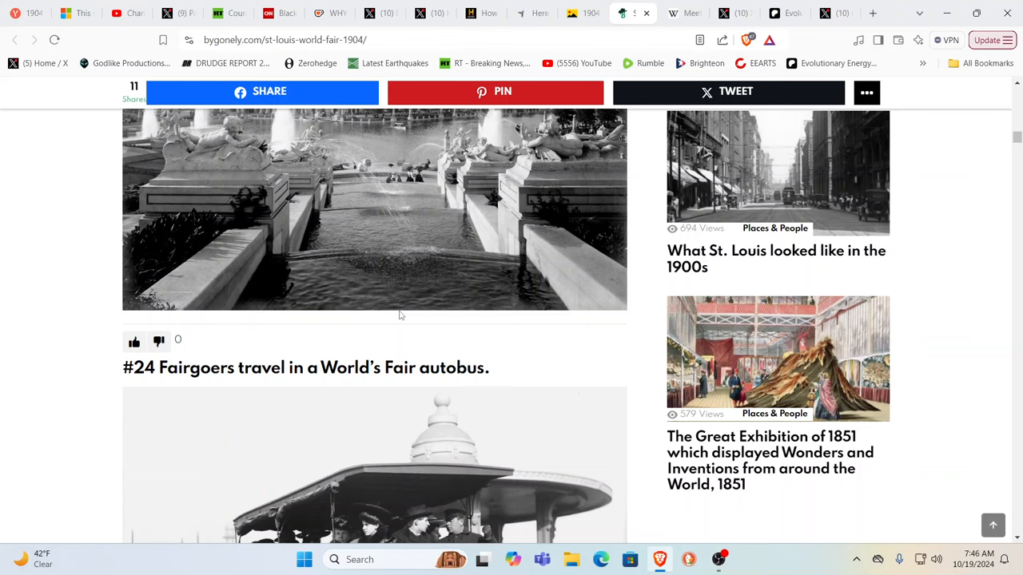
scroll("down", 3)
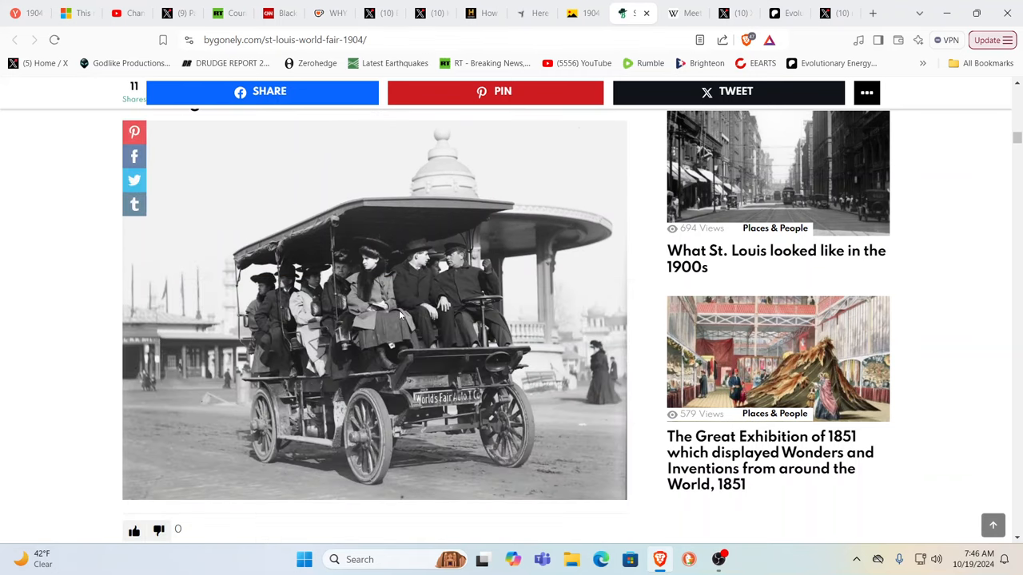
scroll("down", 3)
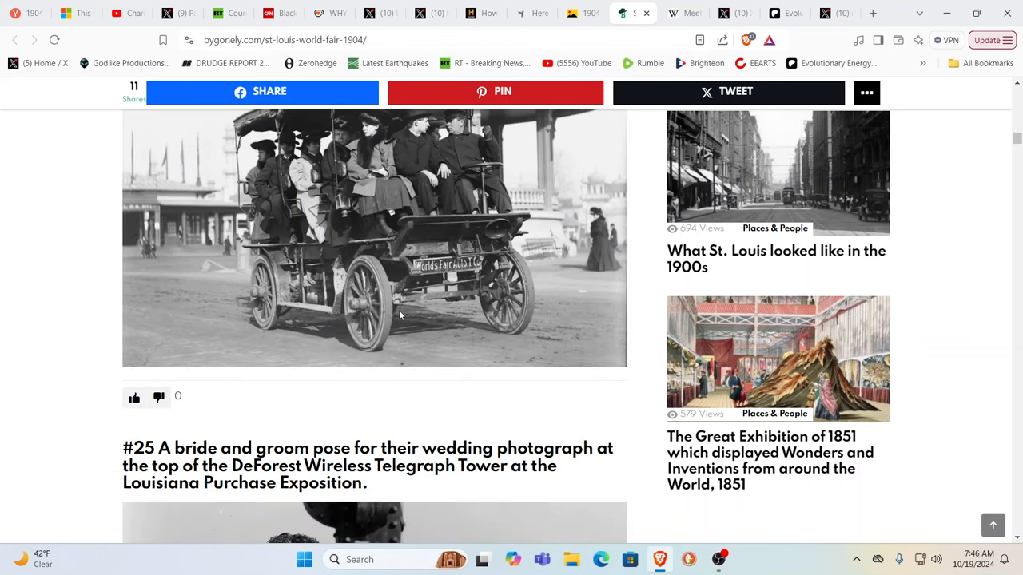
Continue reading down to photo #29 of Hagenbeck's animal show
scroll("down", 3)
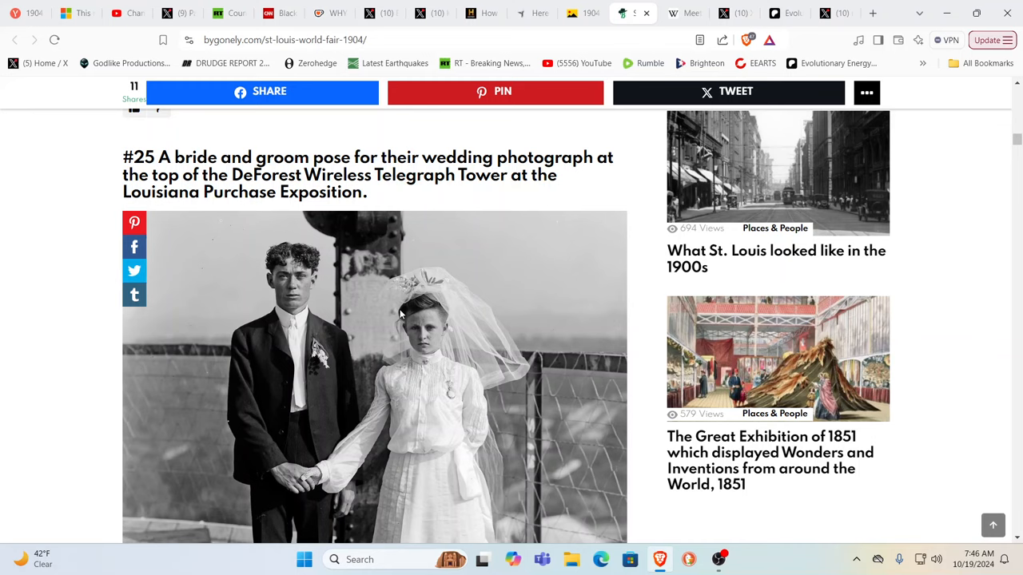
scroll("down", 3)
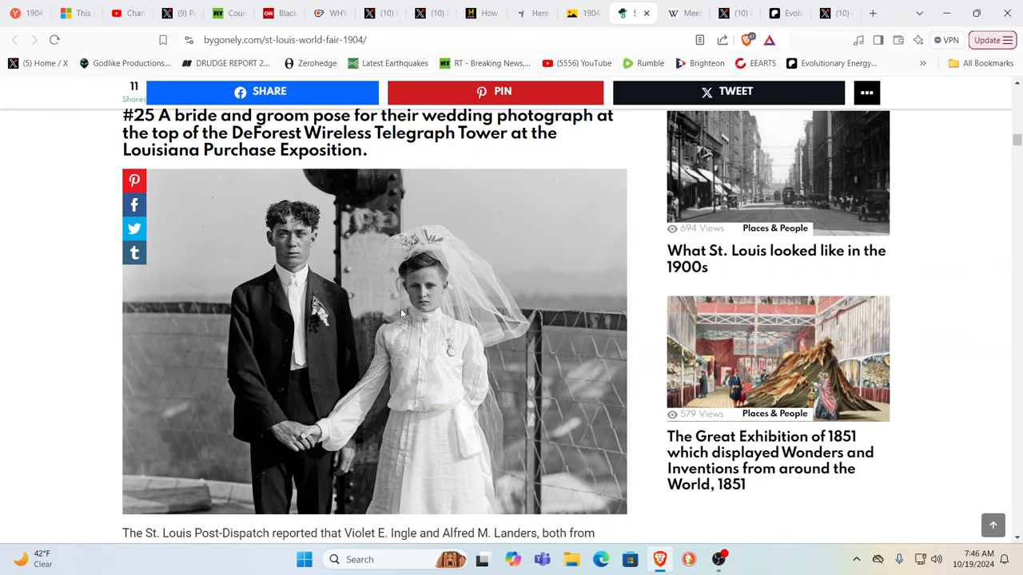
mouse_move(513, 331)
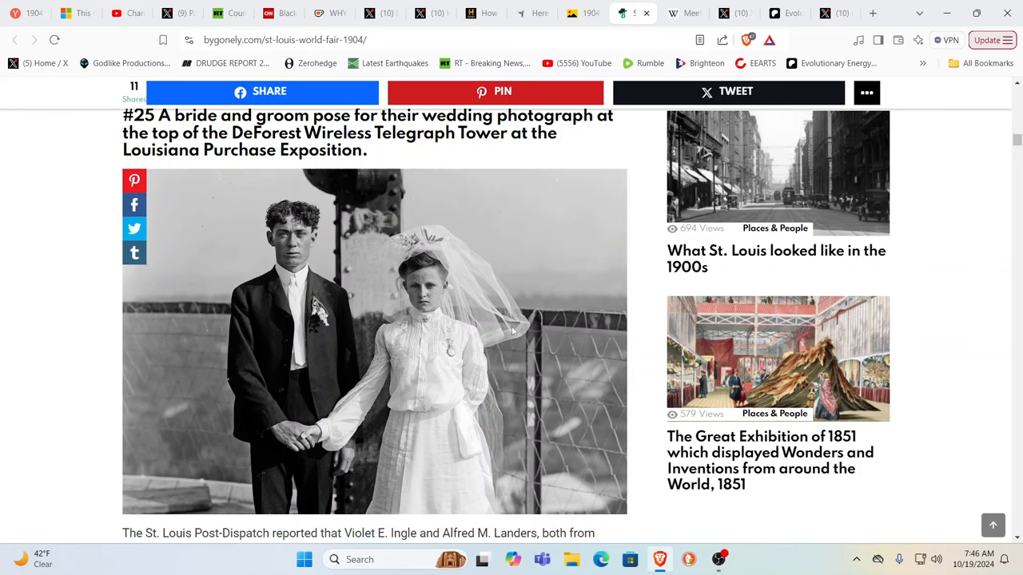
mouse_move(563, 339)
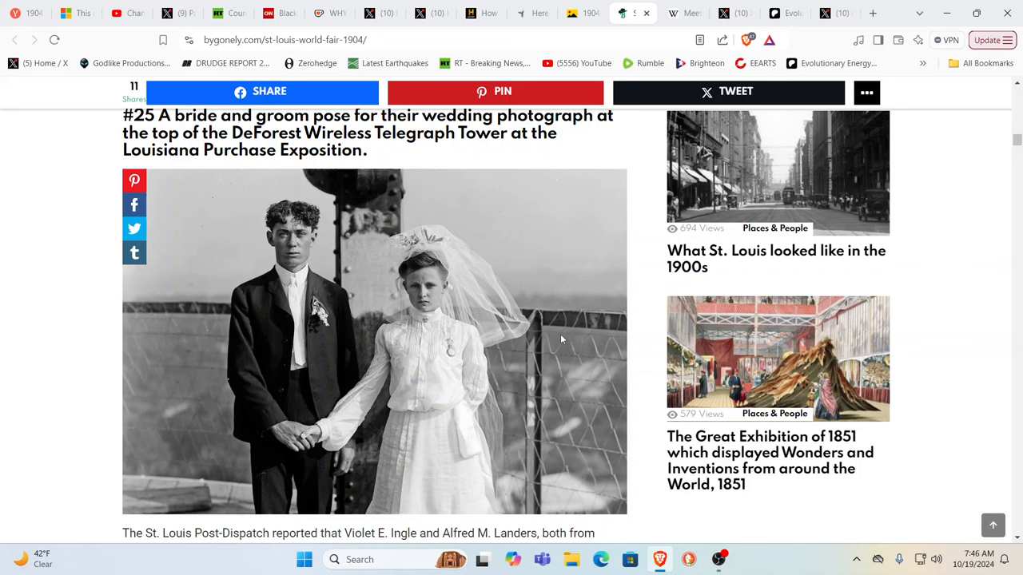
mouse_move(364, 330)
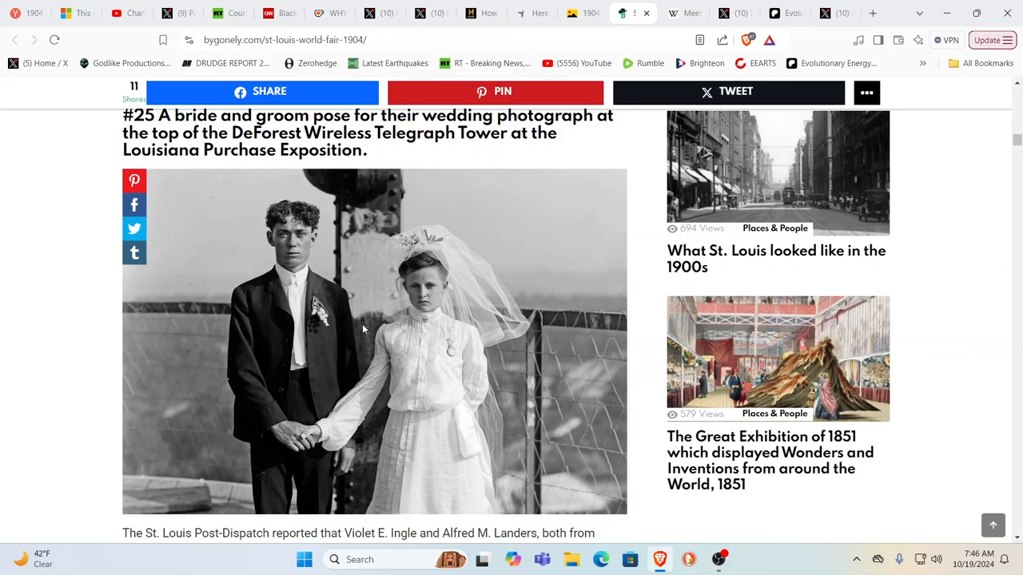
scroll("down", 3)
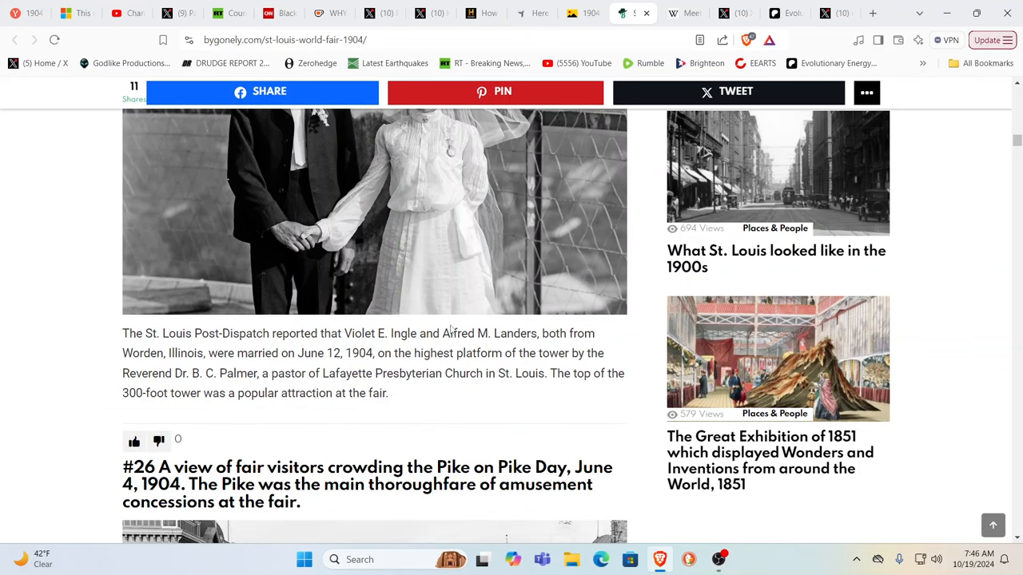
scroll("up", 3)
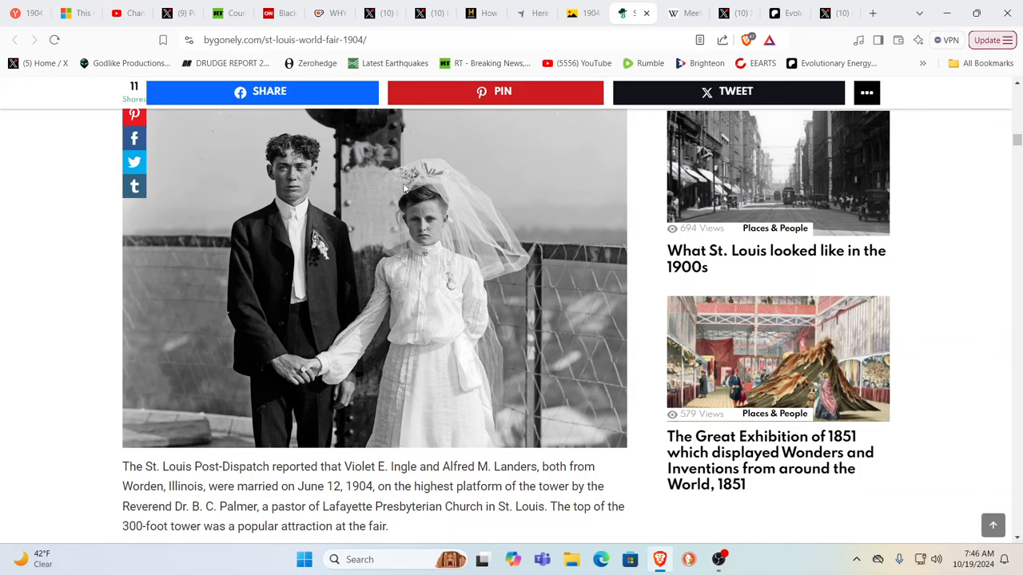
mouse_move(390, 198)
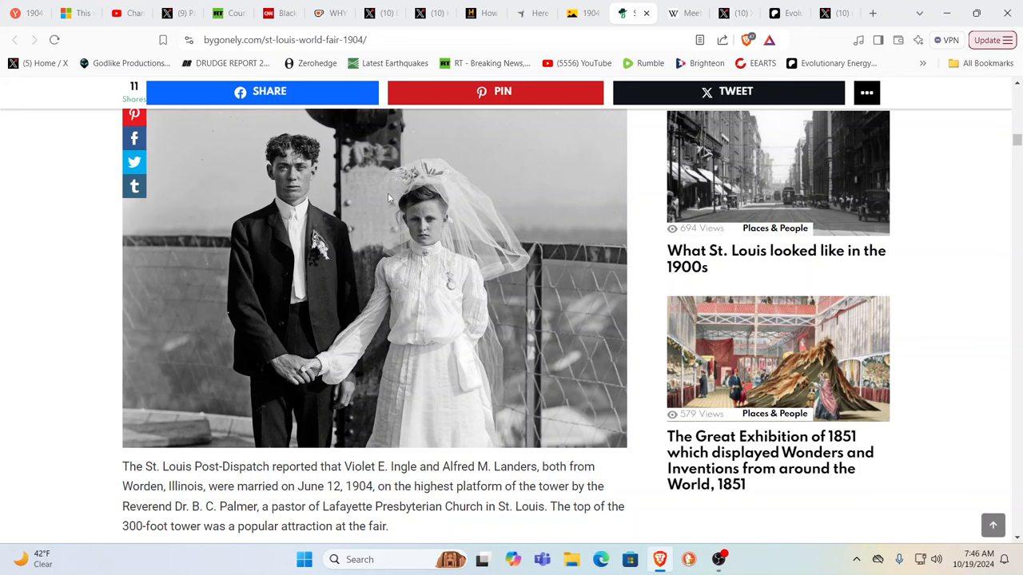
scroll("down", 3)
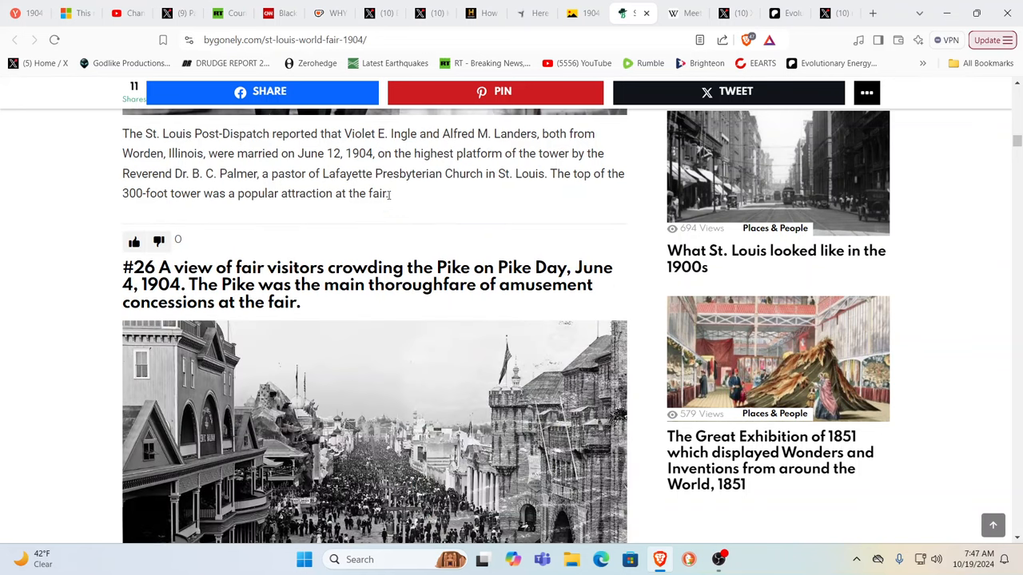
scroll("down", 3)
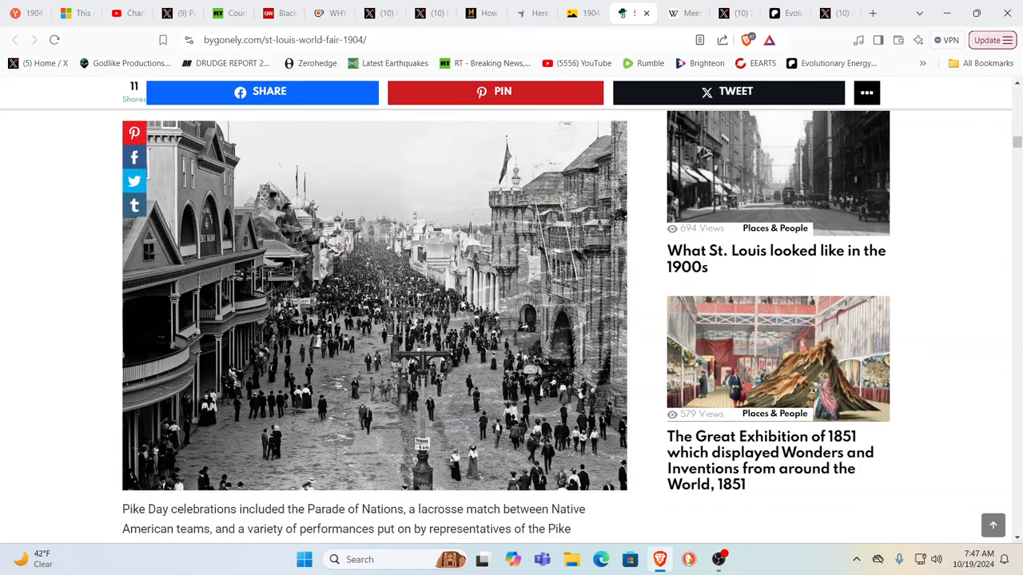
scroll("down", 3)
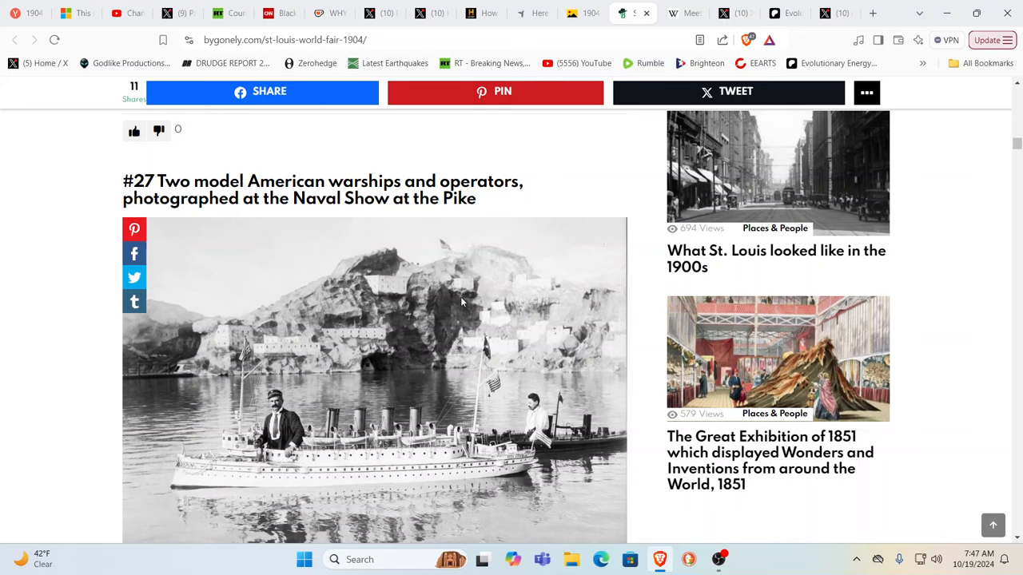
scroll("down", 3)
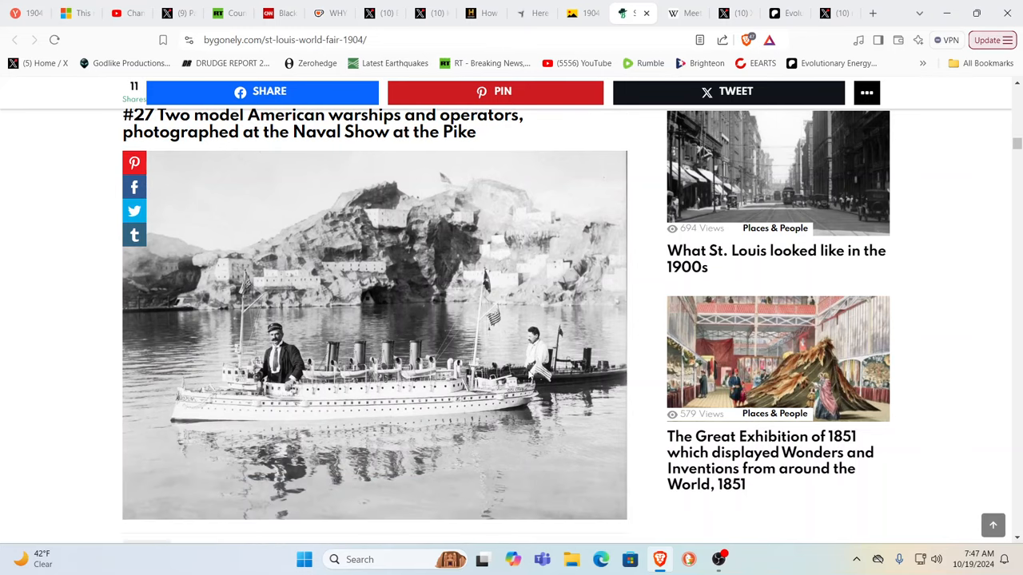
scroll("down", 3)
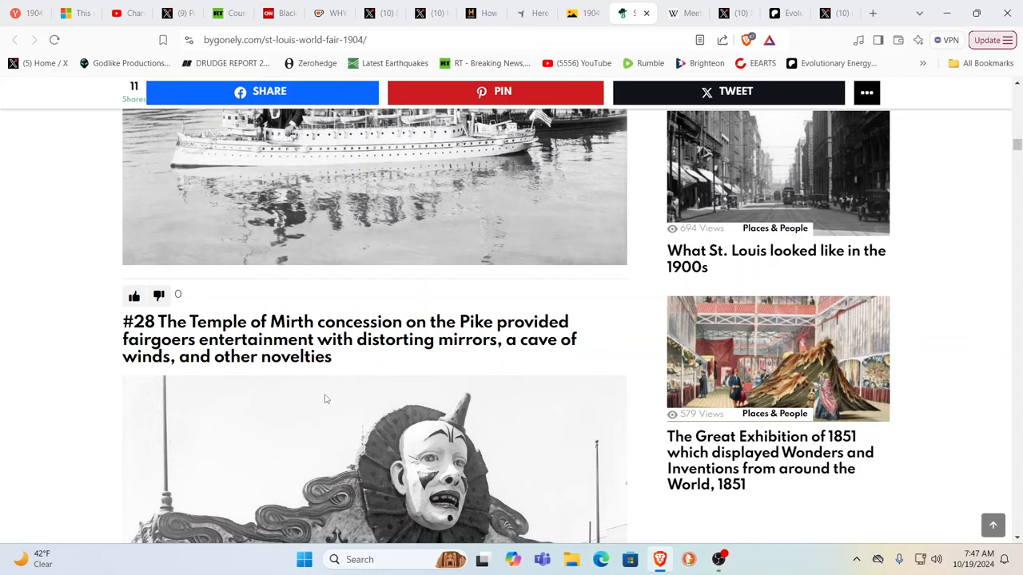
scroll("down", 3)
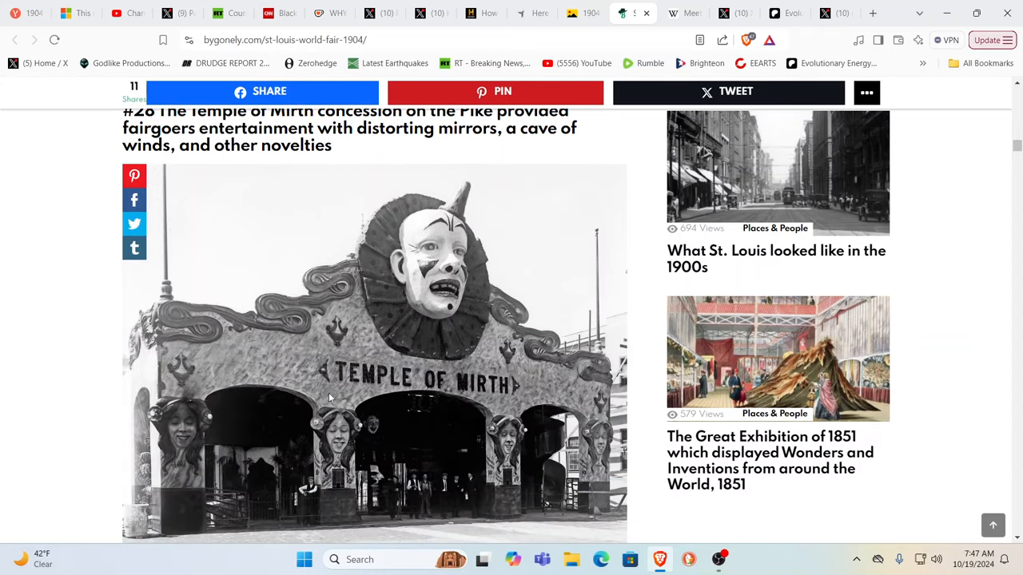
scroll("down", 3)
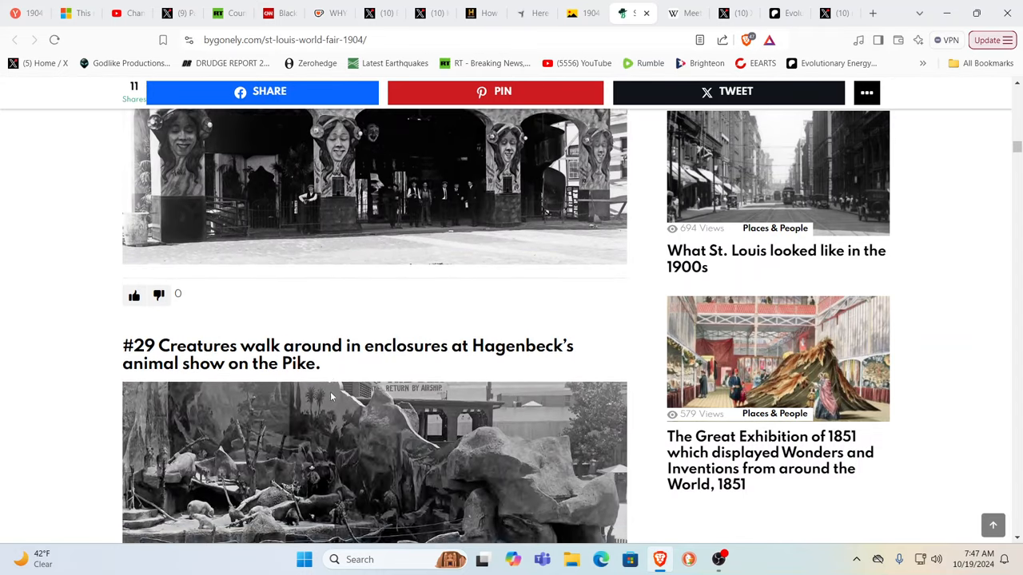
scroll("down", 3)
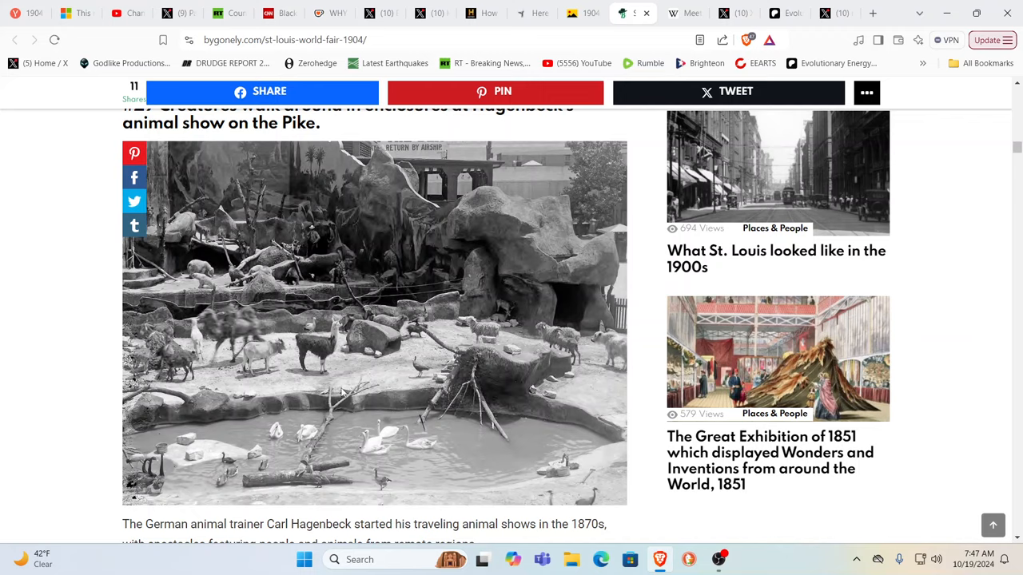
scroll("down", 3)
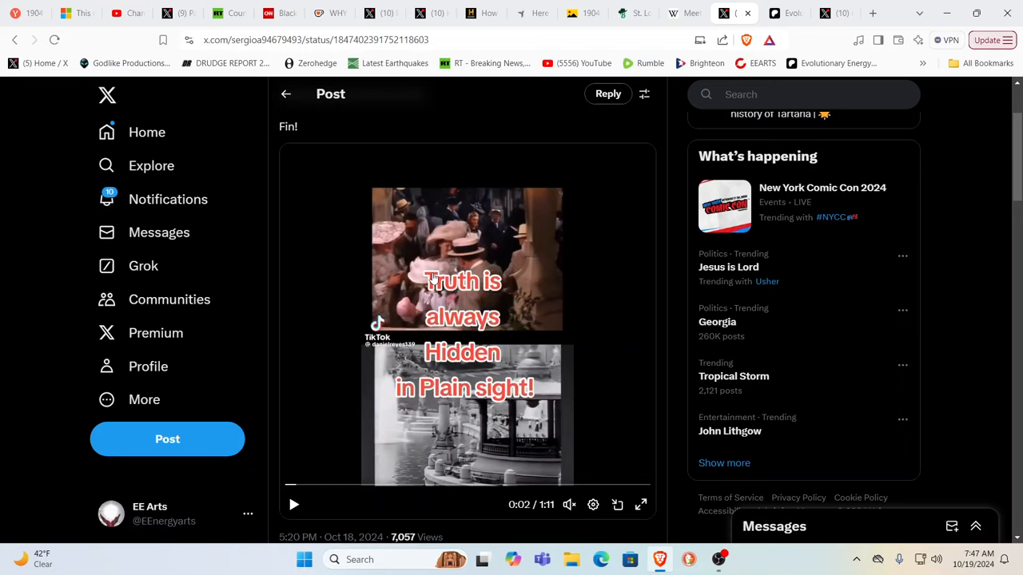
mouse_move(301, 486)
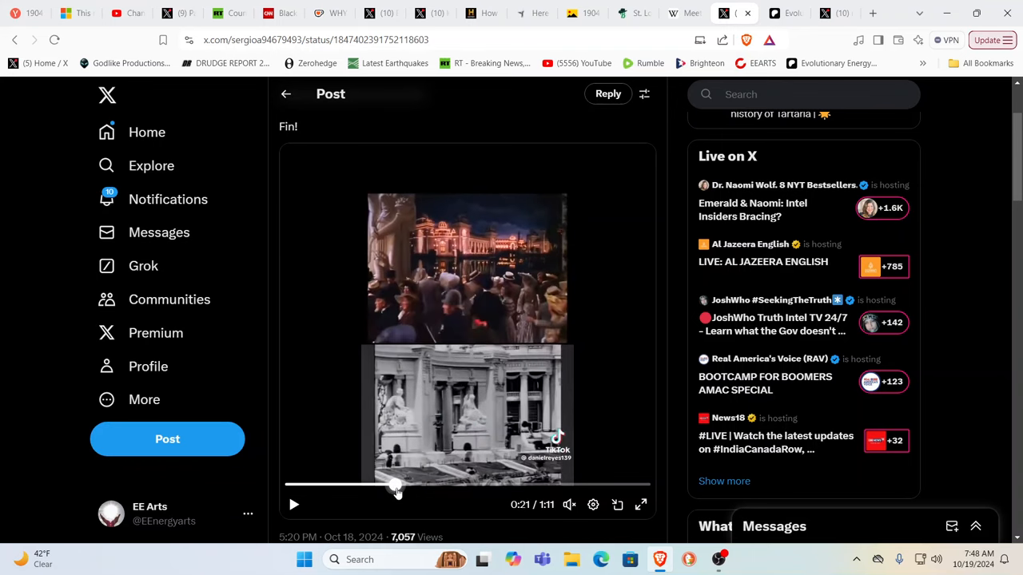
Seek through the 'Fin!' video, jumping ahead to about 0:26, near the end, then back to around 0:40
left_click_drag(396, 485, 422, 486)
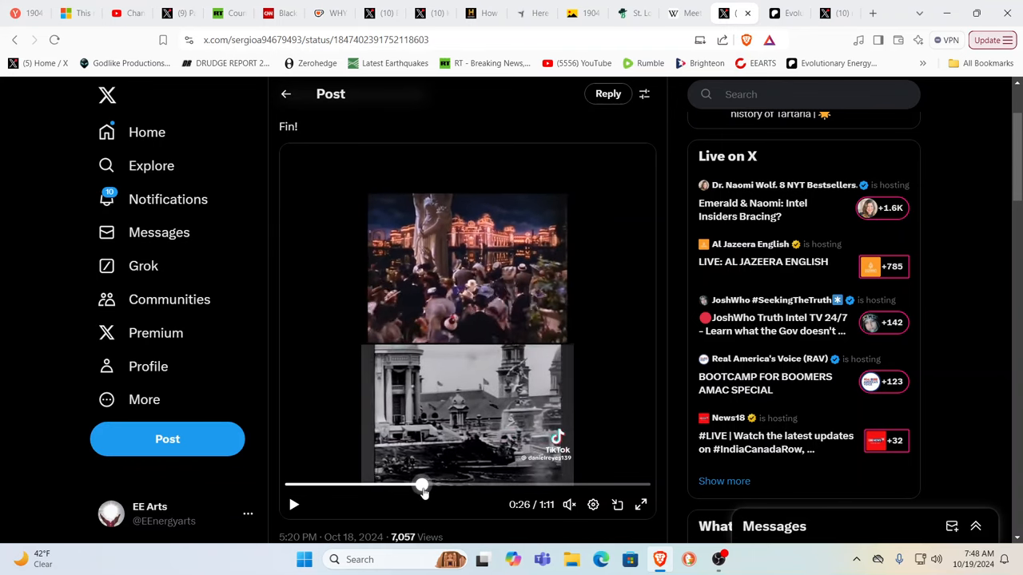
left_click_drag(422, 486, 448, 486)
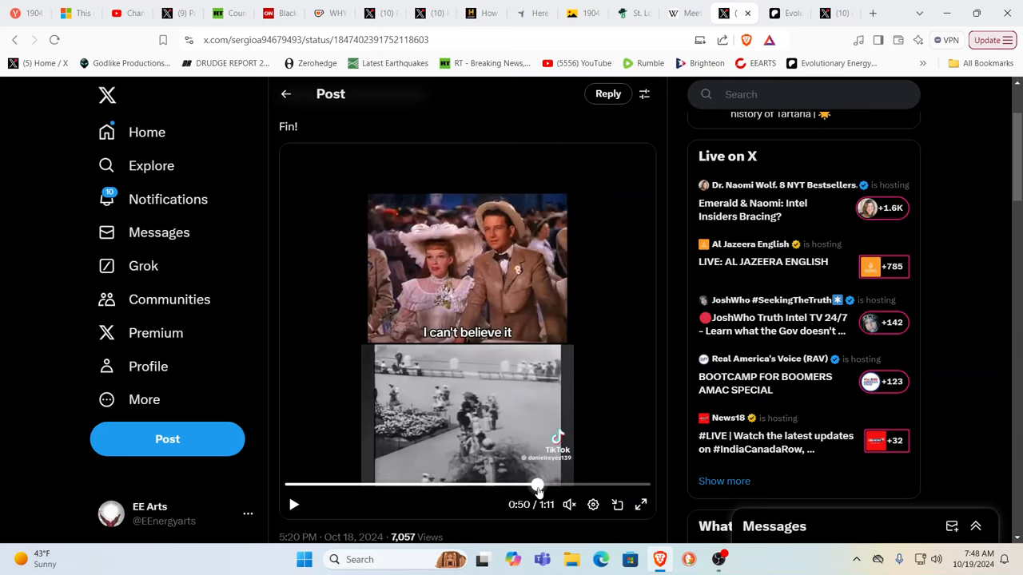
left_click_drag(537, 485, 548, 484)
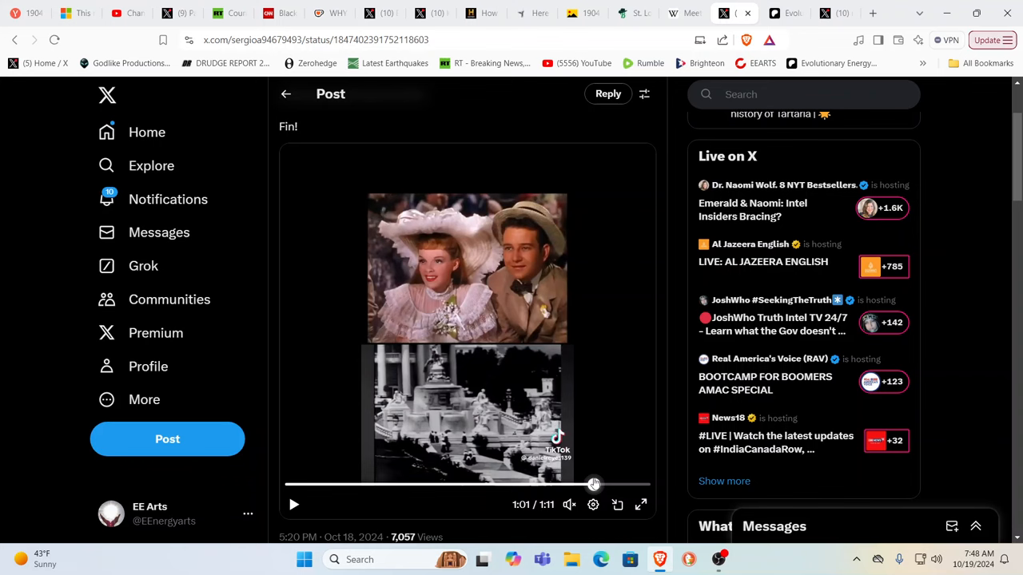
left_click_drag(595, 485, 493, 484)
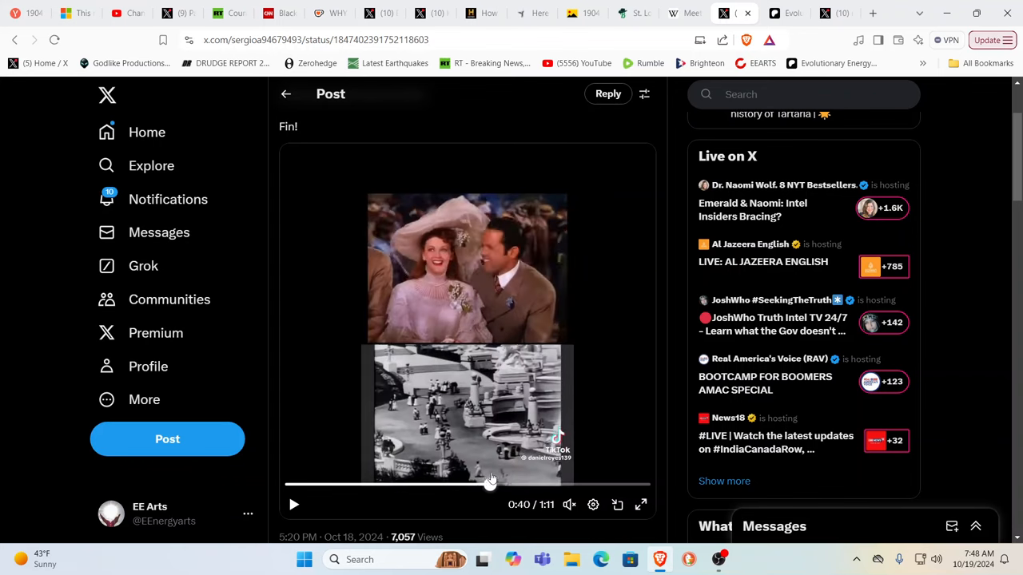
left_click_drag(493, 483, 418, 483)
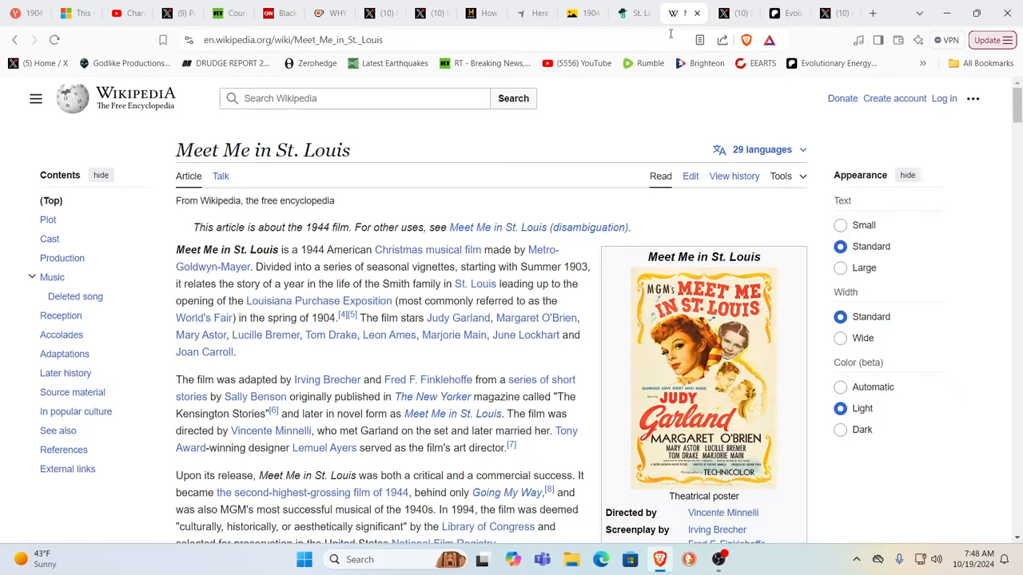
mouse_move(624, 154)
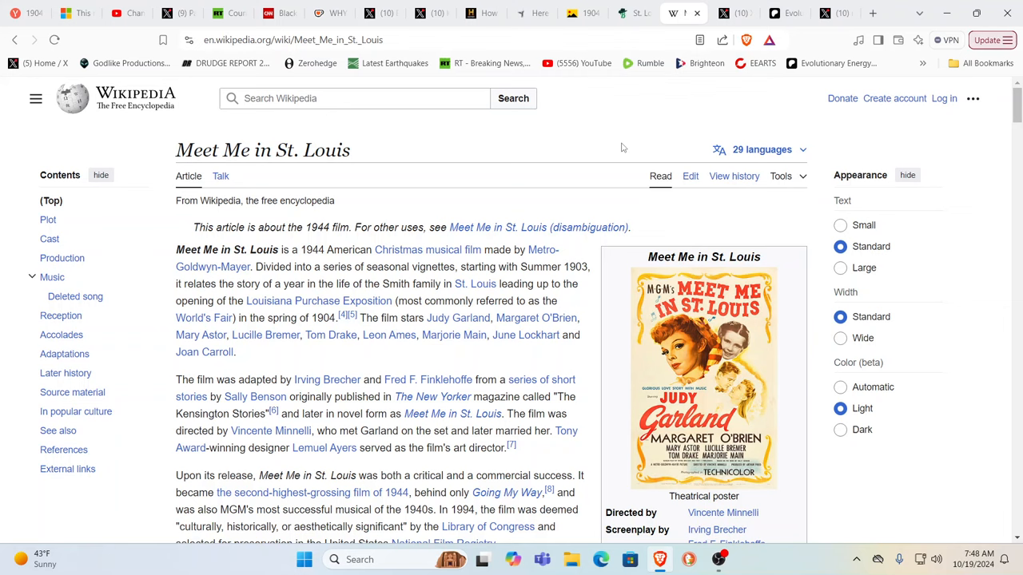
mouse_move(659, 126)
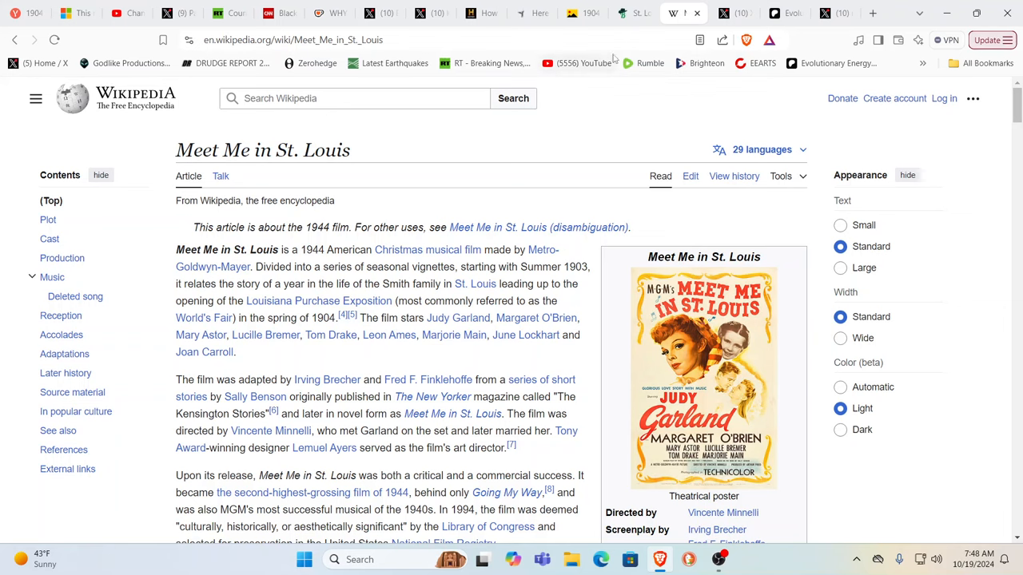
mouse_move(626, 12)
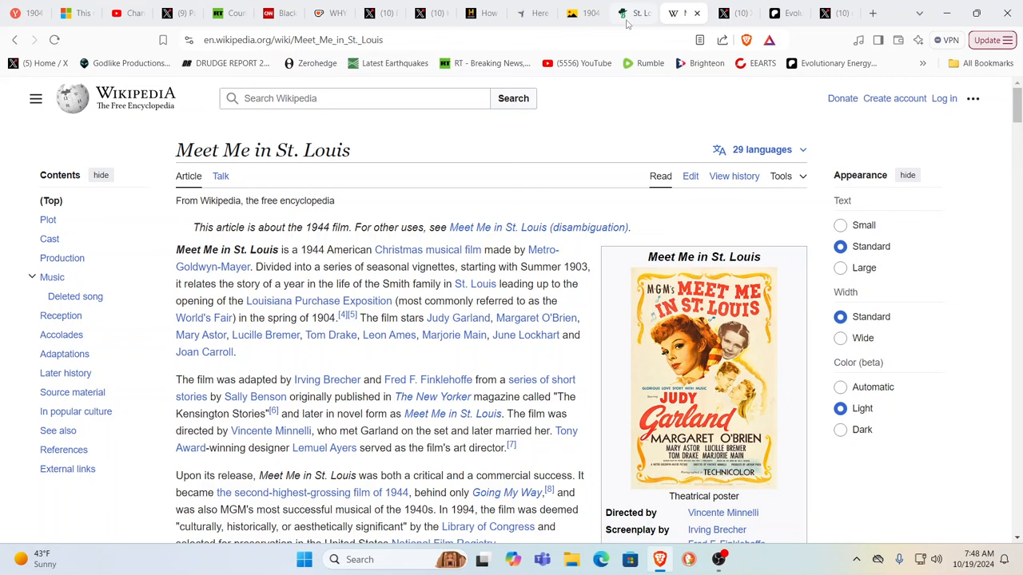
mouse_move(633, 13)
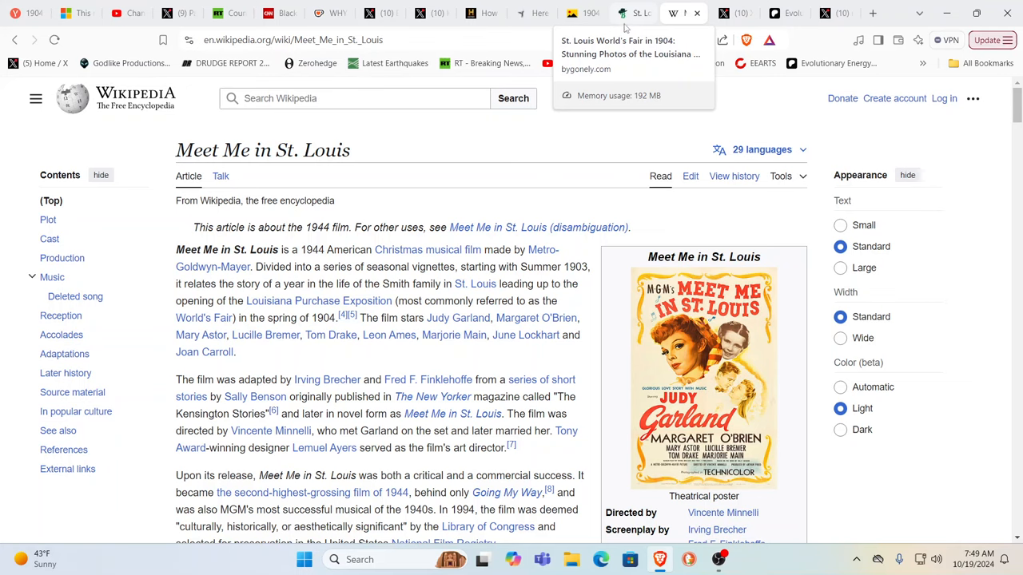
Return from the Meet Me in St. Louis article to the Bygonely World's Fair photo article
left_click(633, 13)
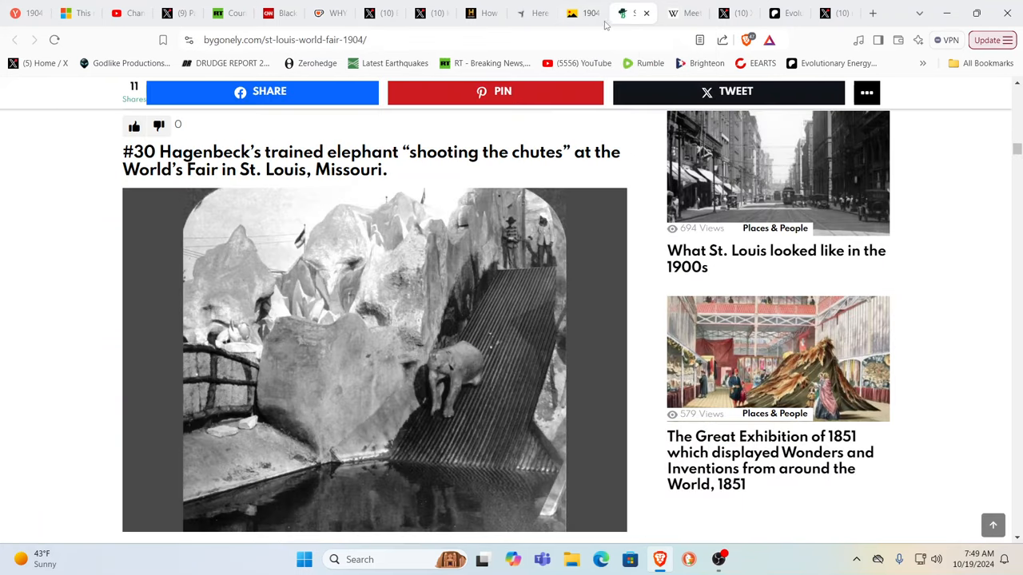
Page through seven more 1904 World's Fair photos in the Yandex image viewer
left_click(636, 12)
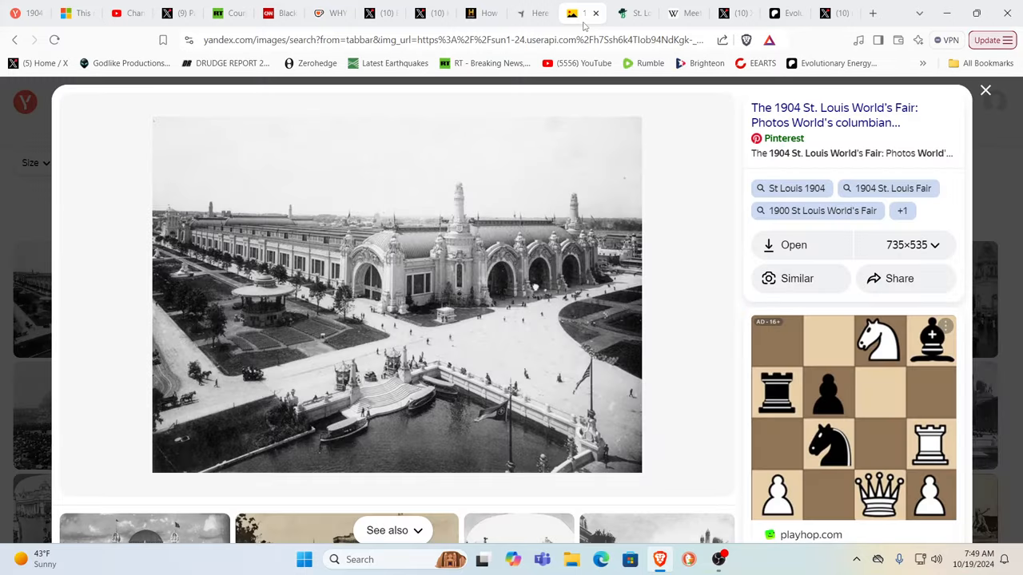
mouse_move(711, 299)
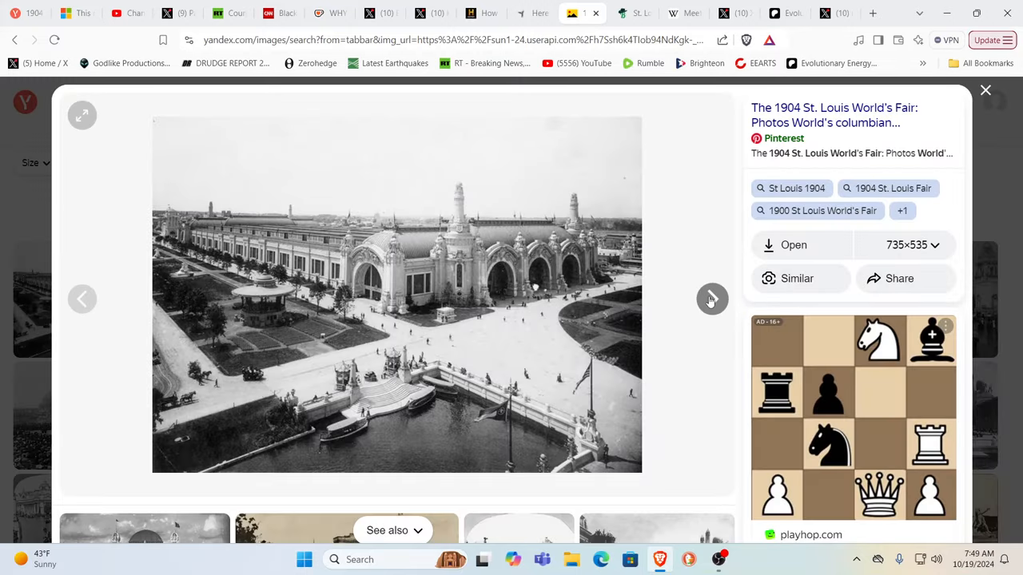
left_click(710, 299)
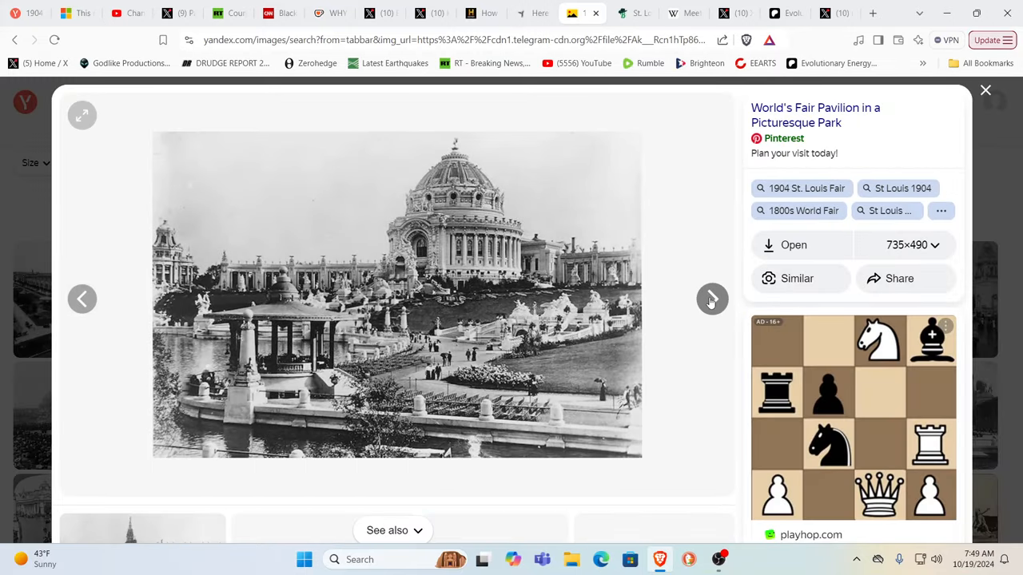
left_click(711, 299)
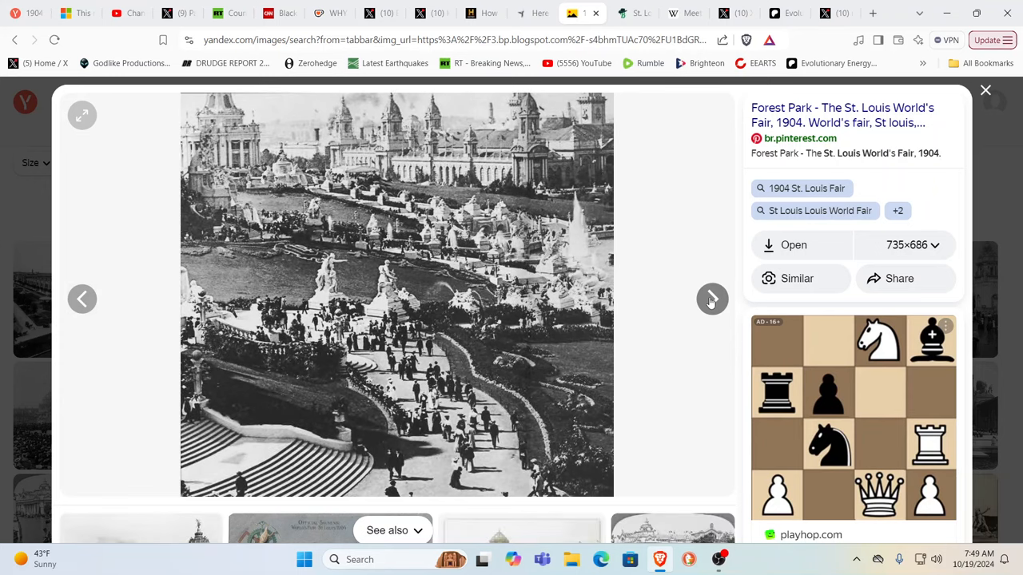
left_click(711, 299)
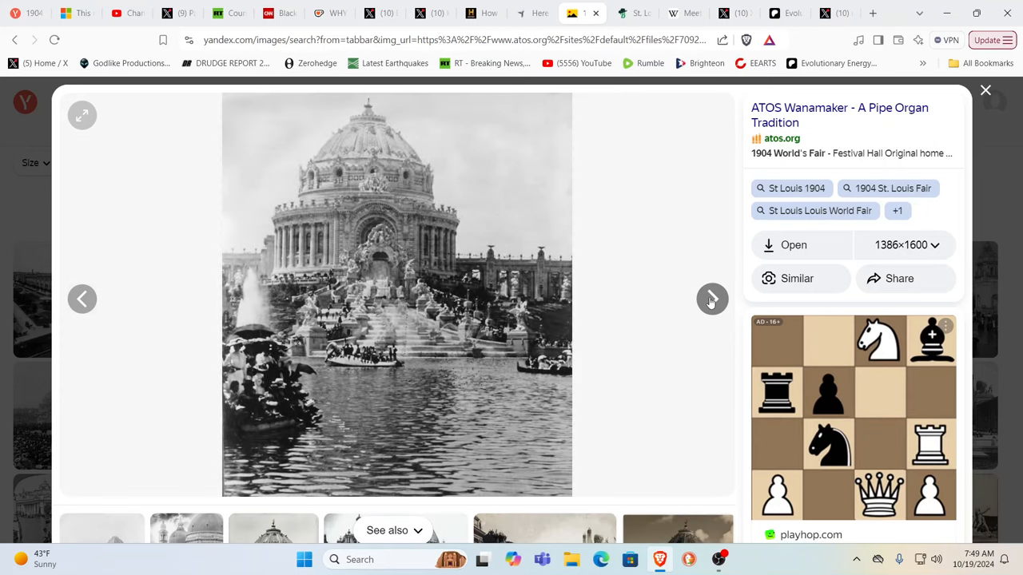
left_click(711, 299)
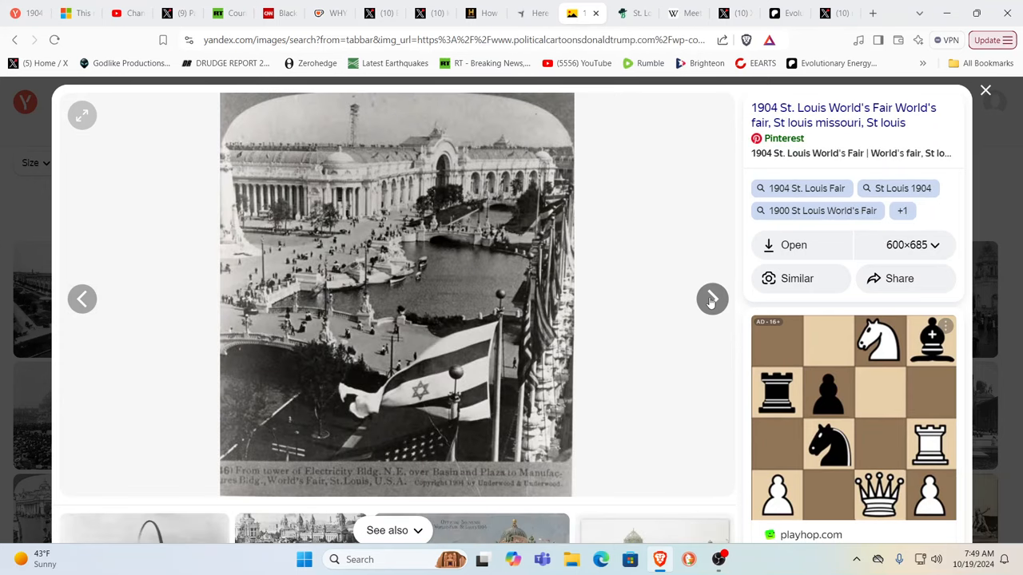
left_click(711, 298)
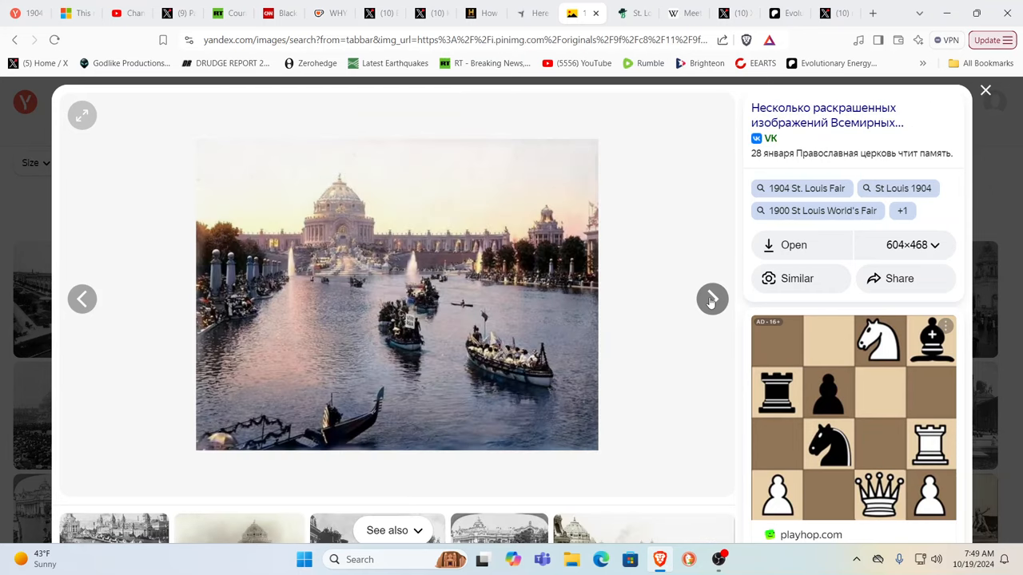
left_click(711, 299)
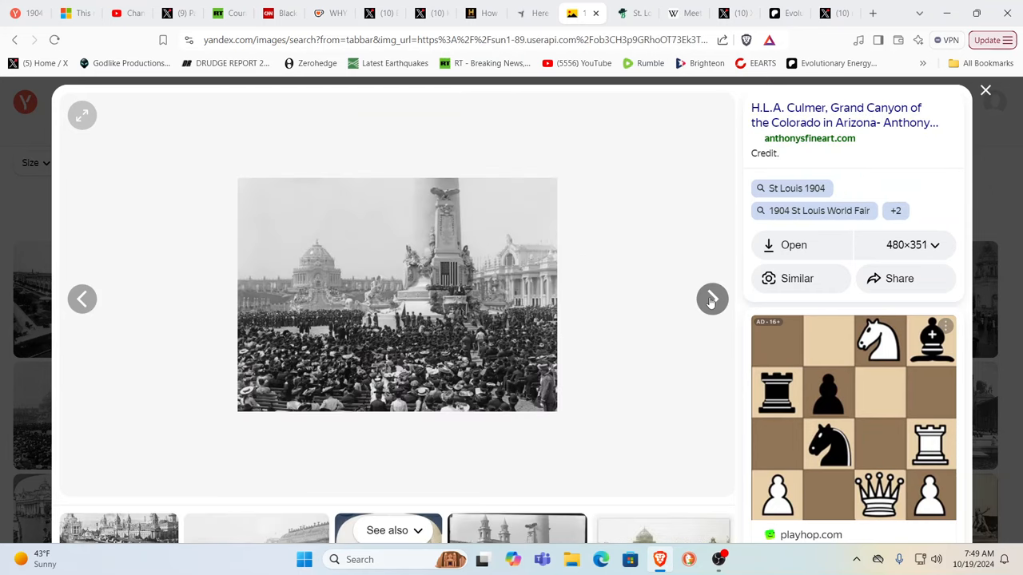
left_click(711, 299)
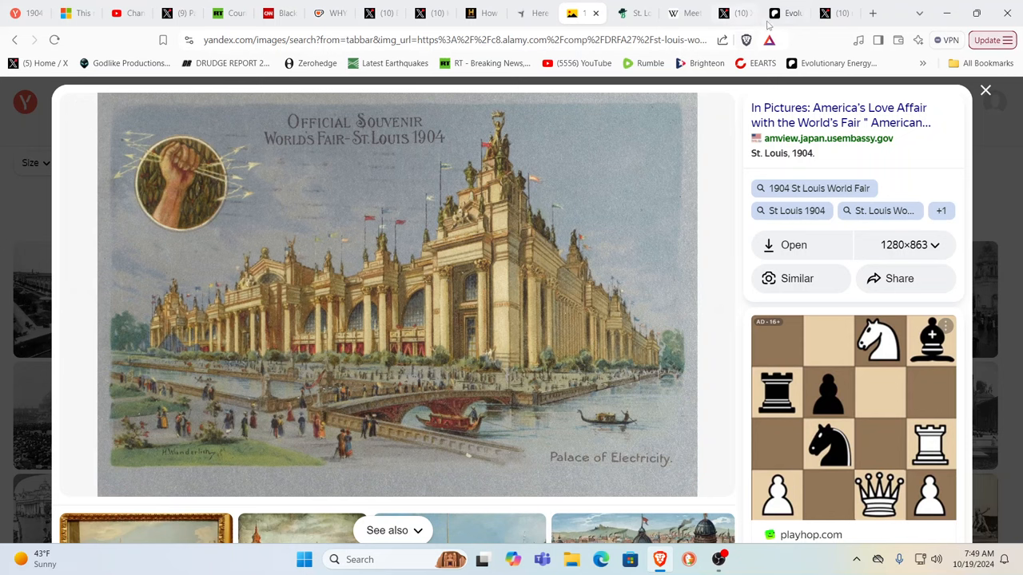
Switch to the Patreon creator page showing post comments
left_click(772, 12)
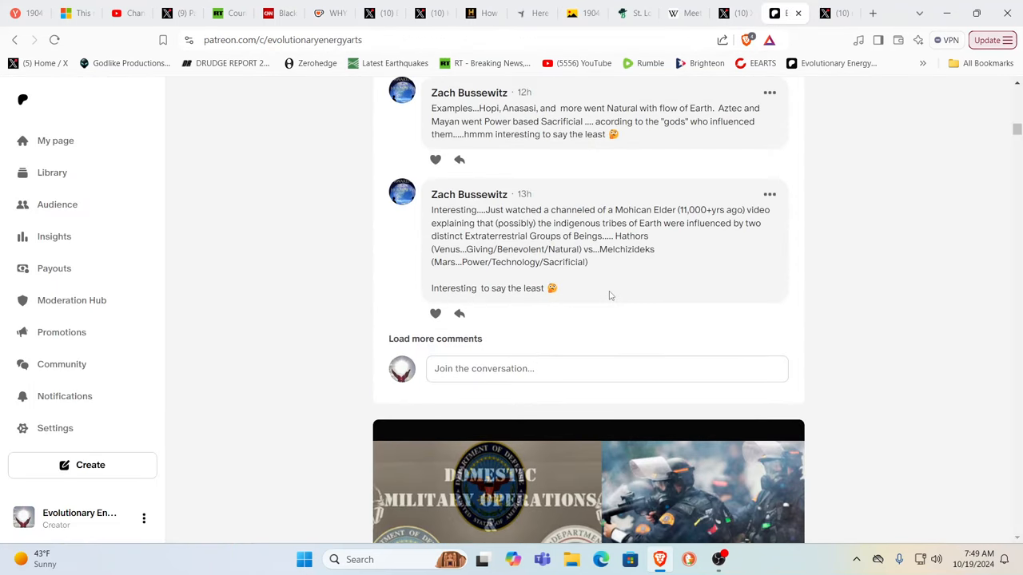
Scroll the creator feed to the "Why Were the Gnostics & Cathars Exterminated?" video post
scroll("down", 3)
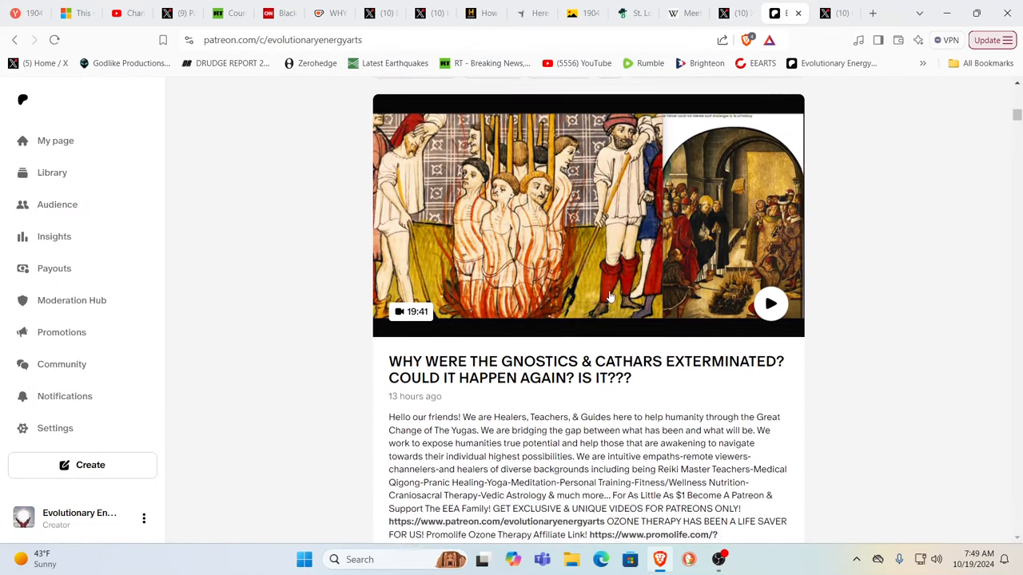
scroll("down", 3)
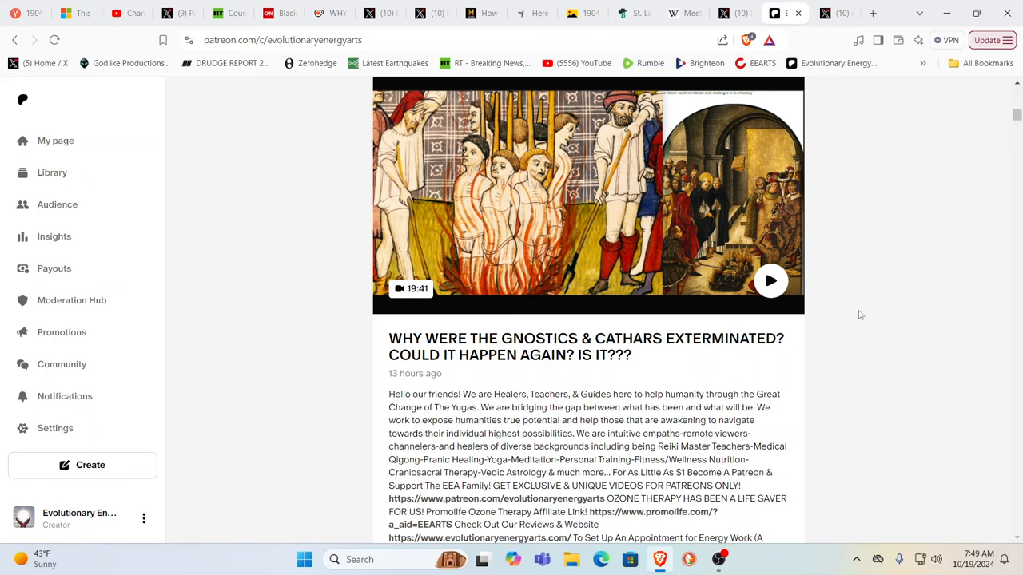
mouse_move(892, 291)
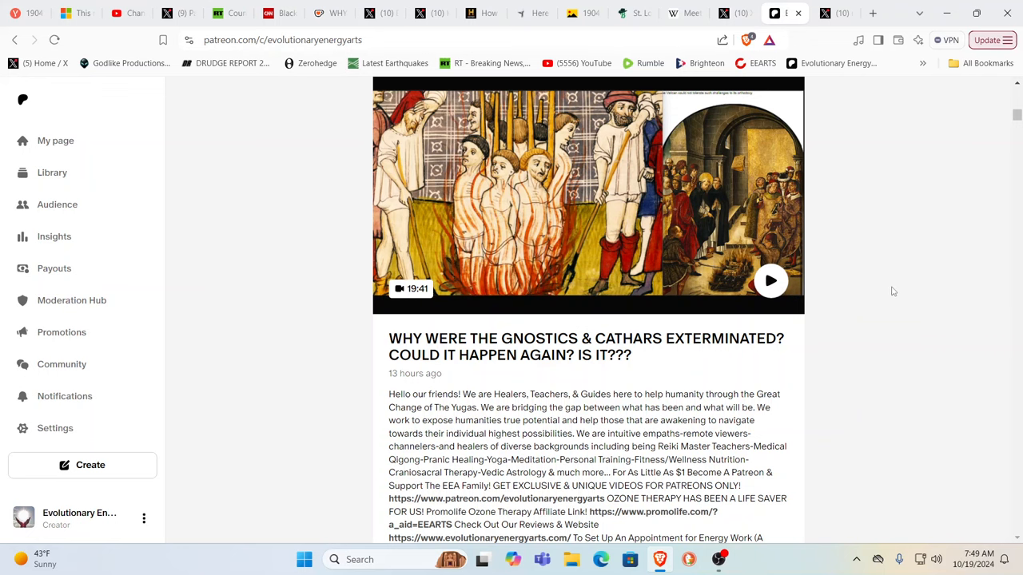
mouse_move(629, 83)
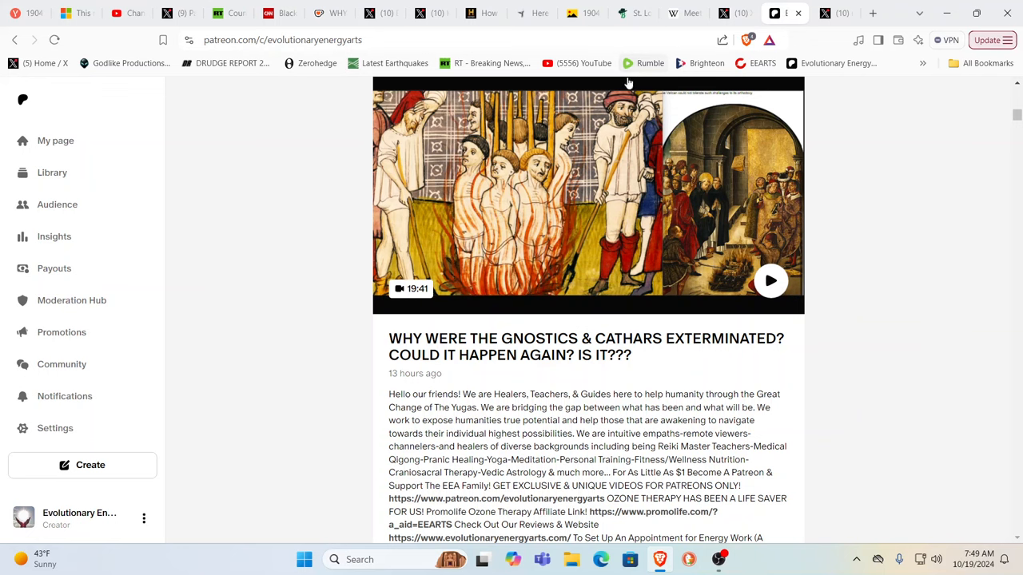
Browse the Telegraph remnants slideshow down past the West Virginia Pavilion entry
left_click(534, 12)
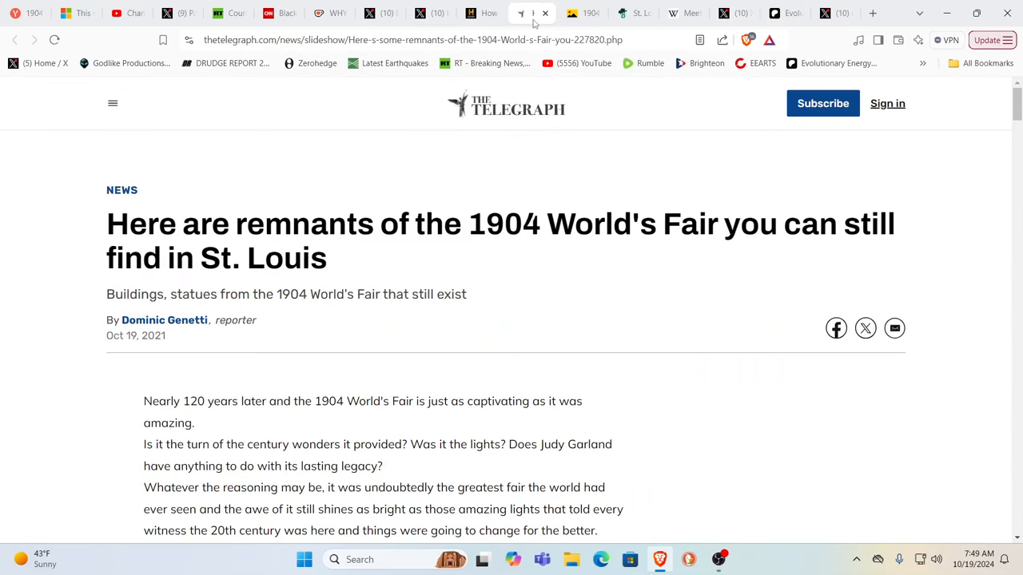
scroll("down", 3)
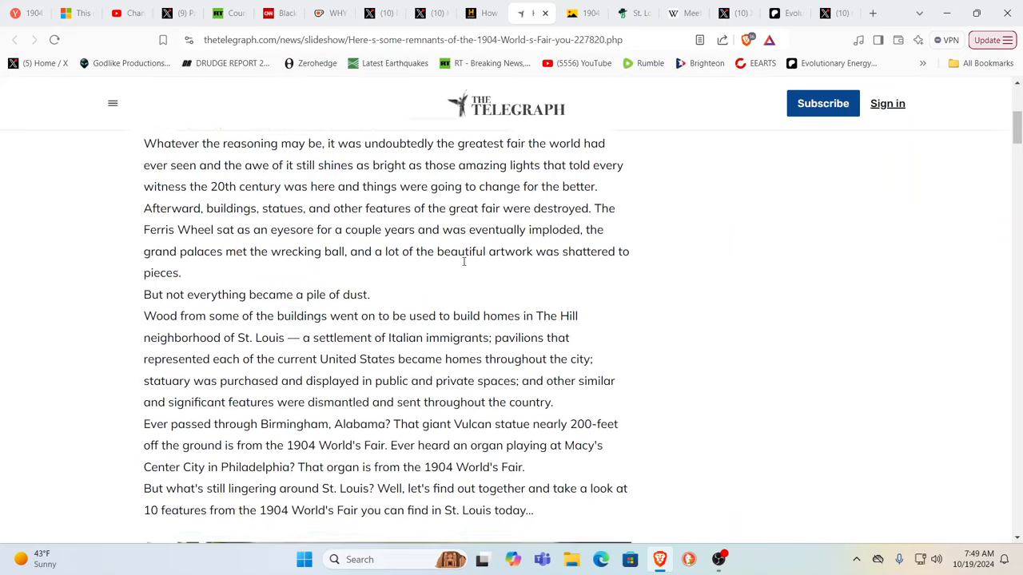
scroll("down", 3)
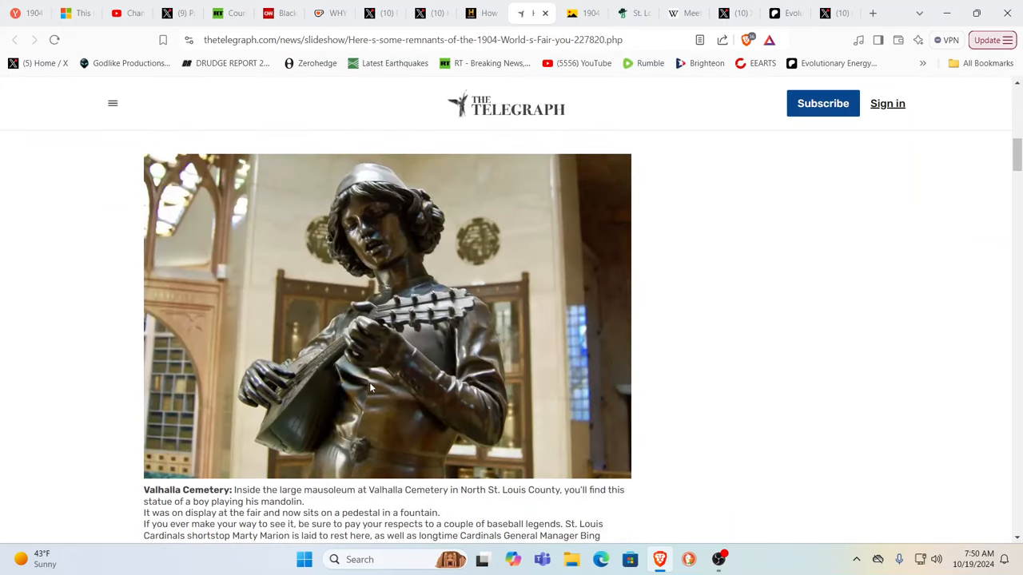
mouse_move(310, 396)
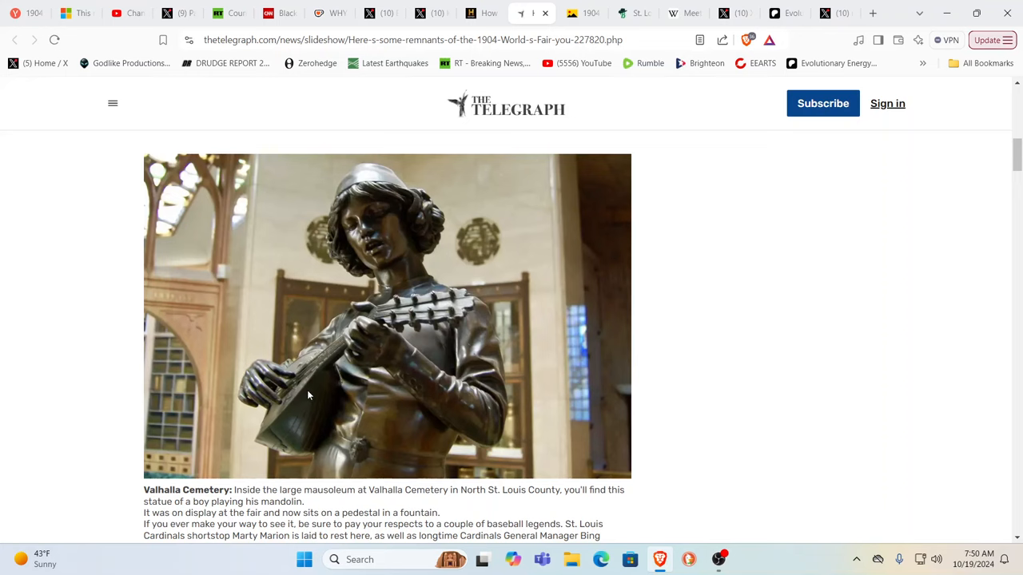
scroll("down", 3)
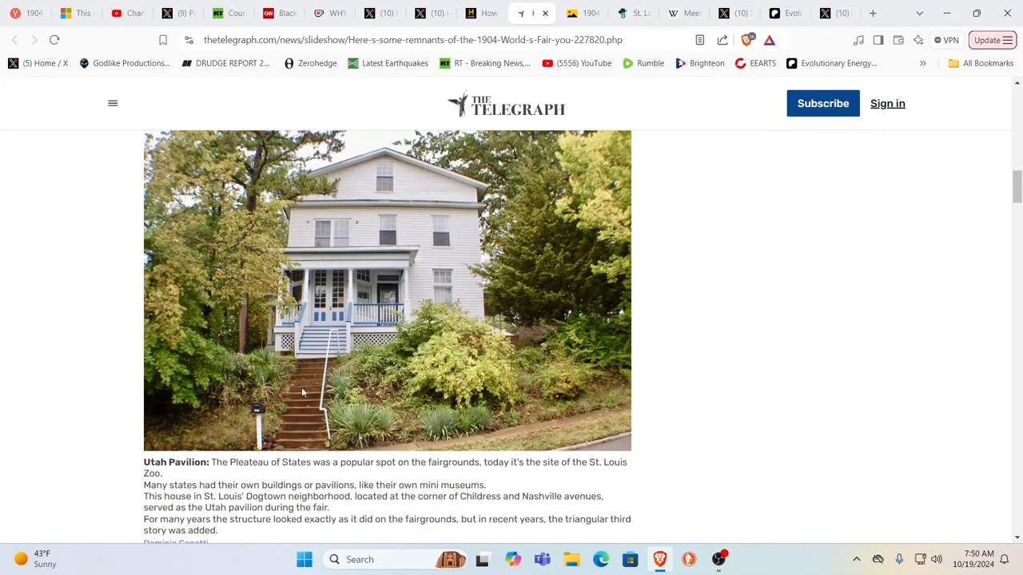
scroll("down", 3)
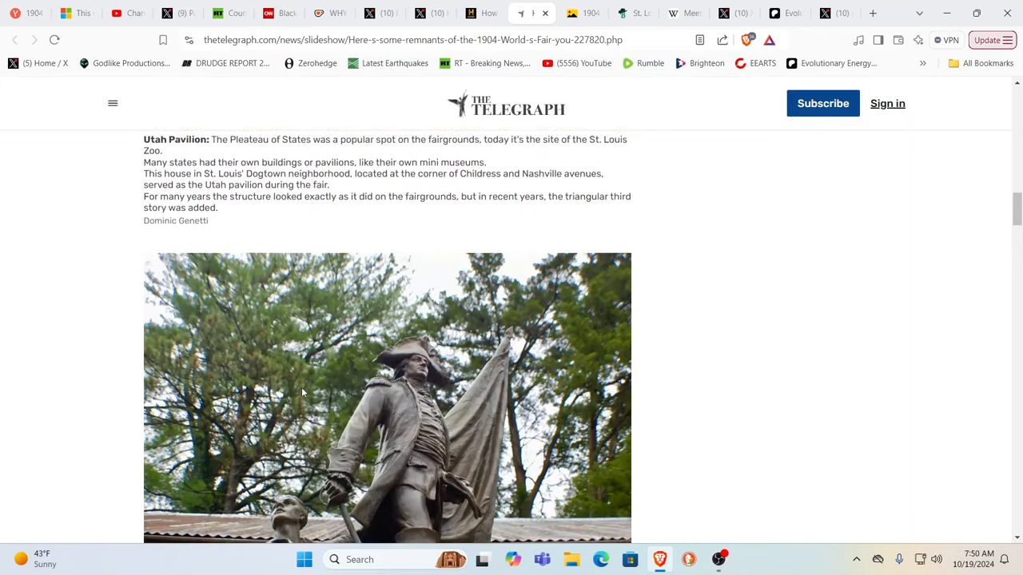
scroll("down", 3)
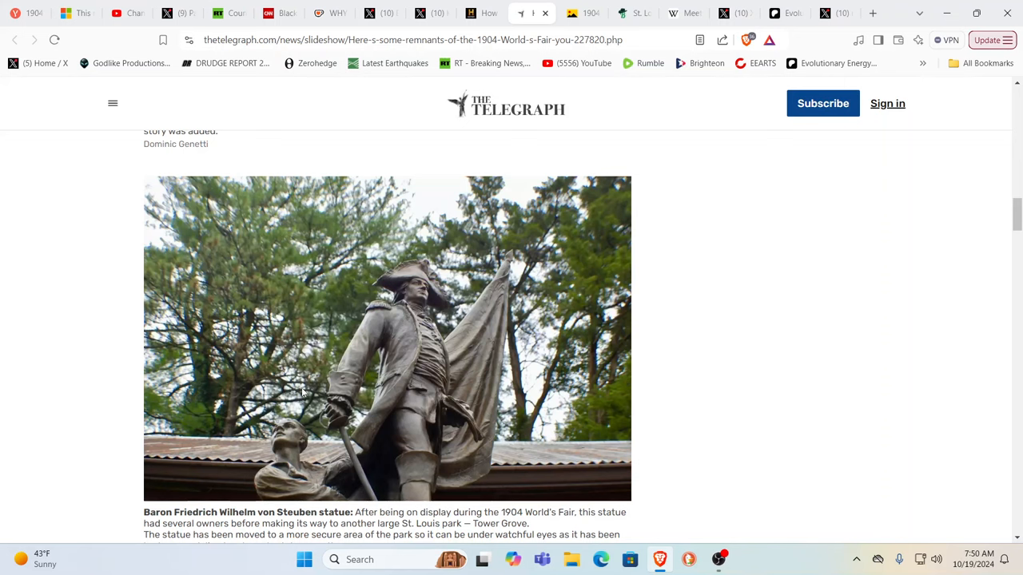
scroll("down", 3)
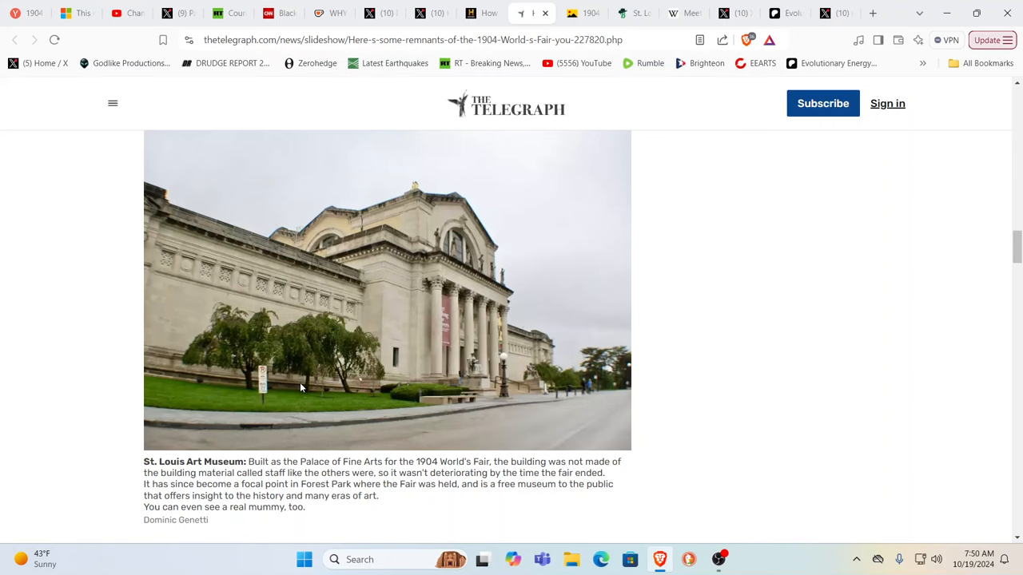
scroll("down", 3)
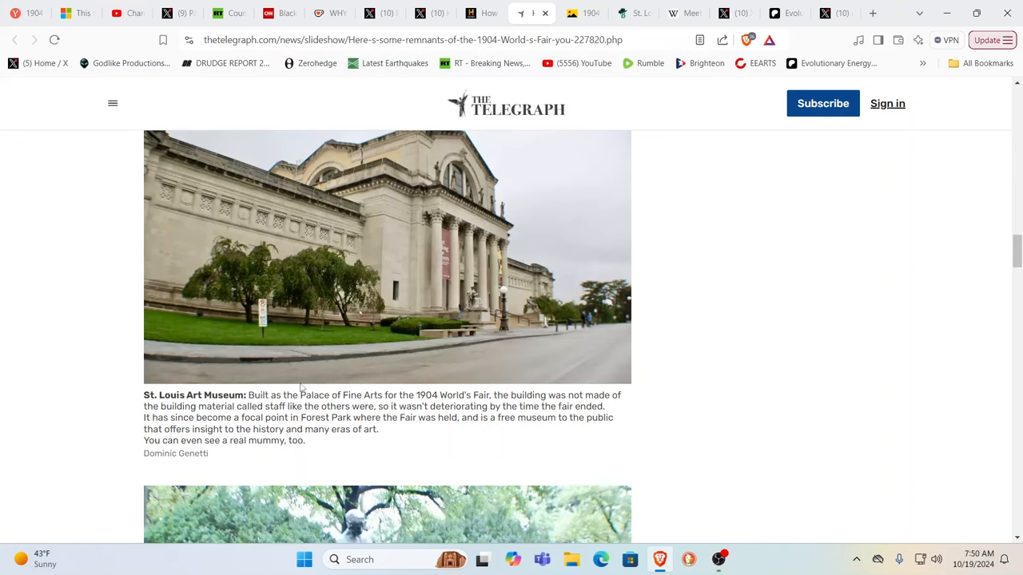
scroll("down", 3)
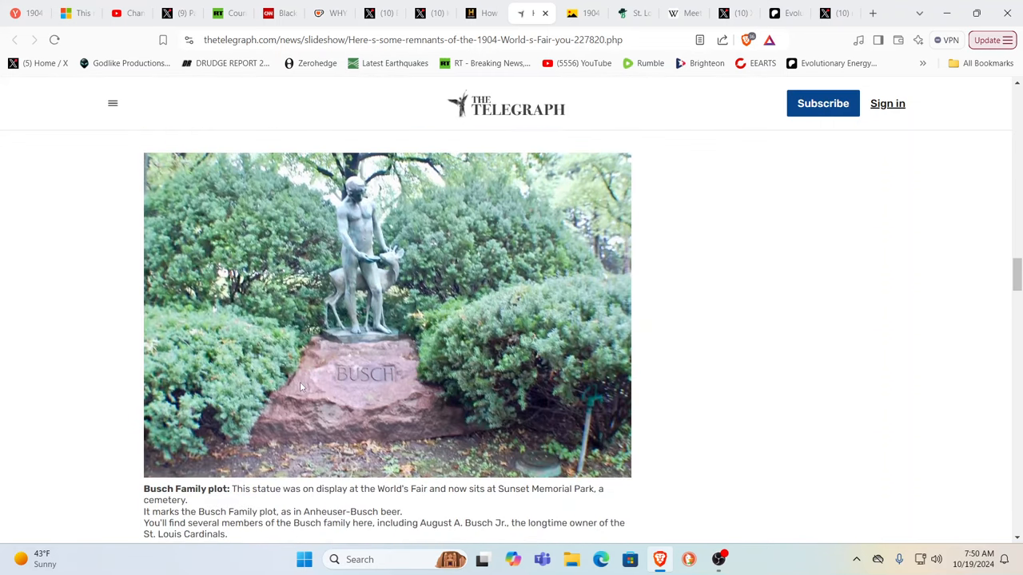
scroll("down", 3)
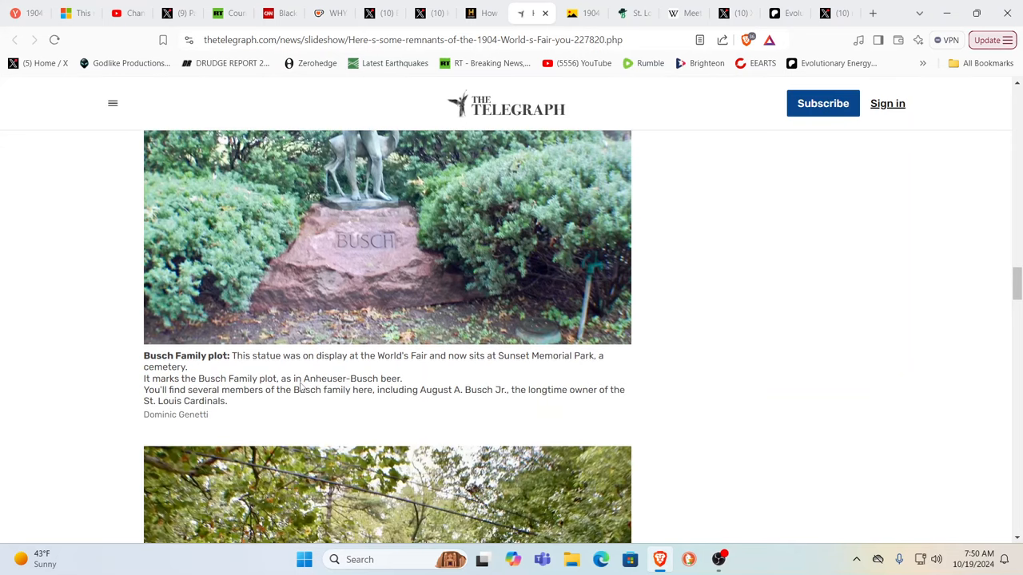
Continue through the Cahokia Courthouse entry down to the 1904 General Store
scroll("down", 3)
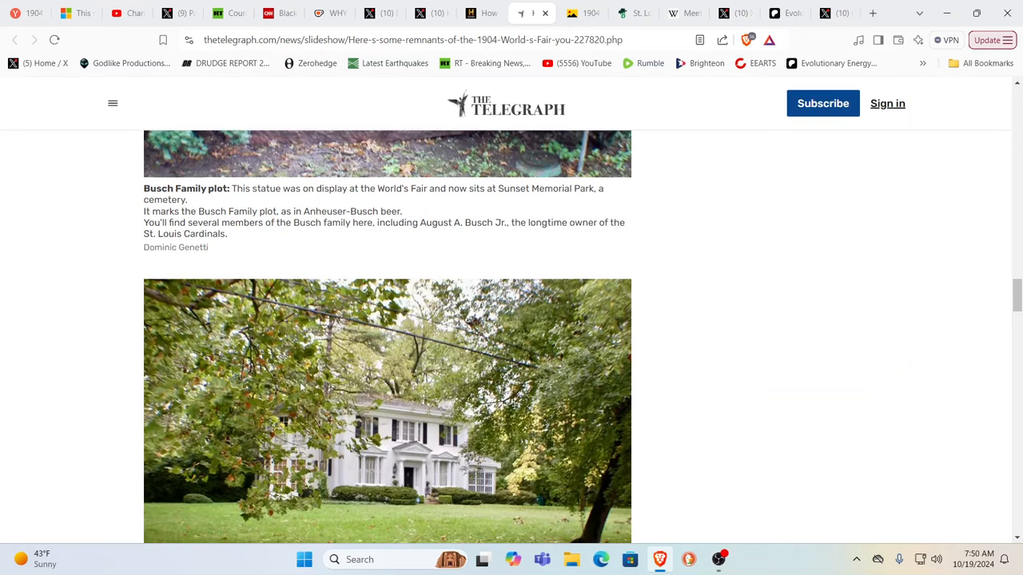
scroll("down", 3)
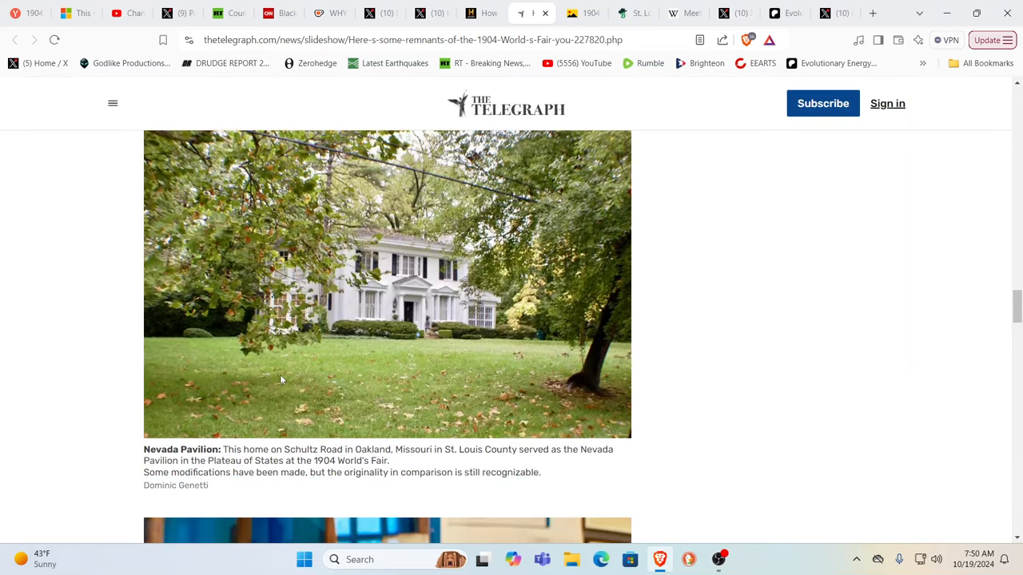
mouse_move(680, 326)
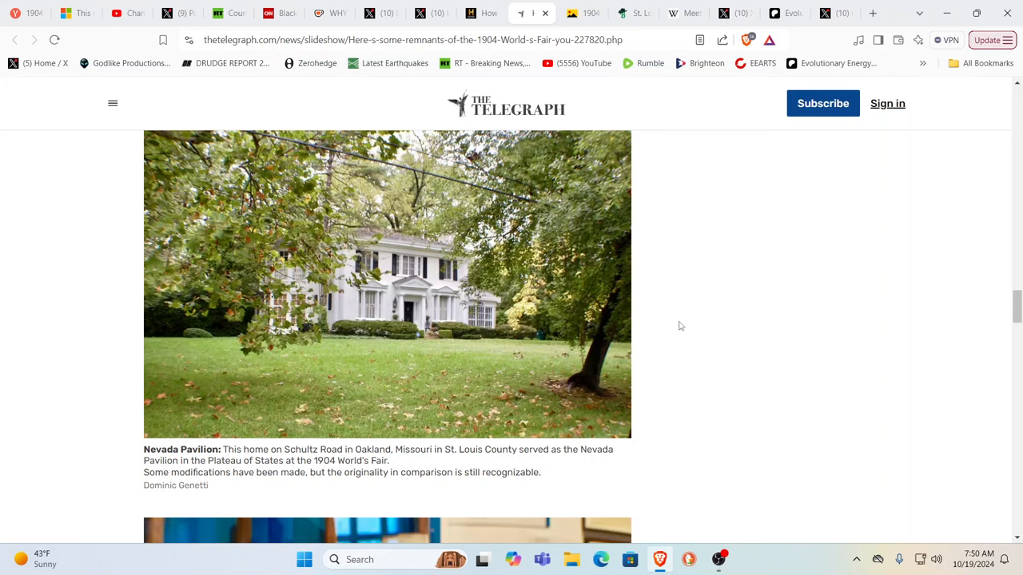
scroll("down", 3)
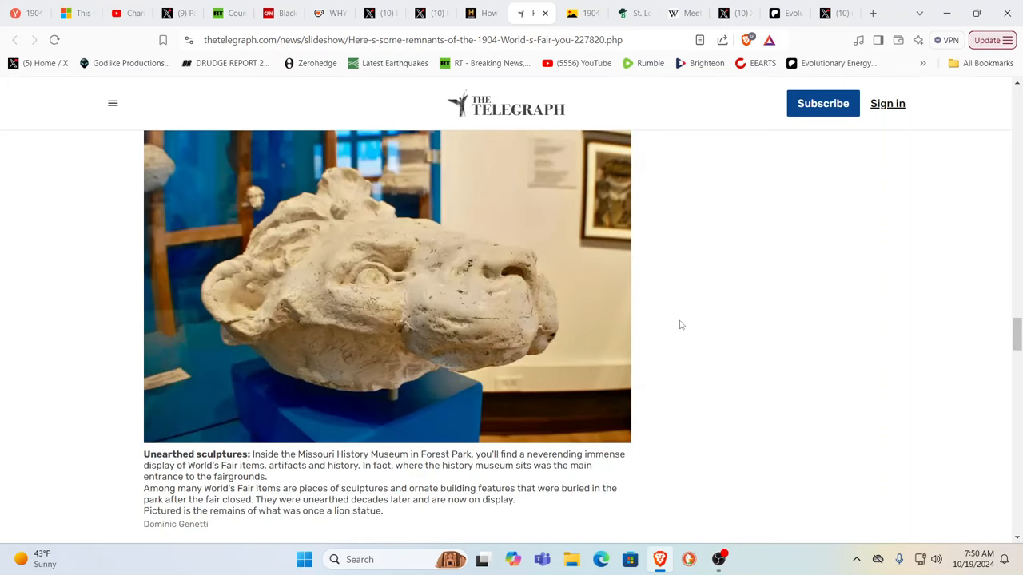
scroll("down", 3)
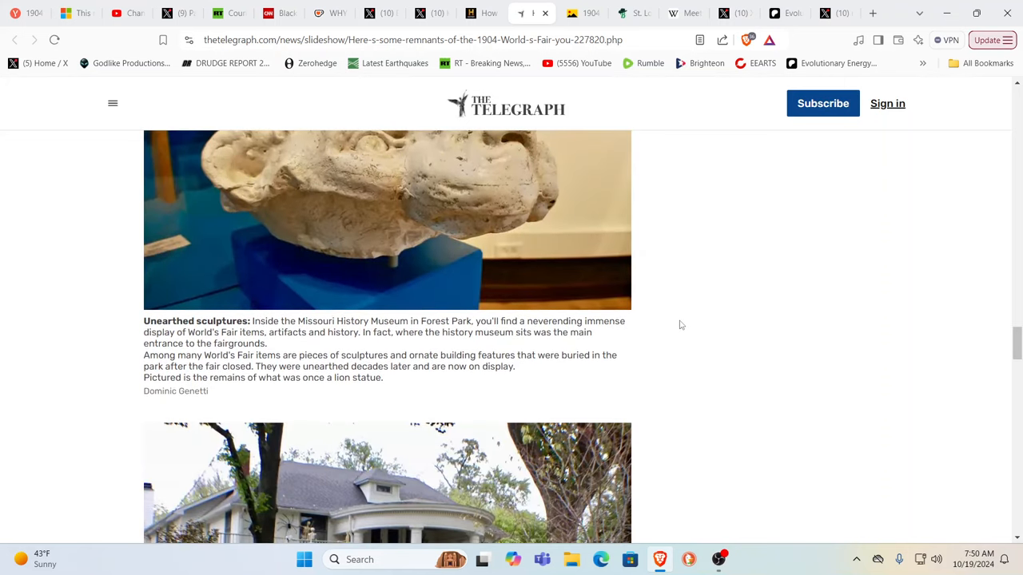
scroll("up", 3)
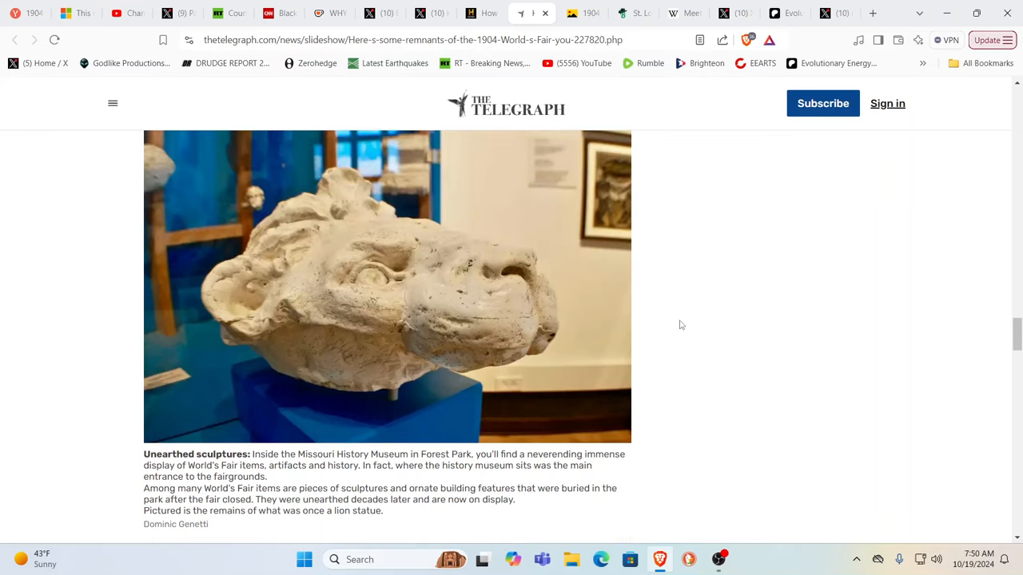
scroll("down", 3)
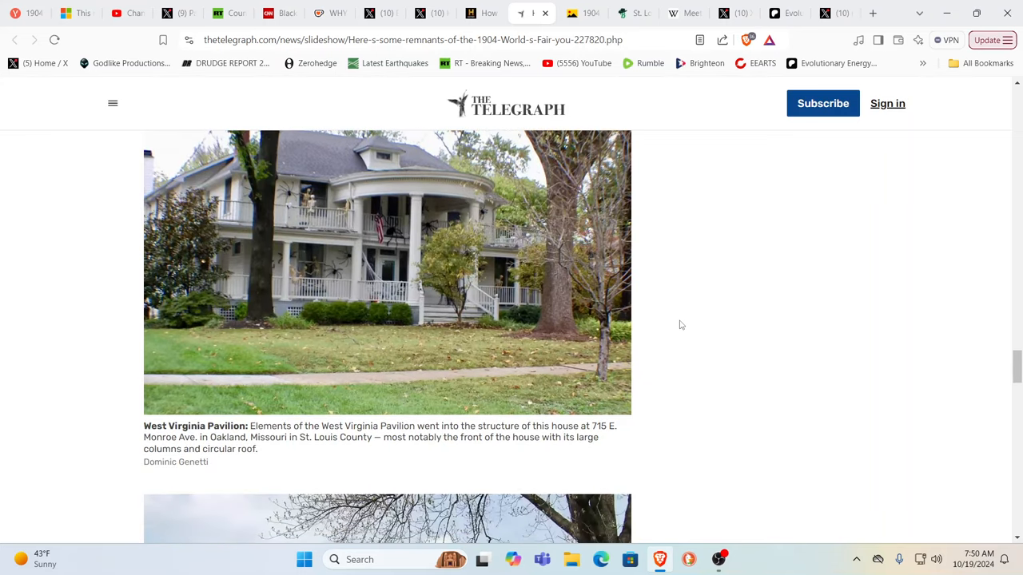
scroll("down", 3)
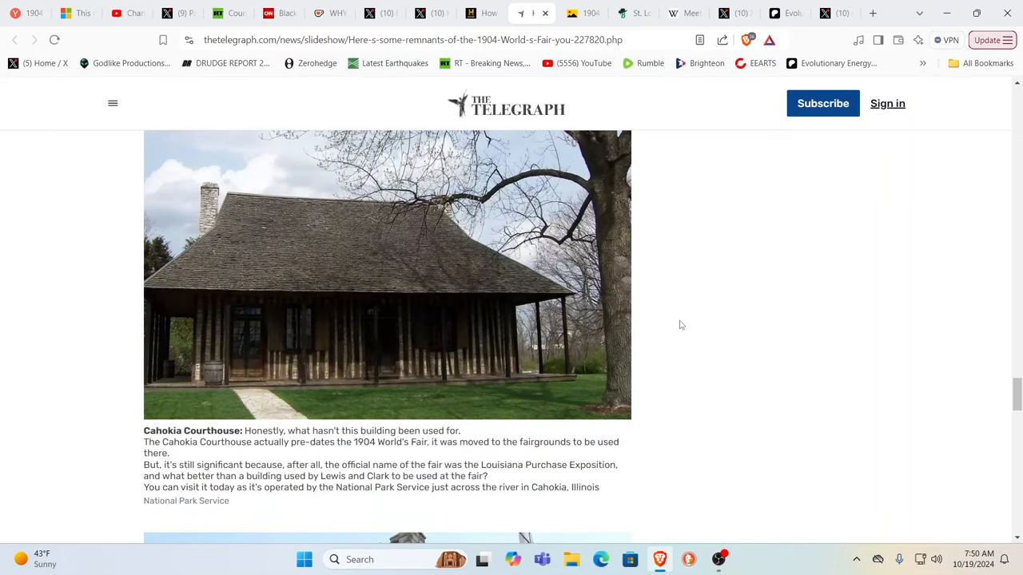
scroll("down", 3)
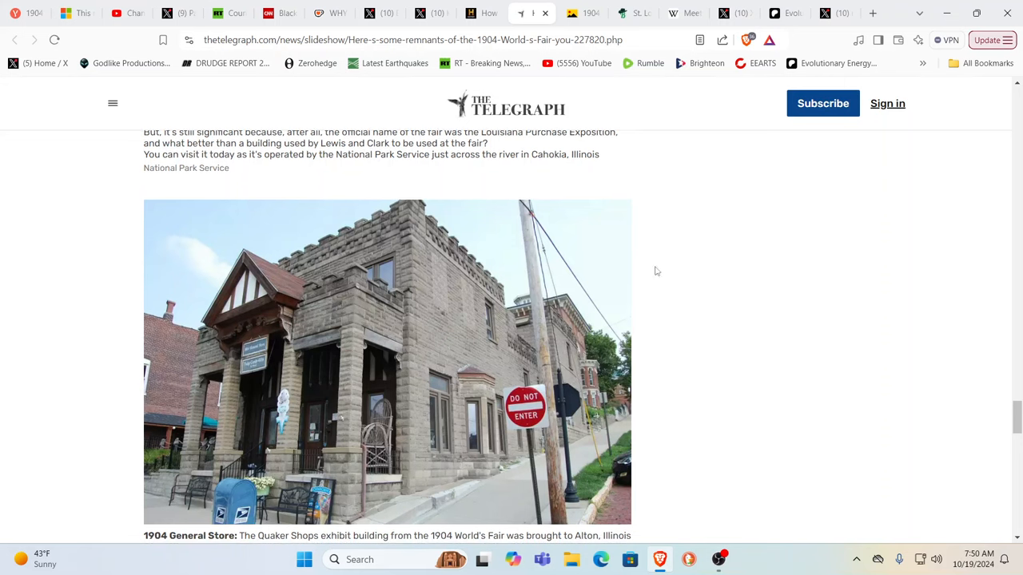
scroll("down", 3)
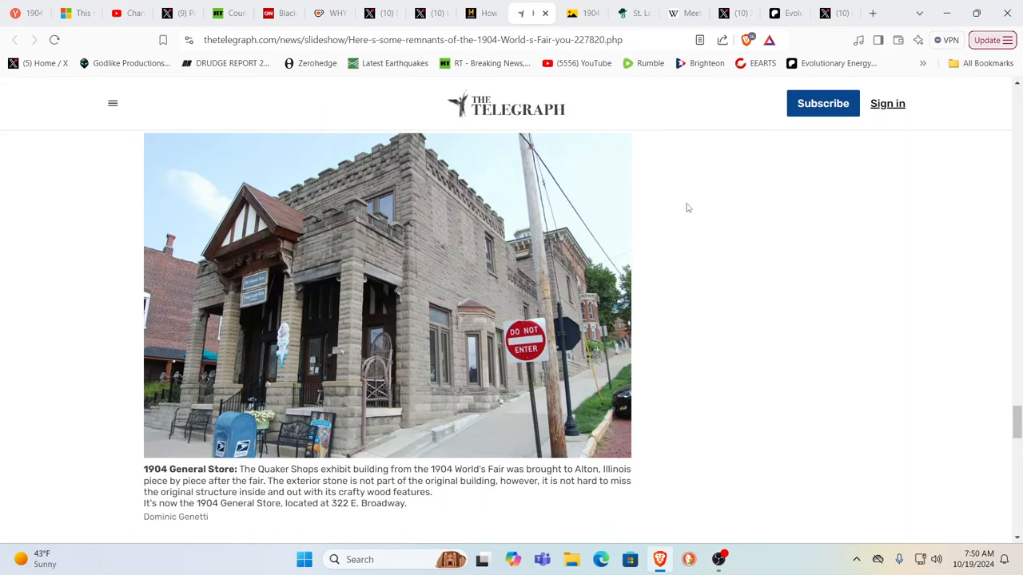
mouse_move(691, 169)
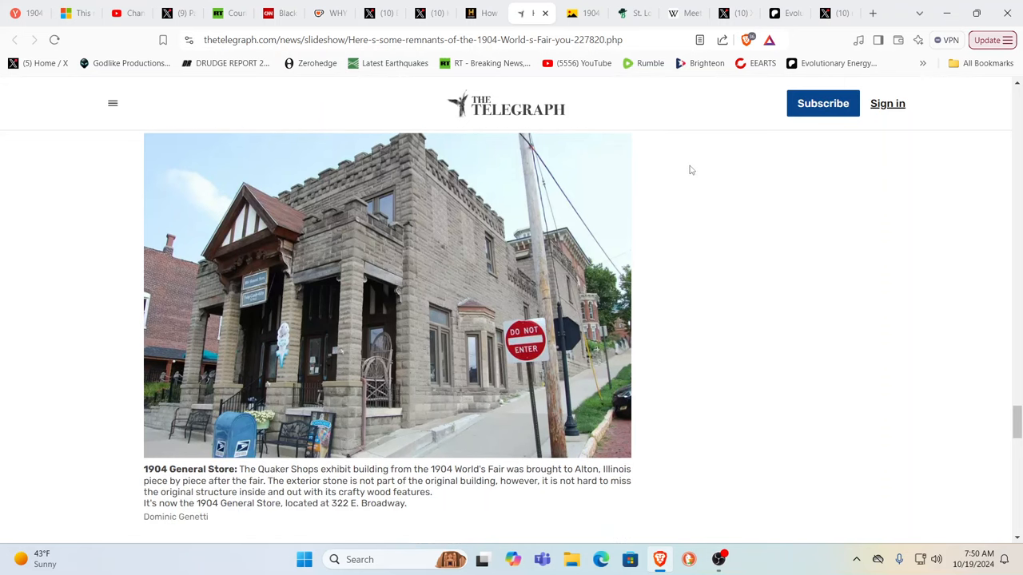
scroll("down", 3)
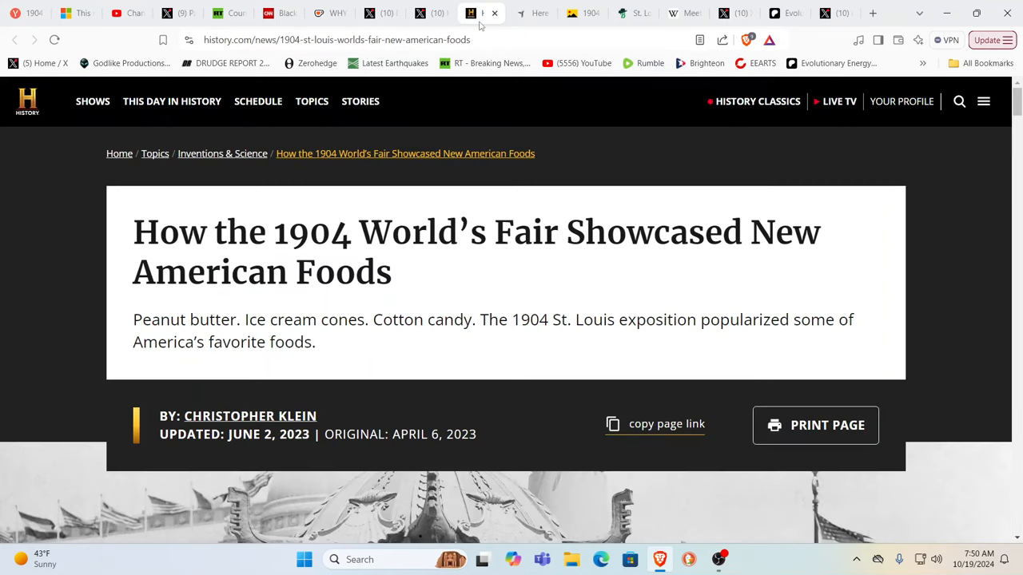
mouse_move(759, 272)
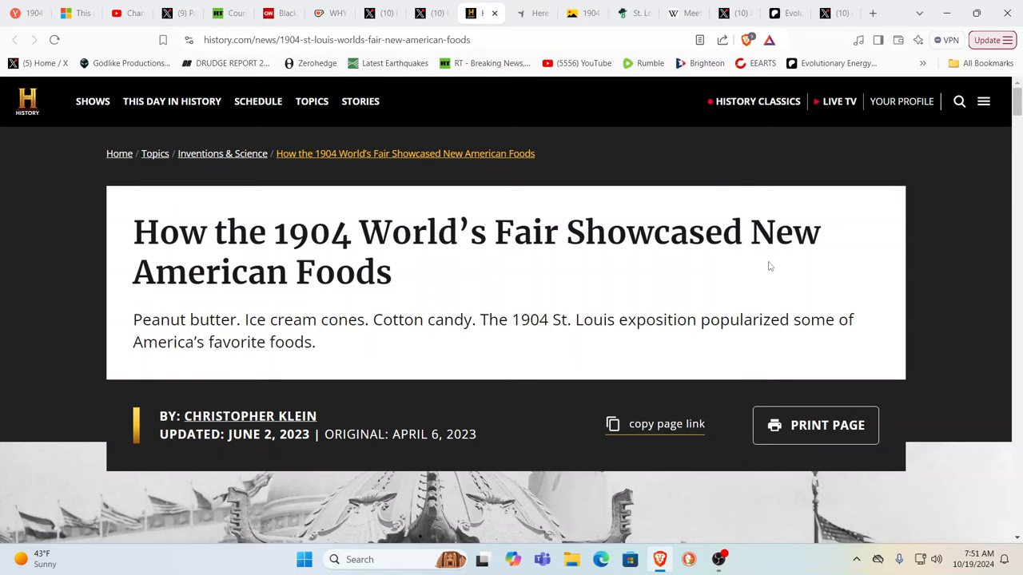
mouse_move(970, 266)
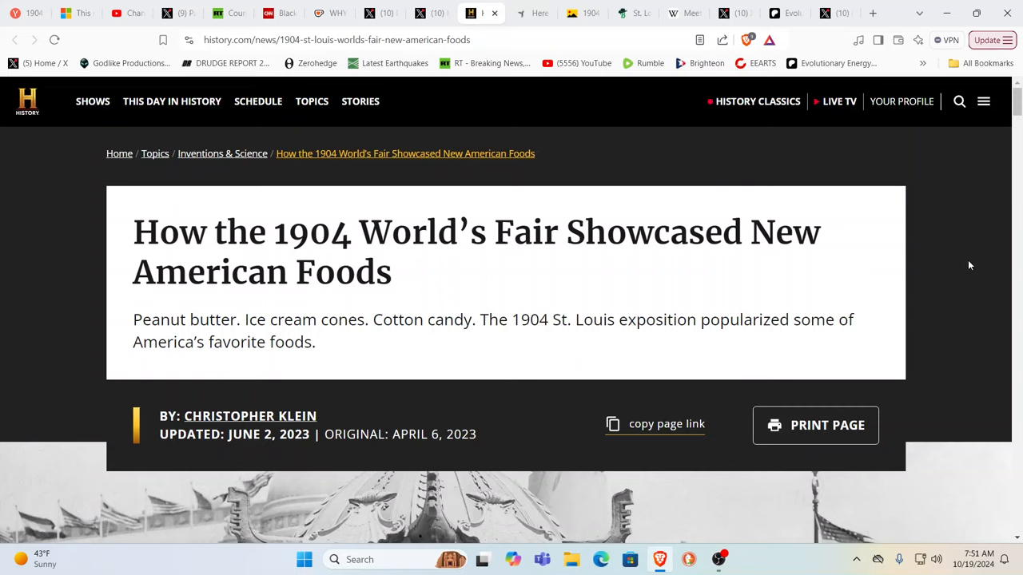
mouse_move(988, 250)
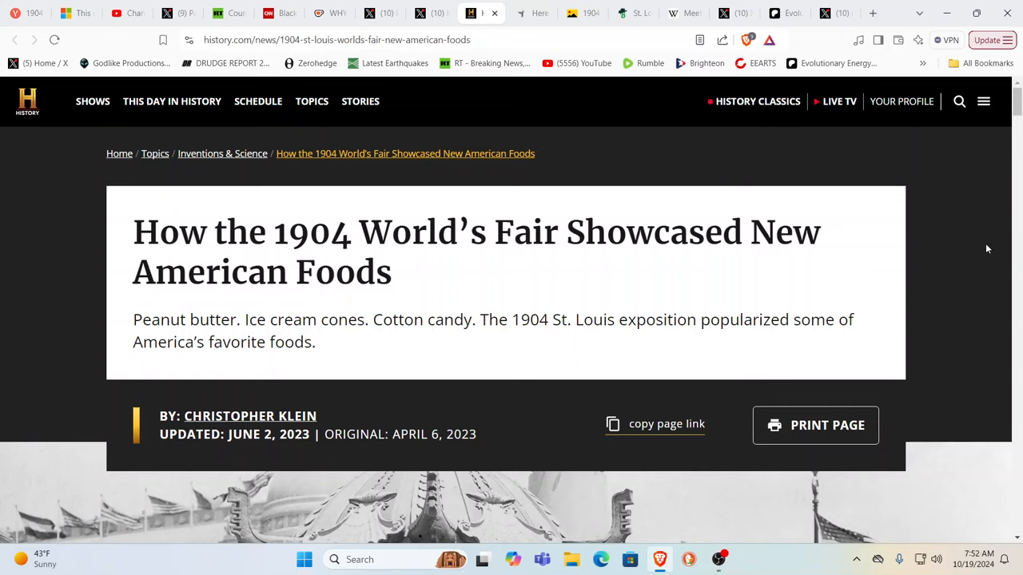
mouse_move(988, 247)
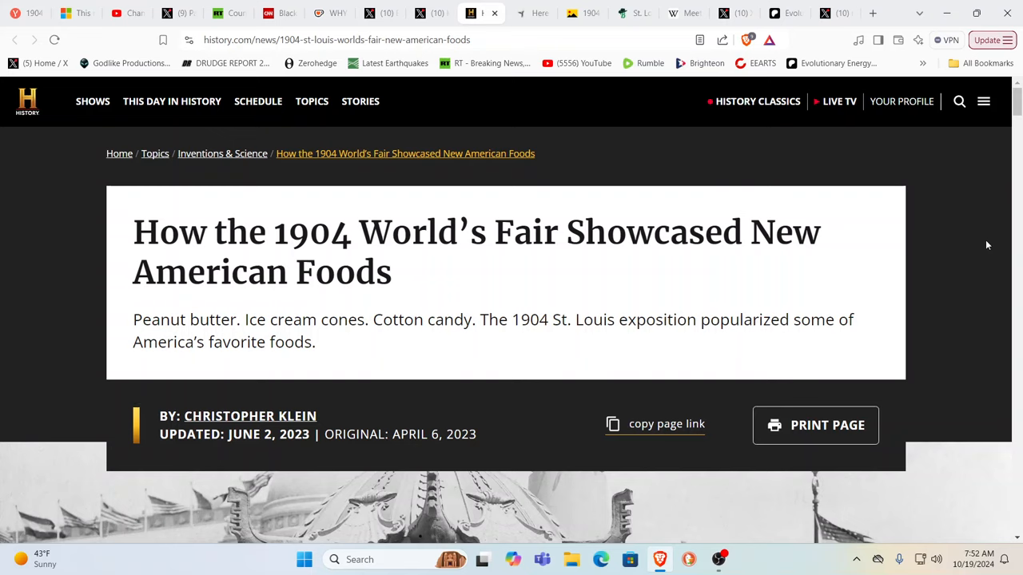
mouse_move(775, 182)
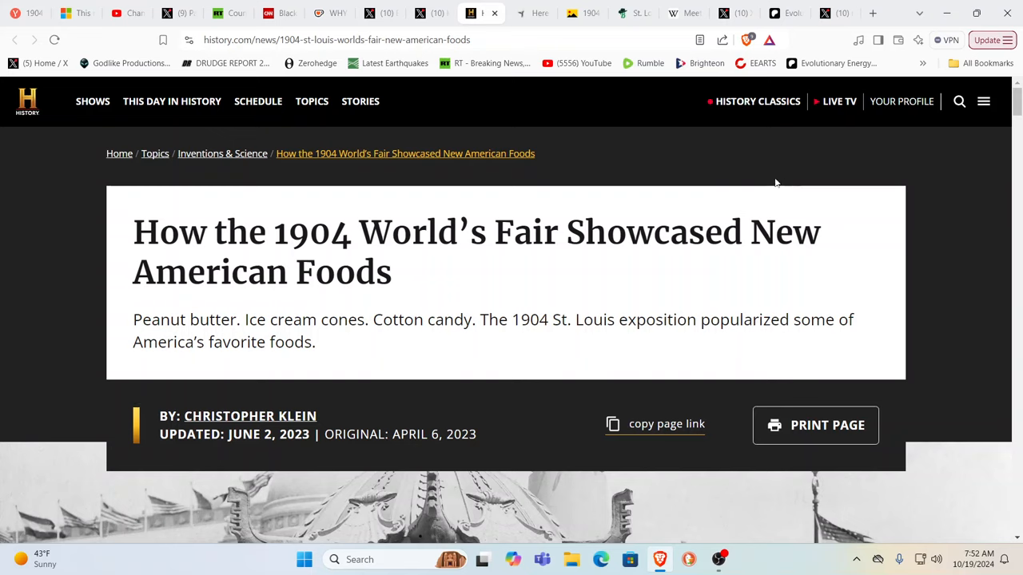
Read past the fair photo and Cotton Candy section to the Peanut Butter heading, then return to the X video post
scroll("down", 3)
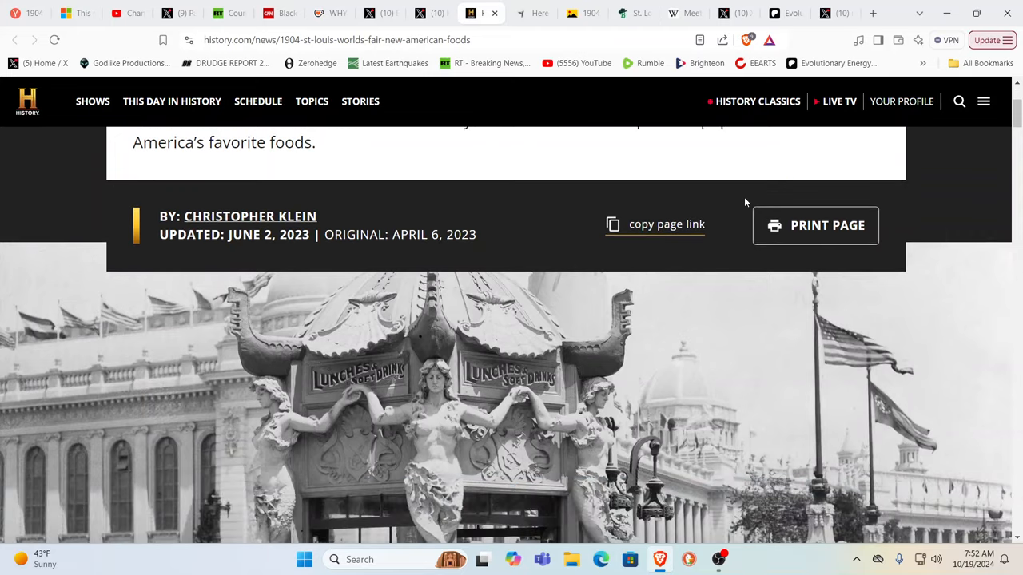
scroll("down", 3)
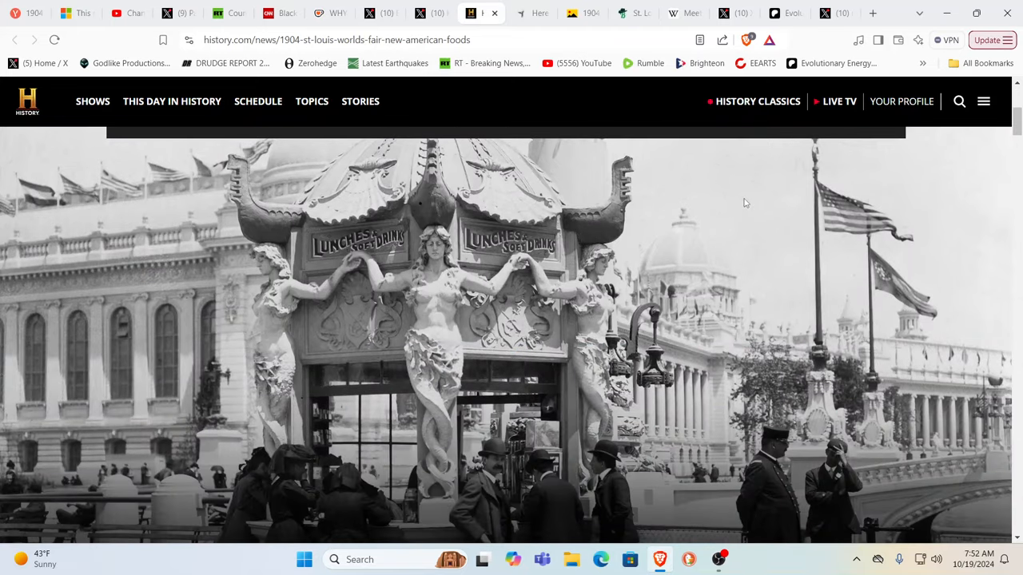
mouse_move(637, 214)
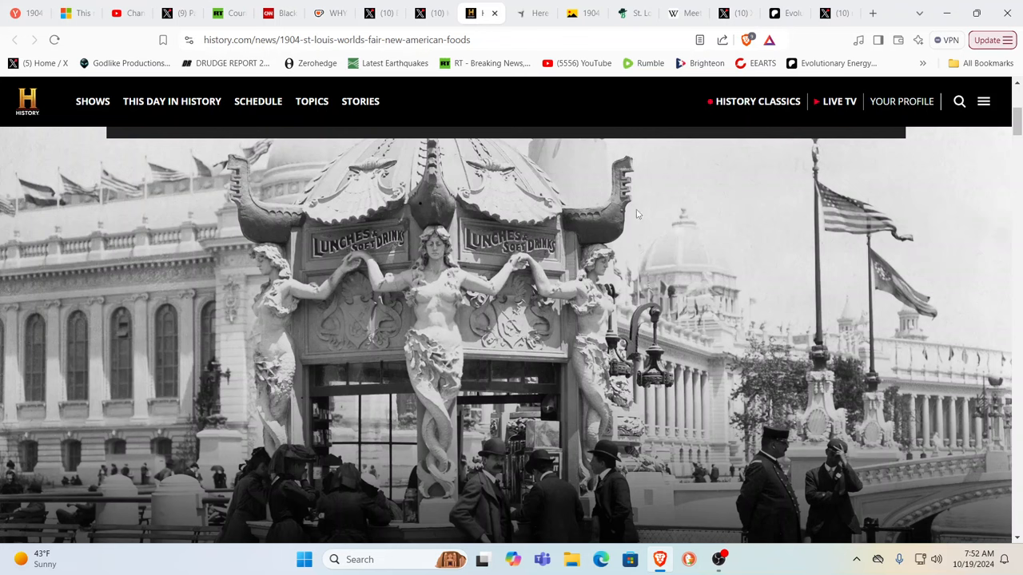
scroll("down", 3)
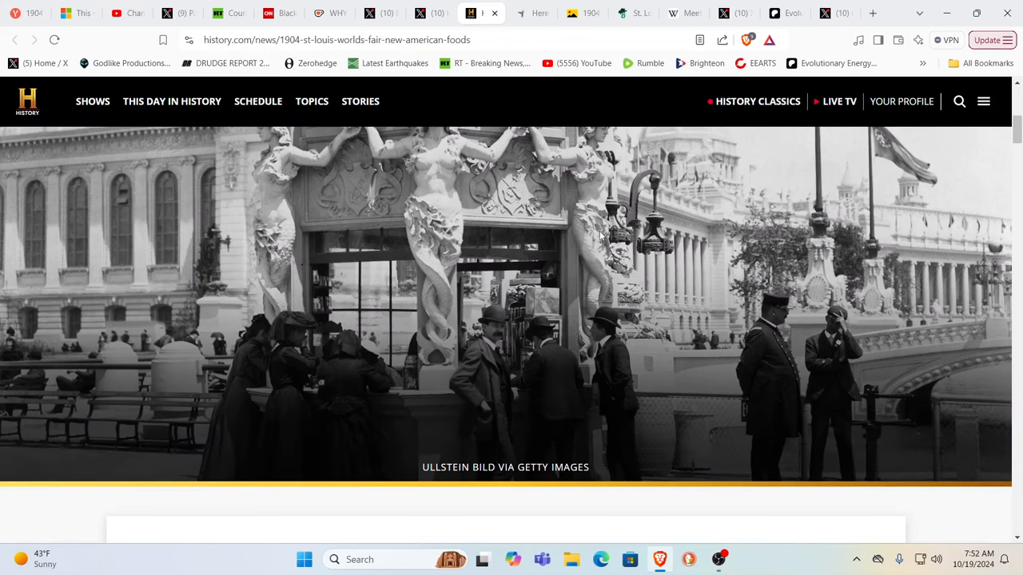
mouse_move(553, 218)
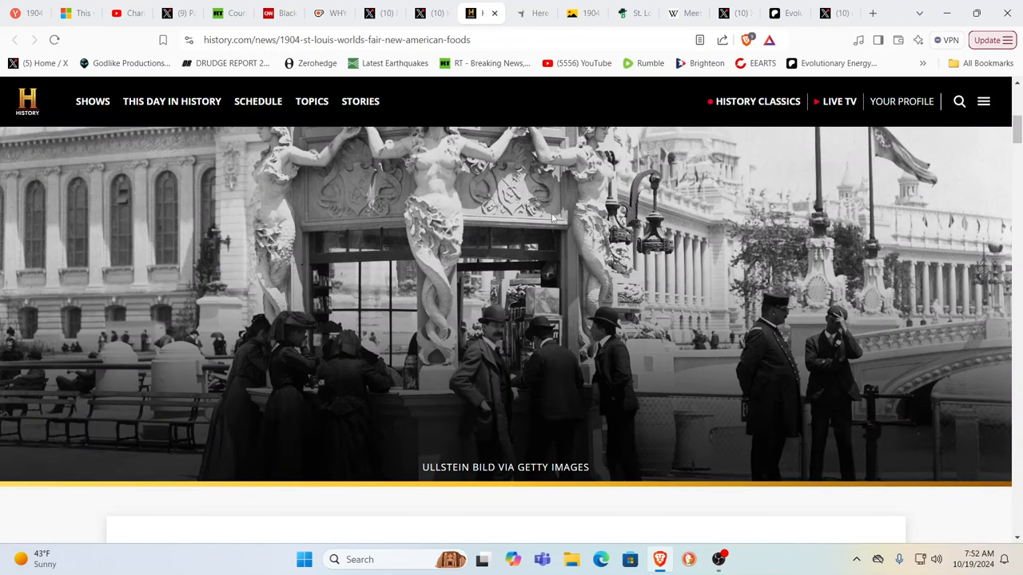
scroll("down", 3)
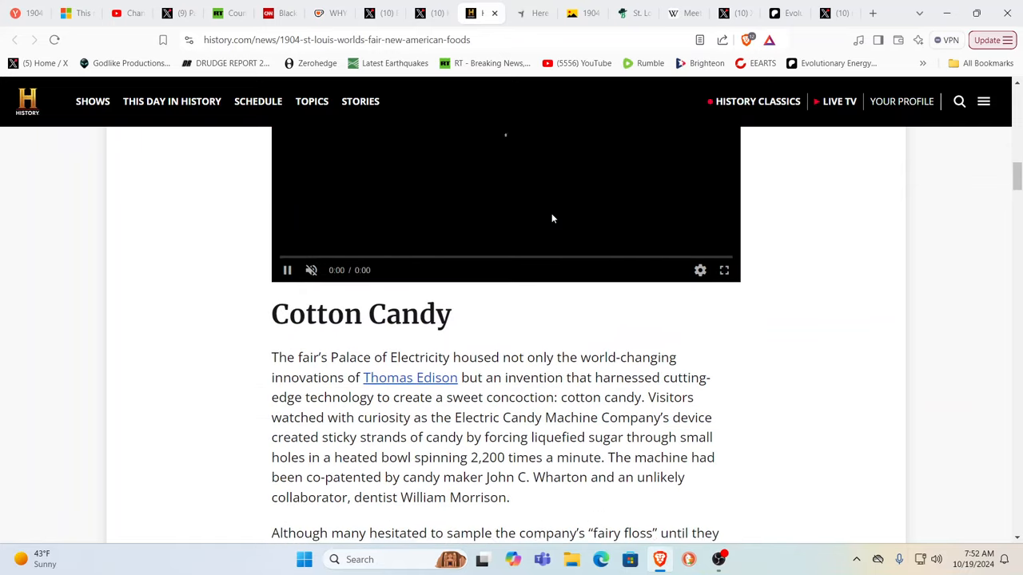
scroll("down", 3)
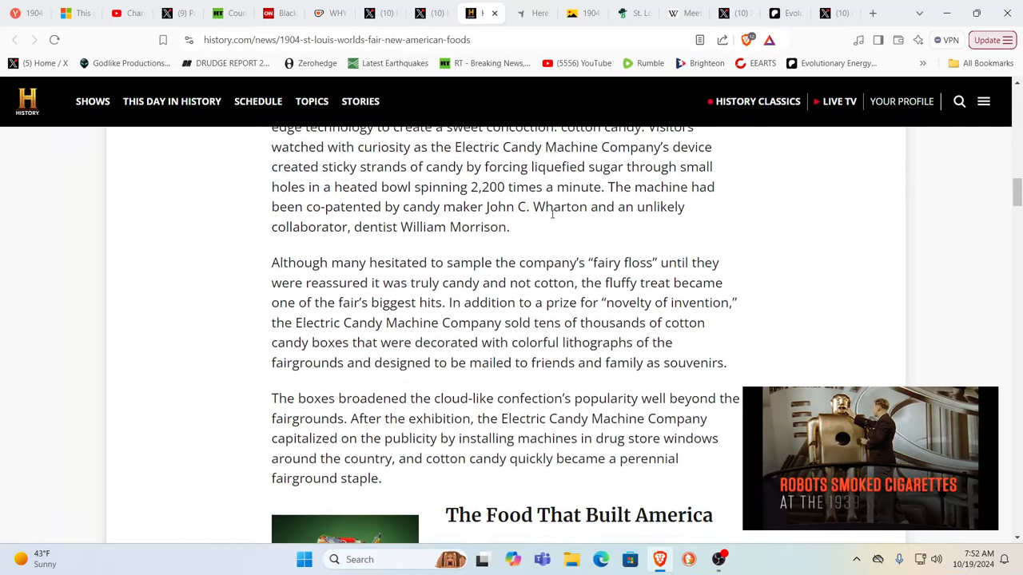
scroll("down", 3)
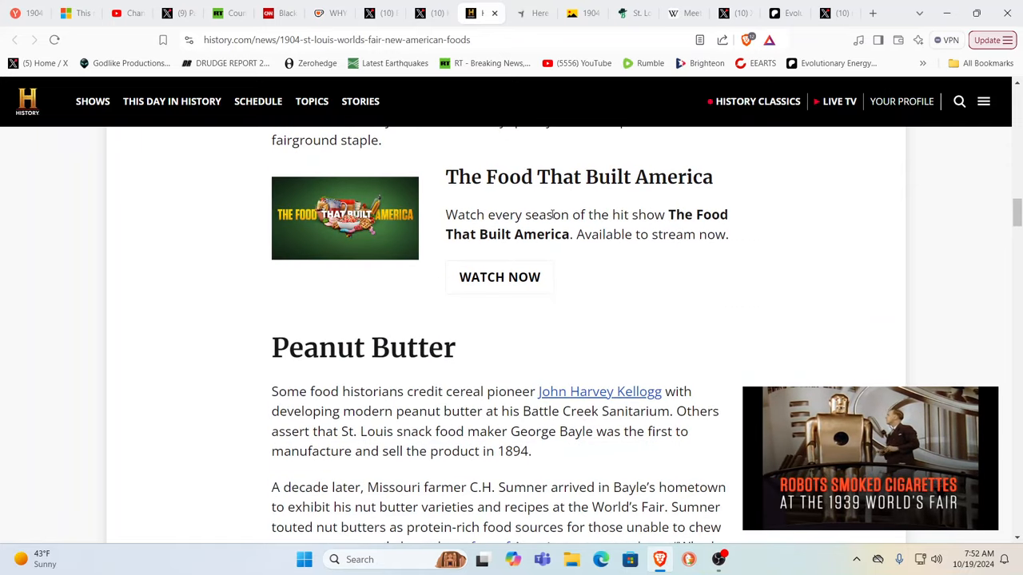
left_click(432, 13)
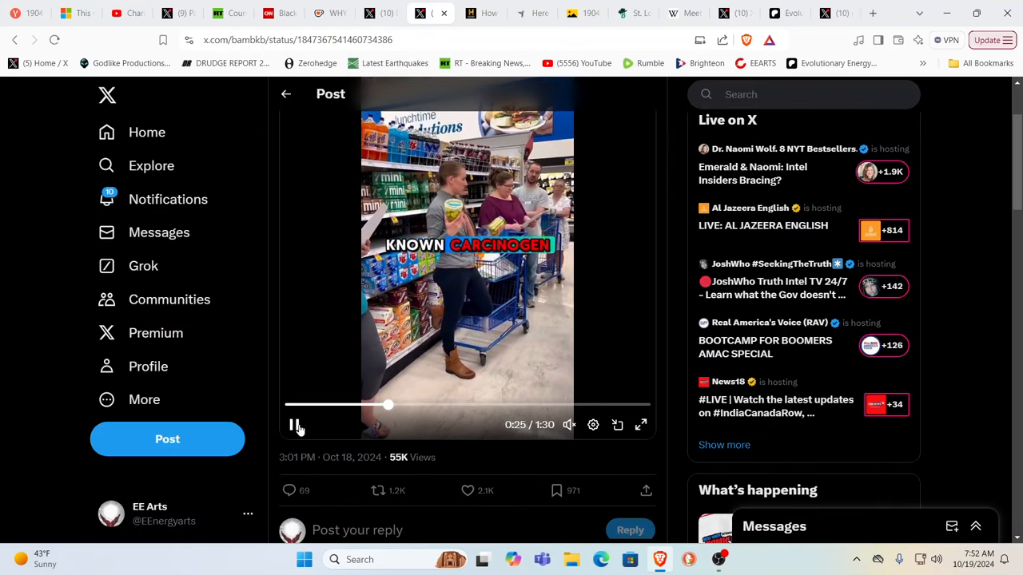
Restart the grocery-store video from the beginning, watch it, and pause at about 1:17 of 1:30
left_click(294, 425)
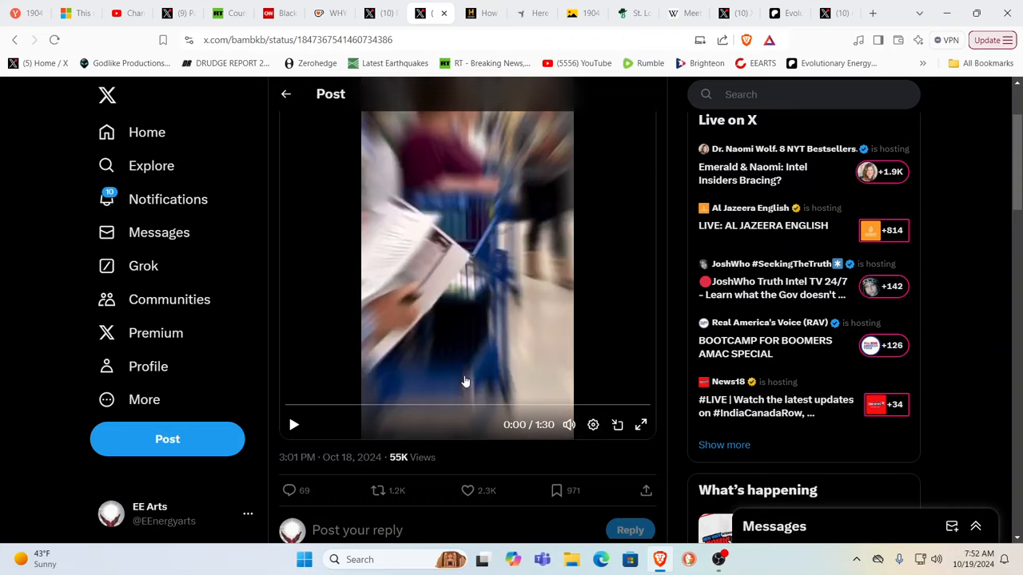
scroll("up", 3)
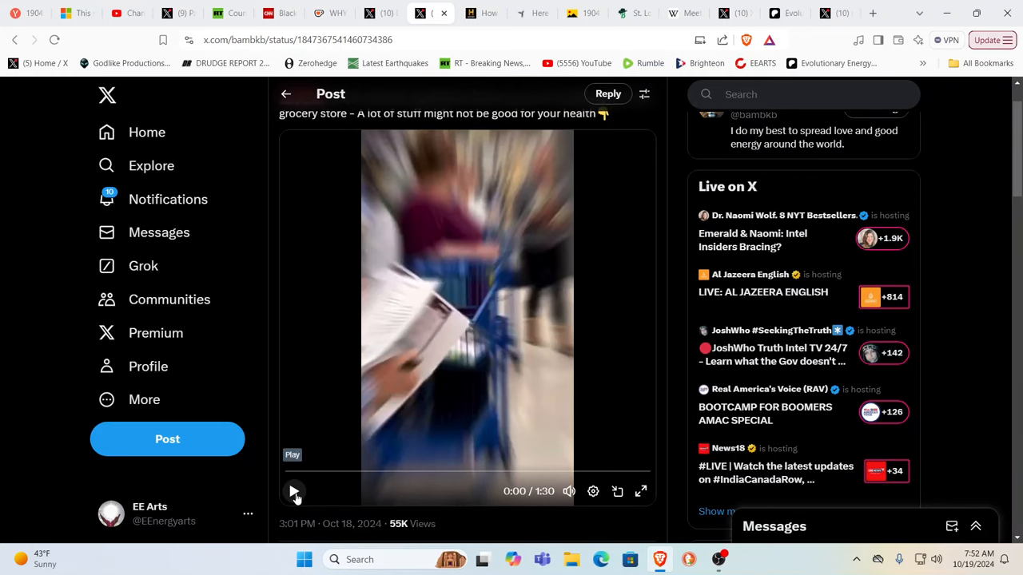
left_click(294, 492)
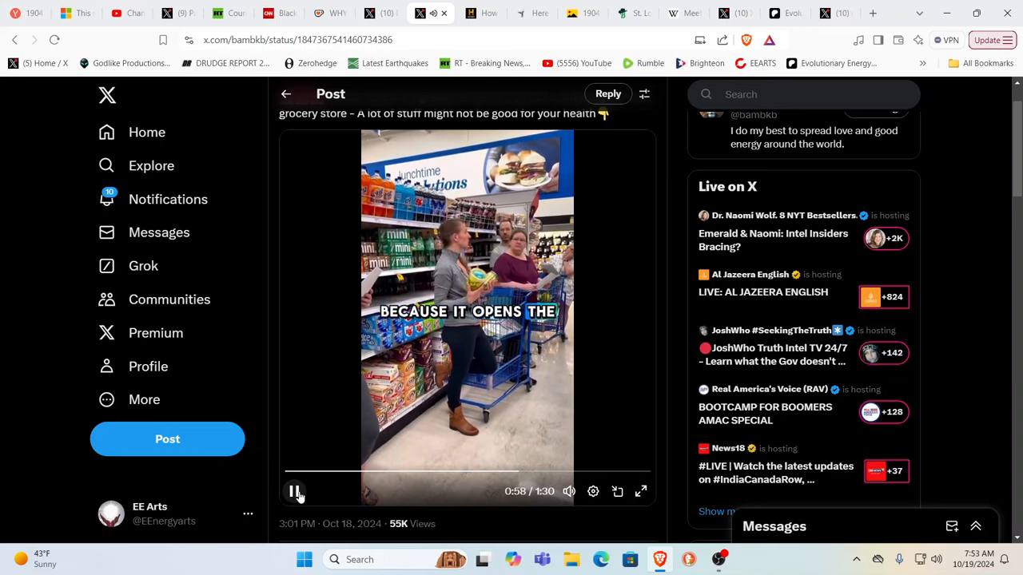
mouse_move(294, 492)
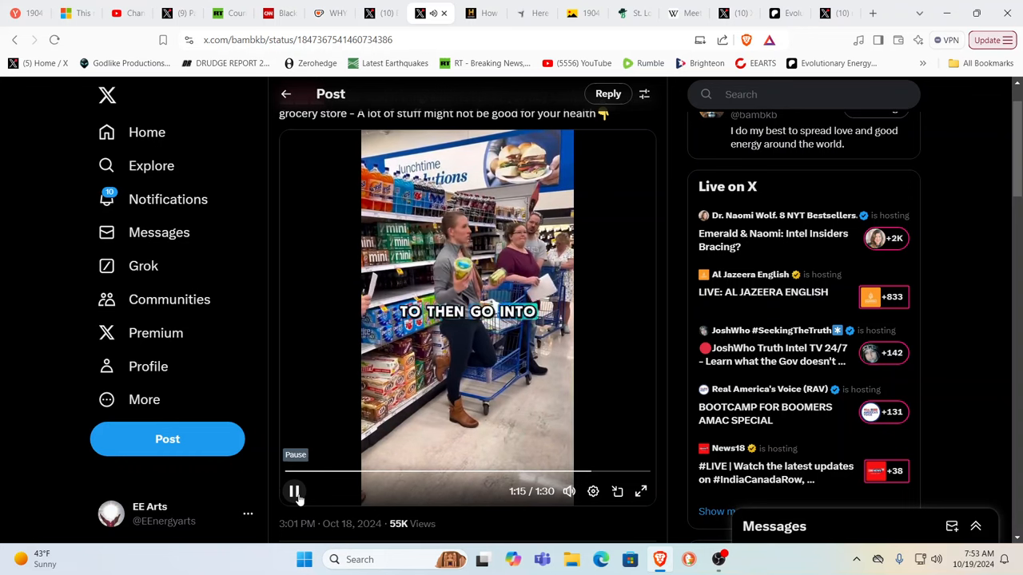
left_click(294, 490)
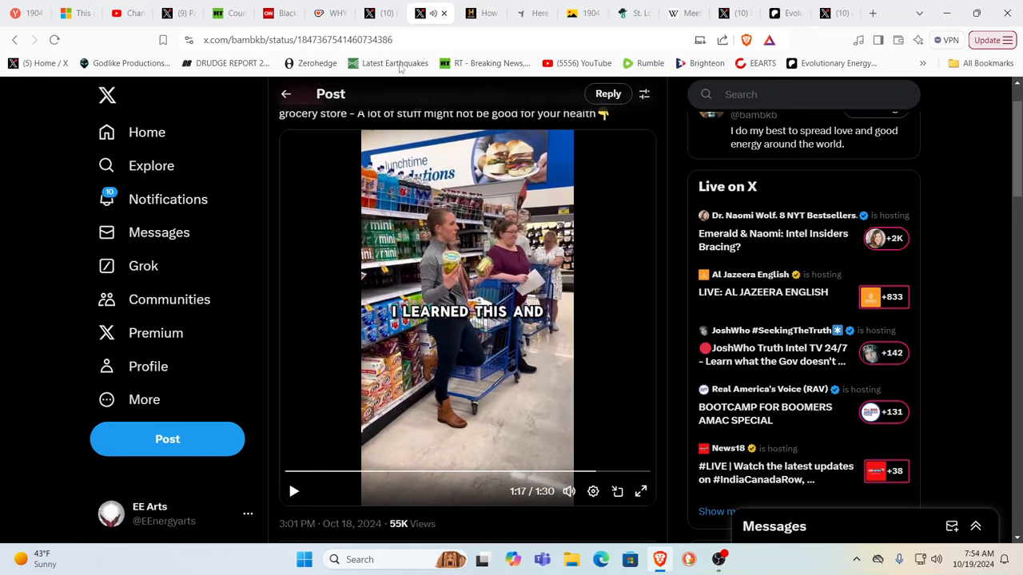
mouse_move(382, 13)
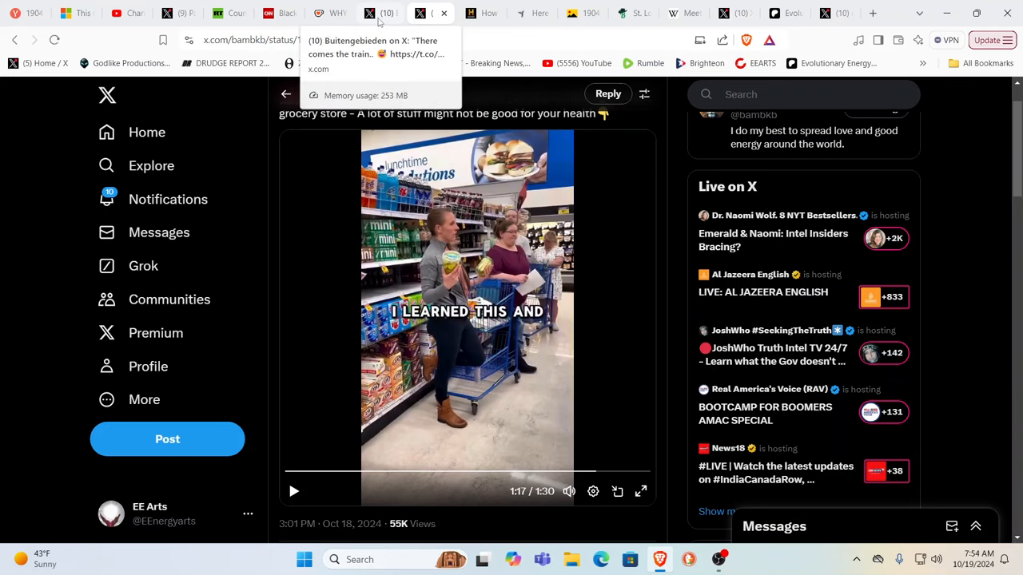